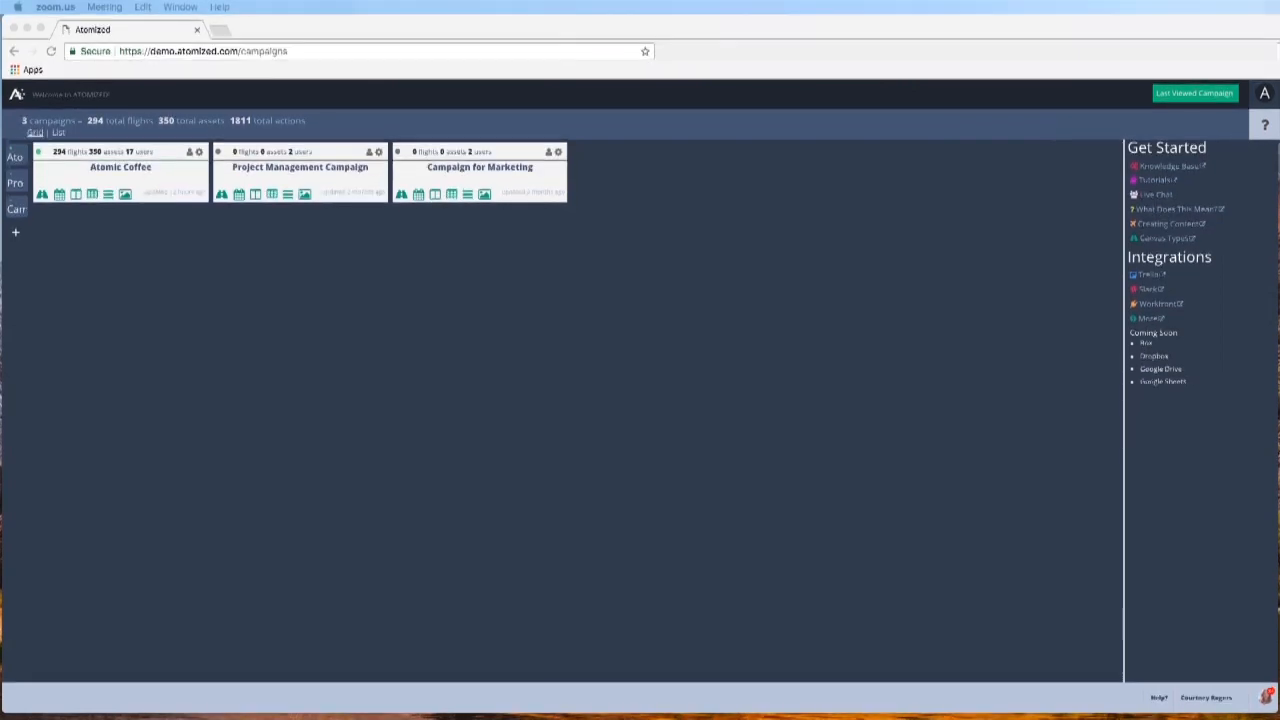
mouse_move(1104, 360)
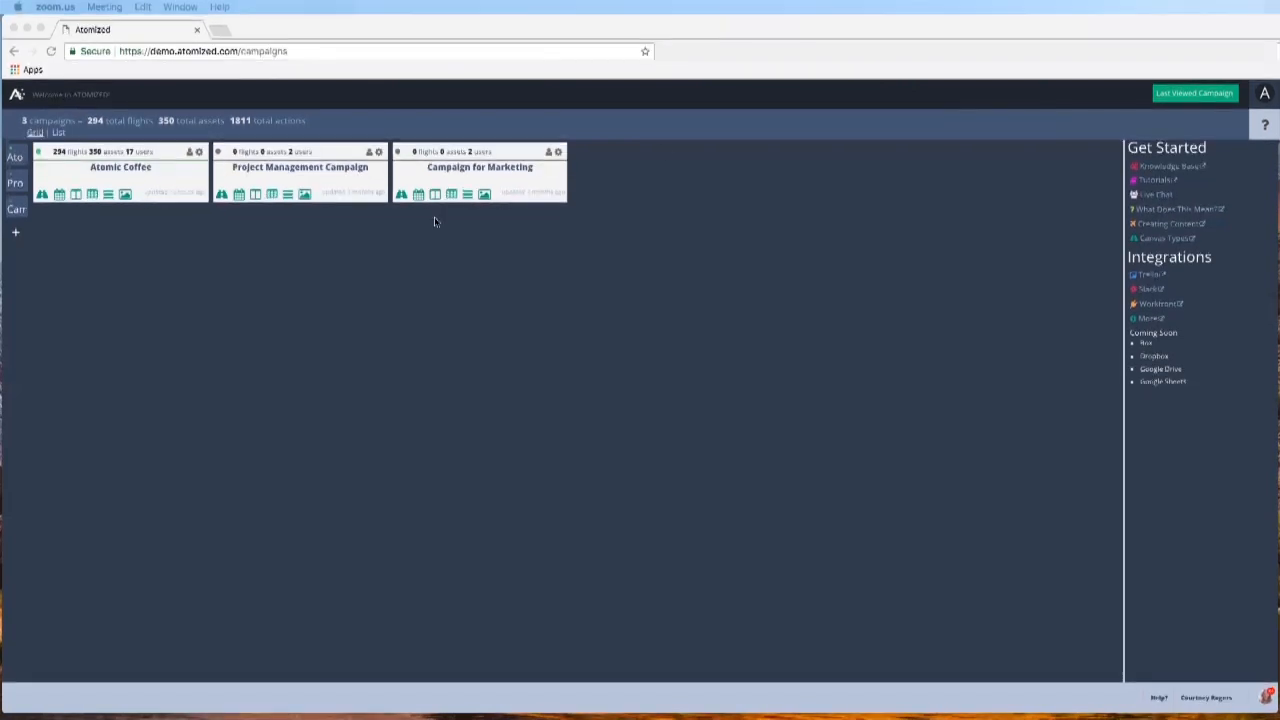
mouse_move(182, 248)
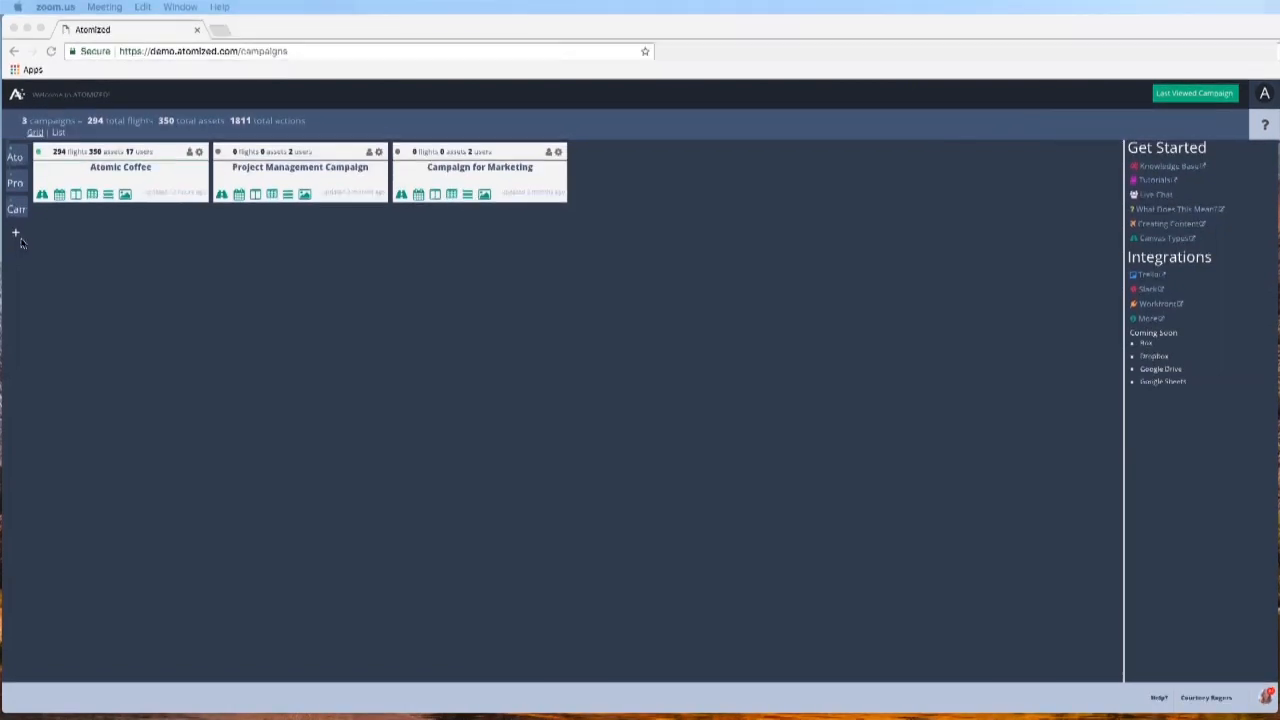
mouse_move(158, 184)
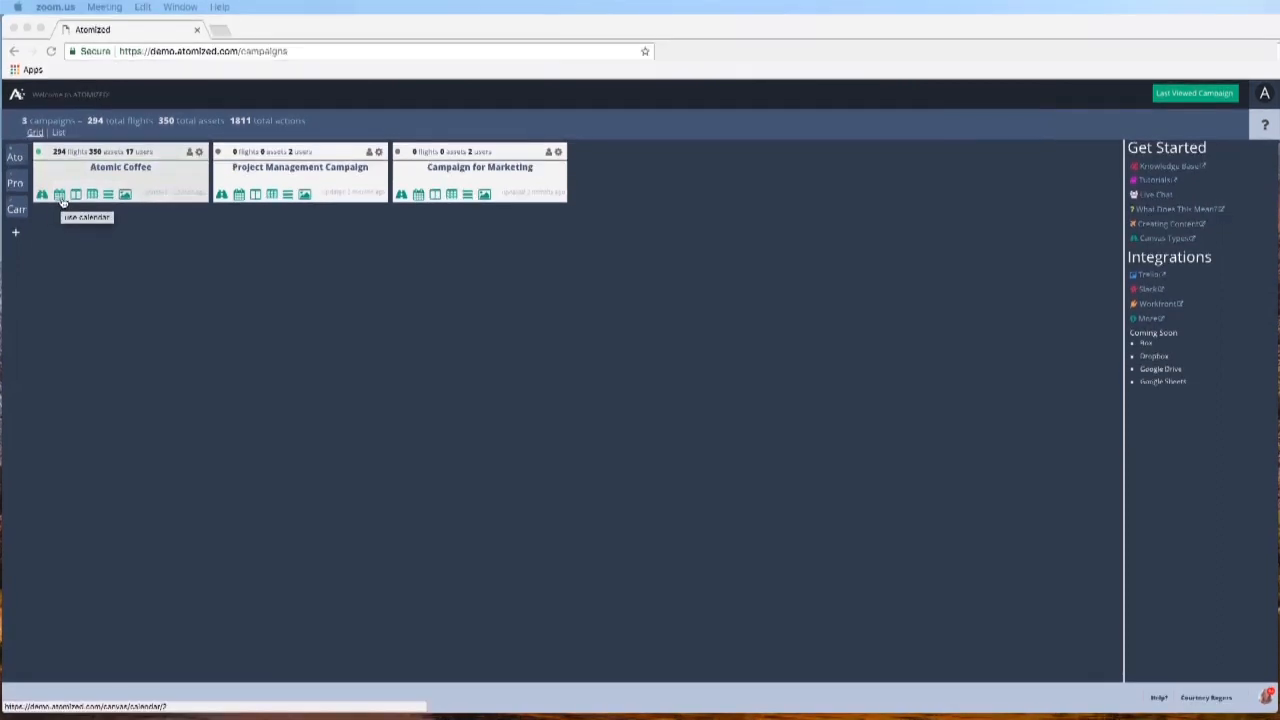
mouse_move(124, 194)
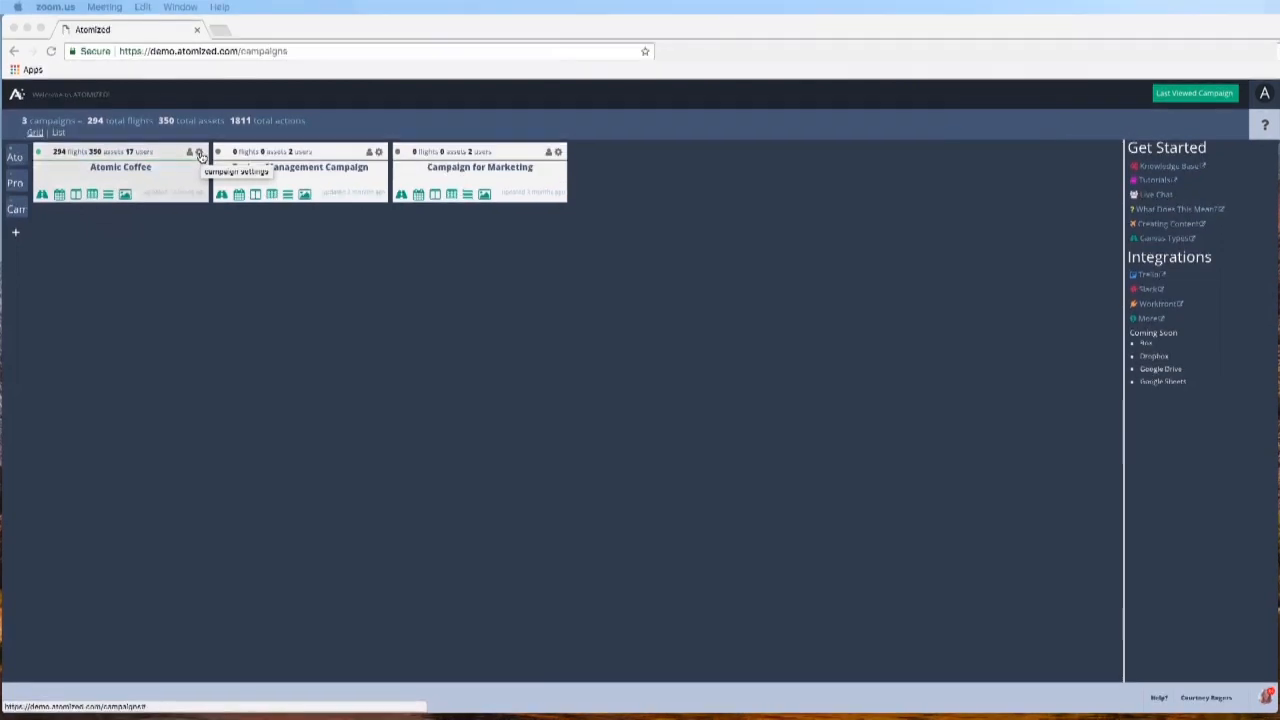
Review the Atomic Coffee campaign settings and invitee roles, then leave them unchanged
click(200, 152)
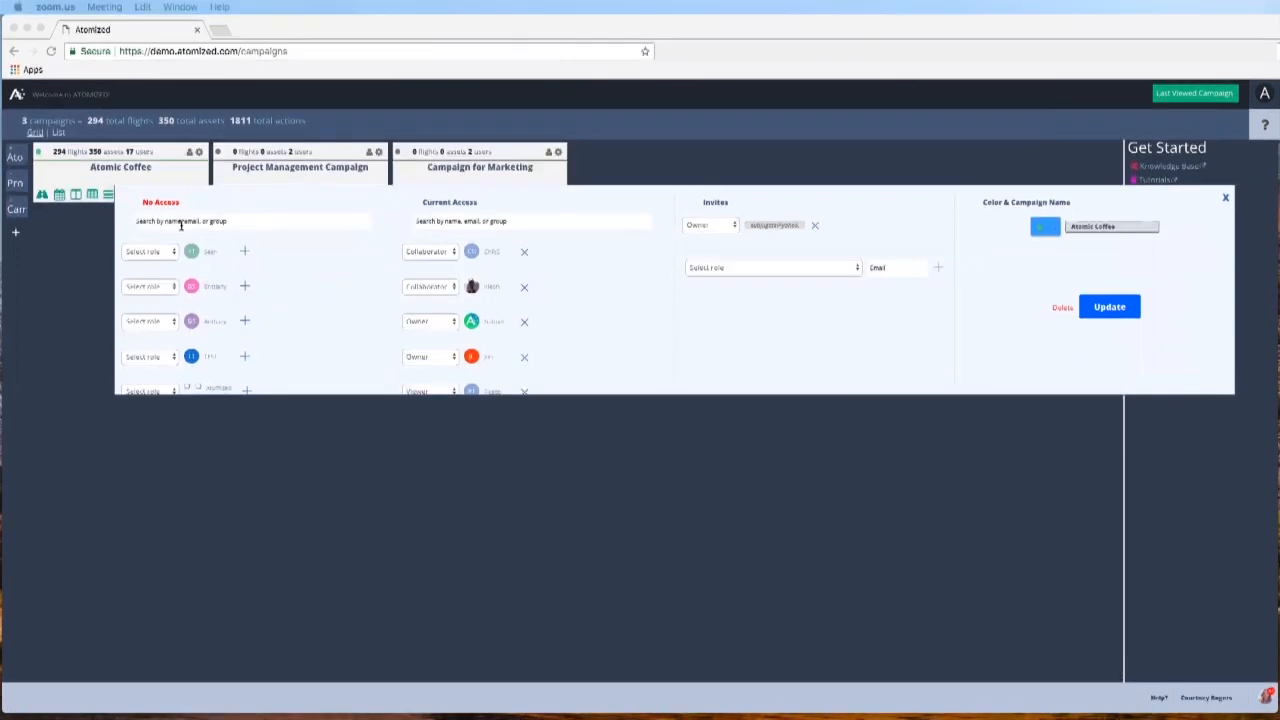
mouse_move(484, 236)
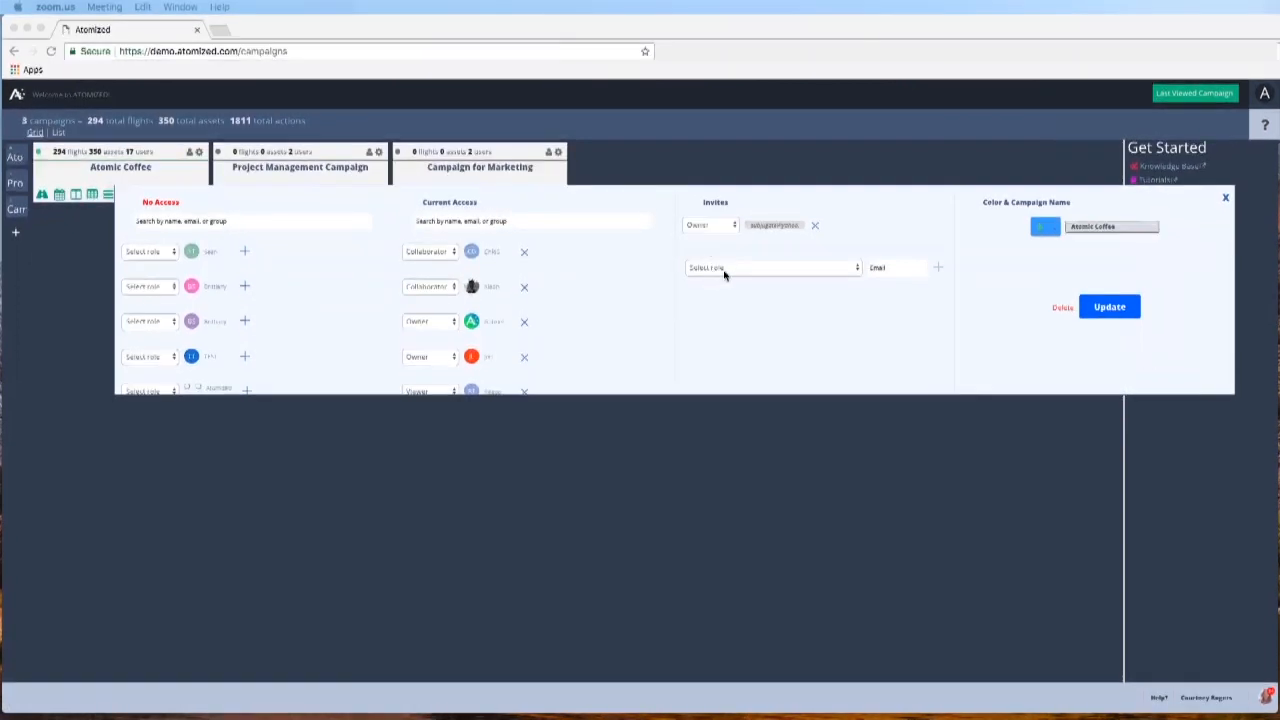
click(770, 268)
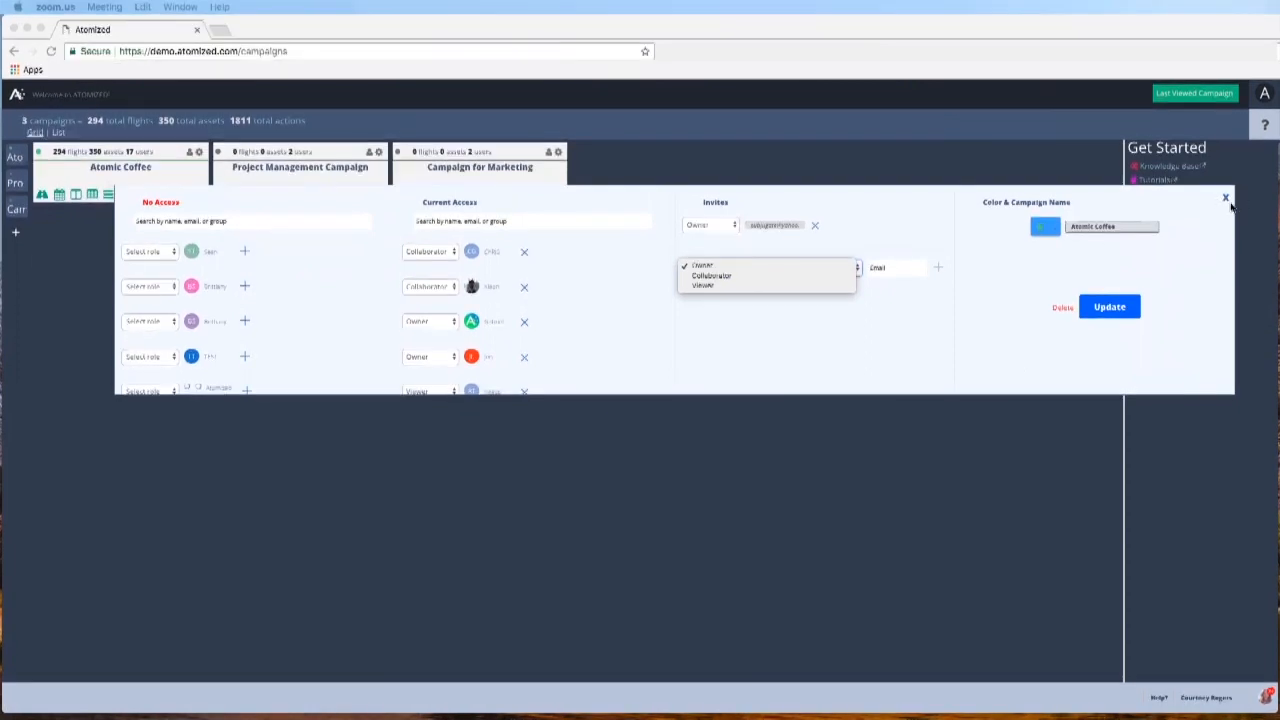
click(1224, 198)
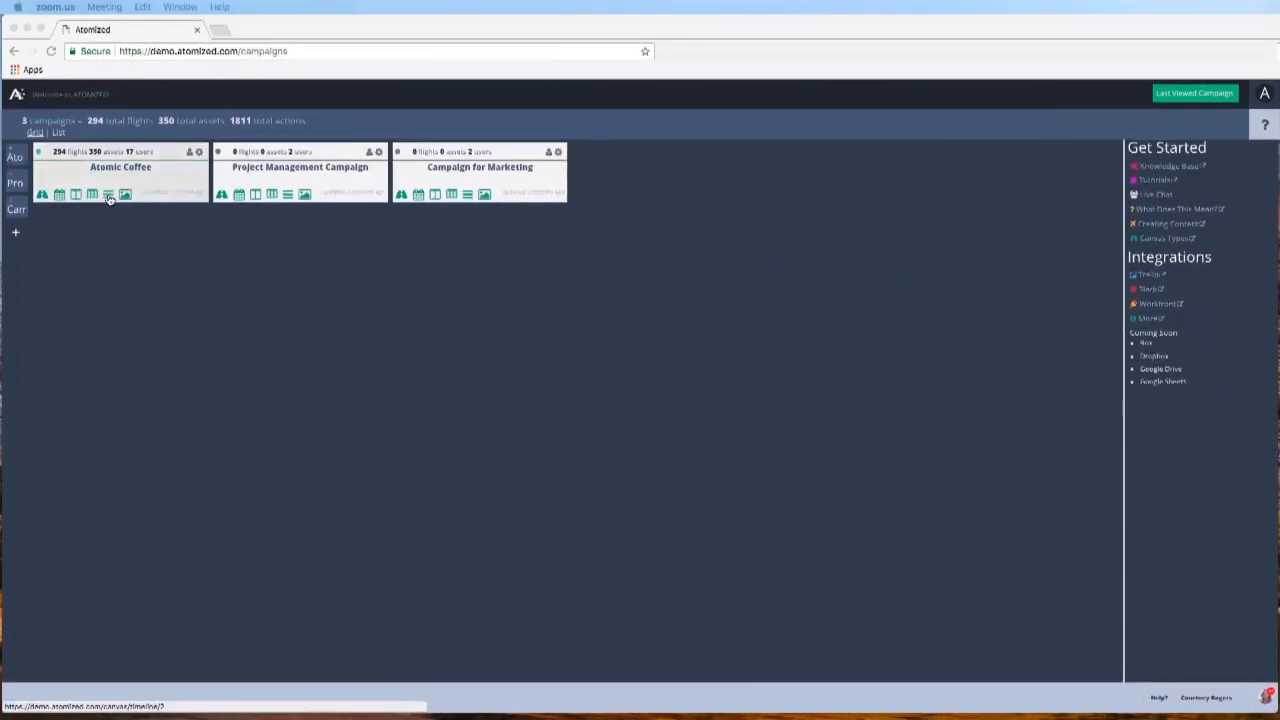
mouse_move(108, 194)
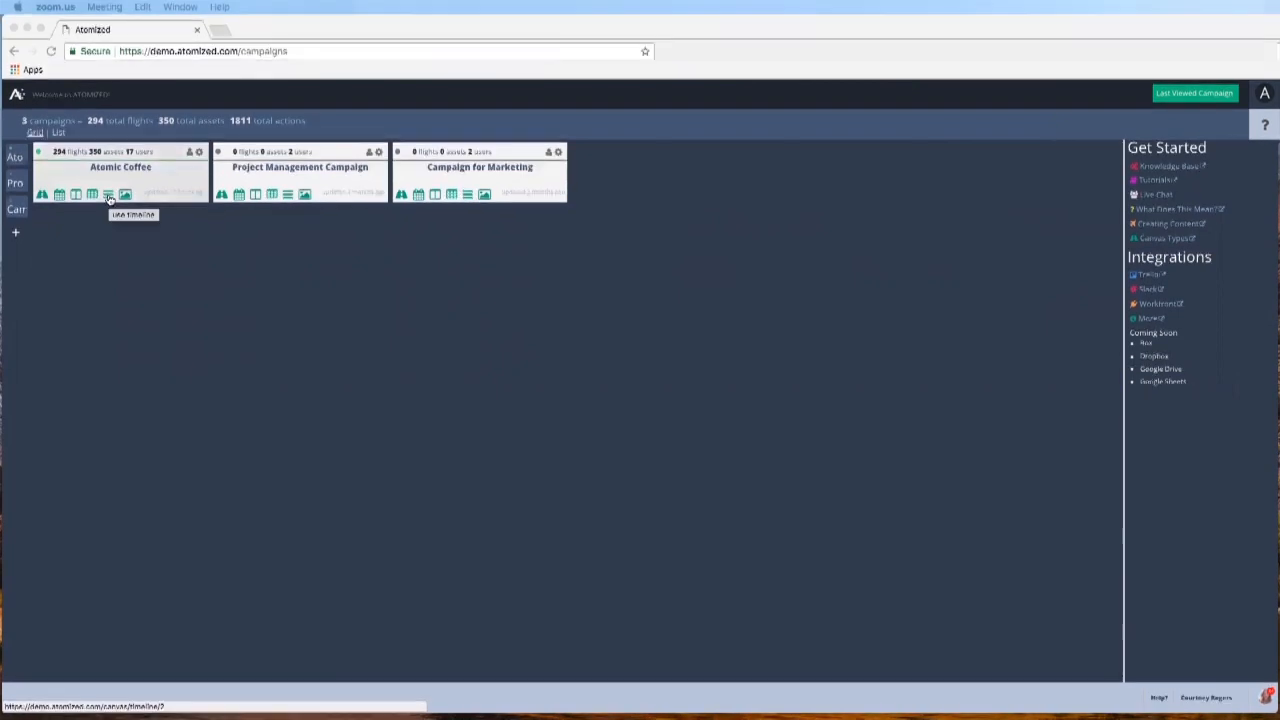
Show Atomic Coffee's timeline for 22–29 August 2018 and look through its channel tracks
click(108, 194)
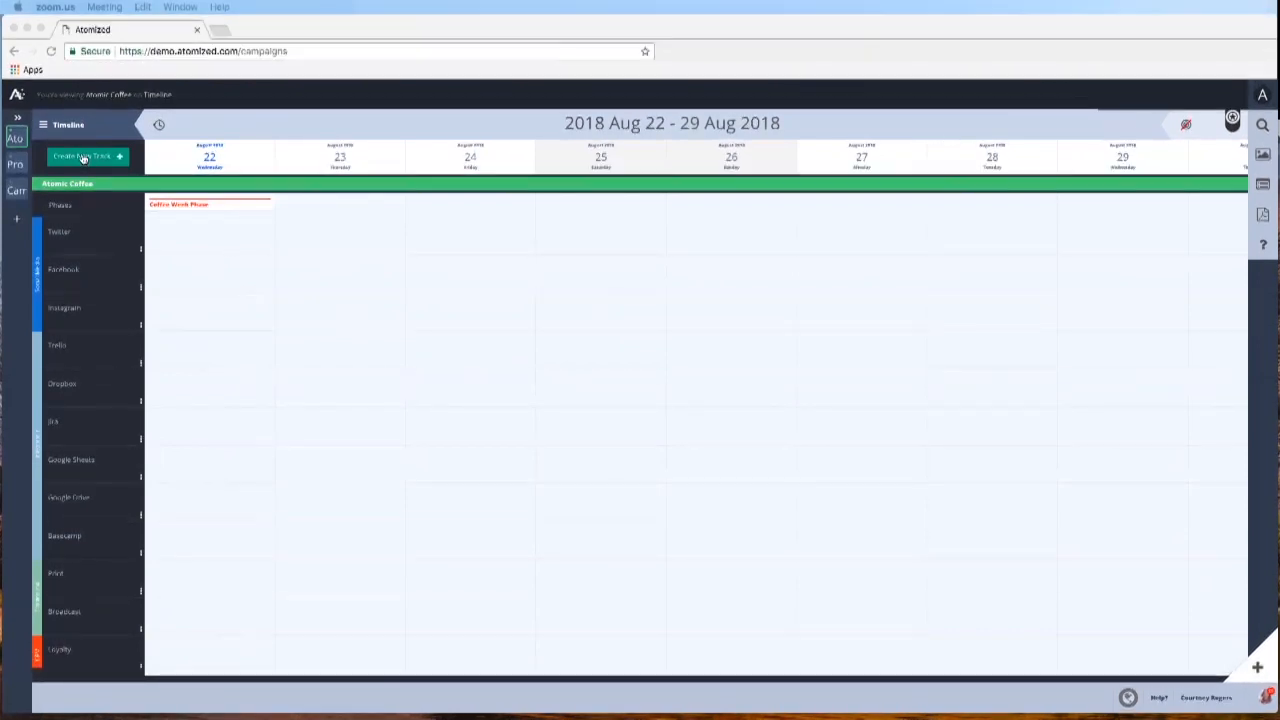
scroll(down, 3)
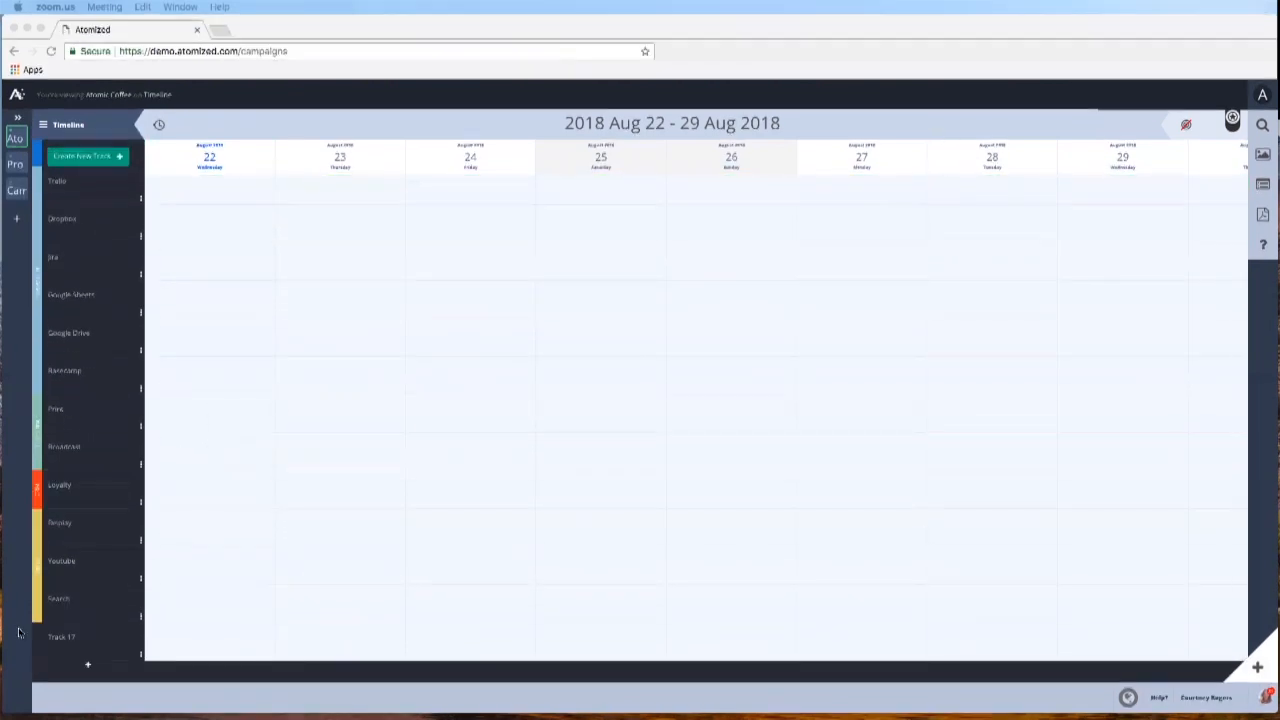
double_click(60, 636)
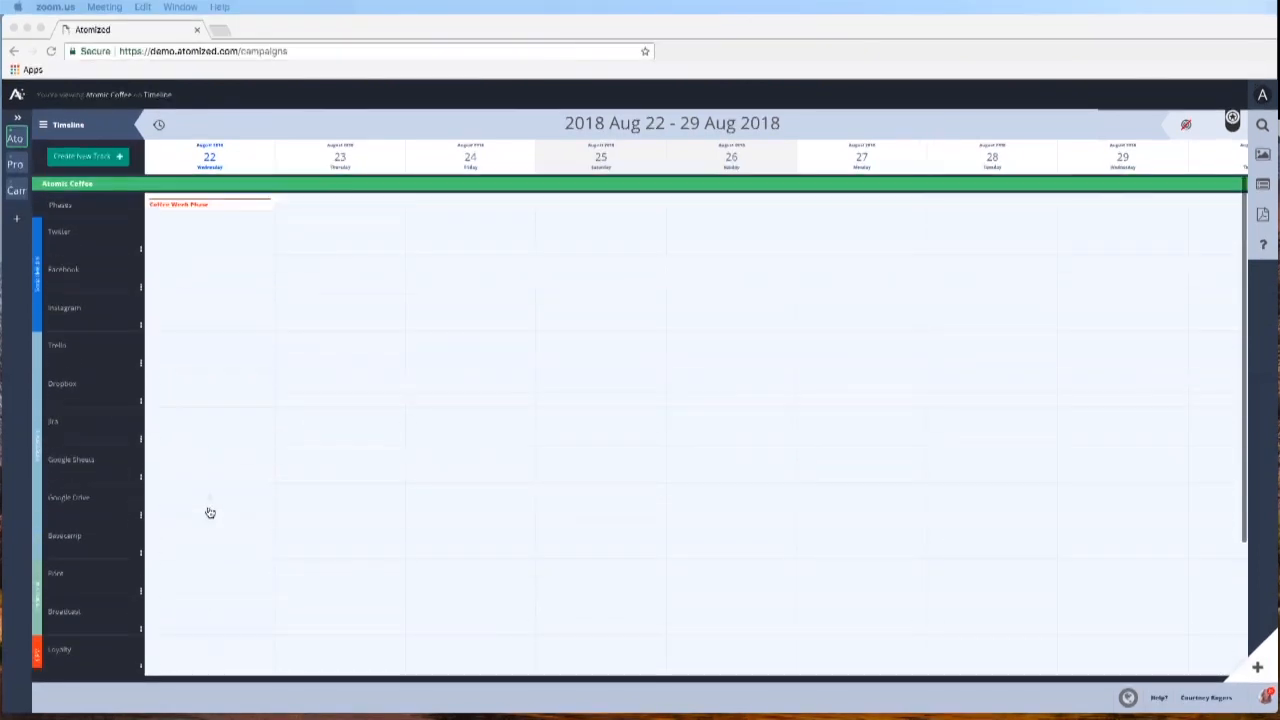
mouse_move(916, 684)
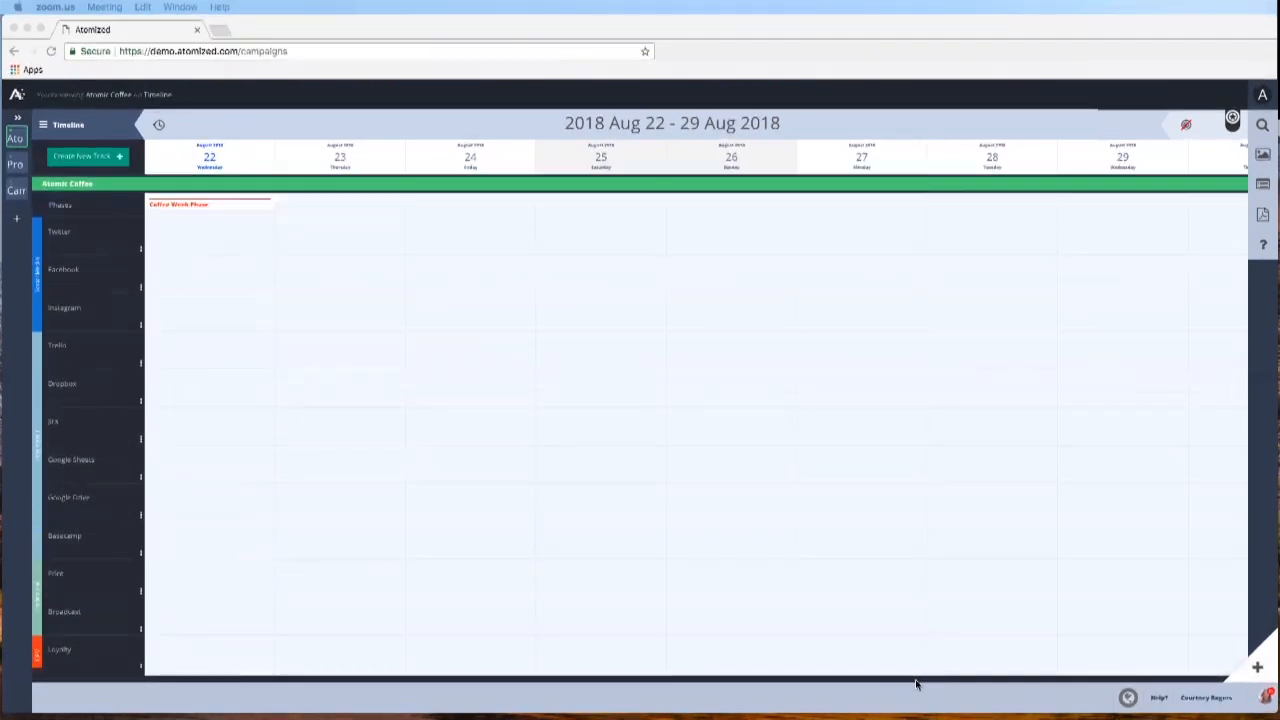
mouse_move(1004, 600)
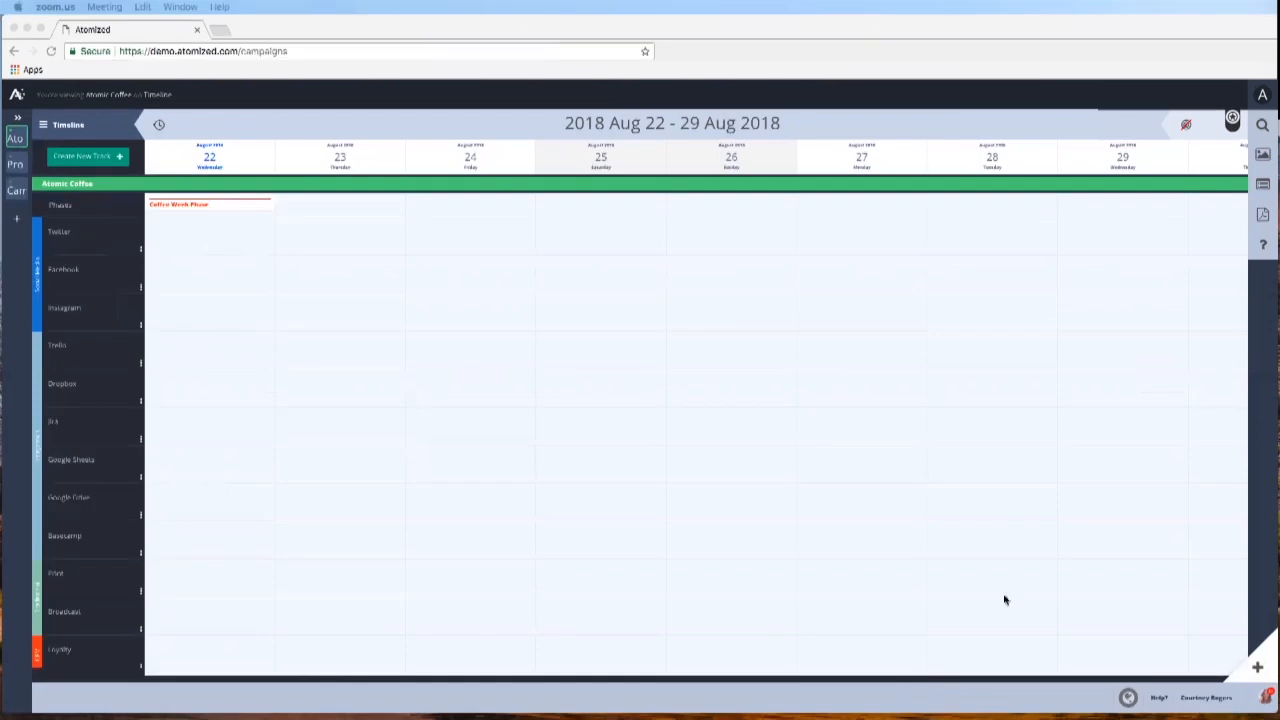
mouse_move(1128, 560)
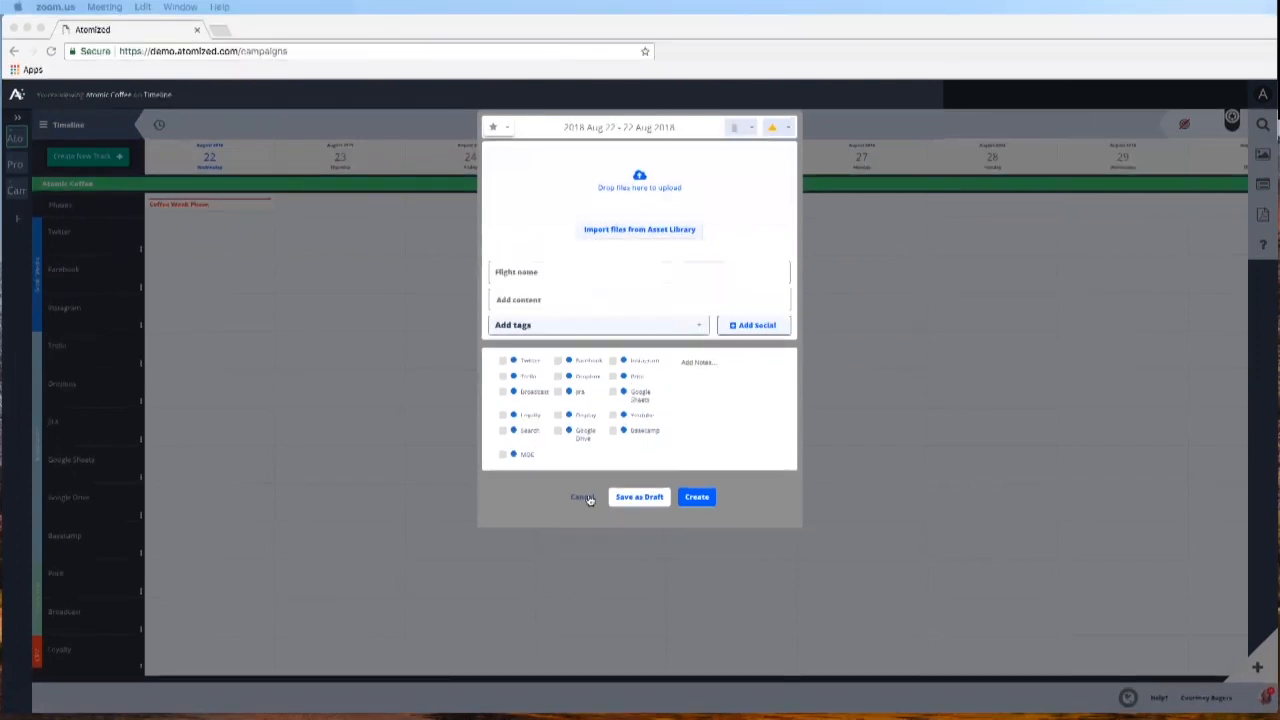
Dismiss the new flight form for 22 August, leaving the timeline unchanged
click(584, 496)
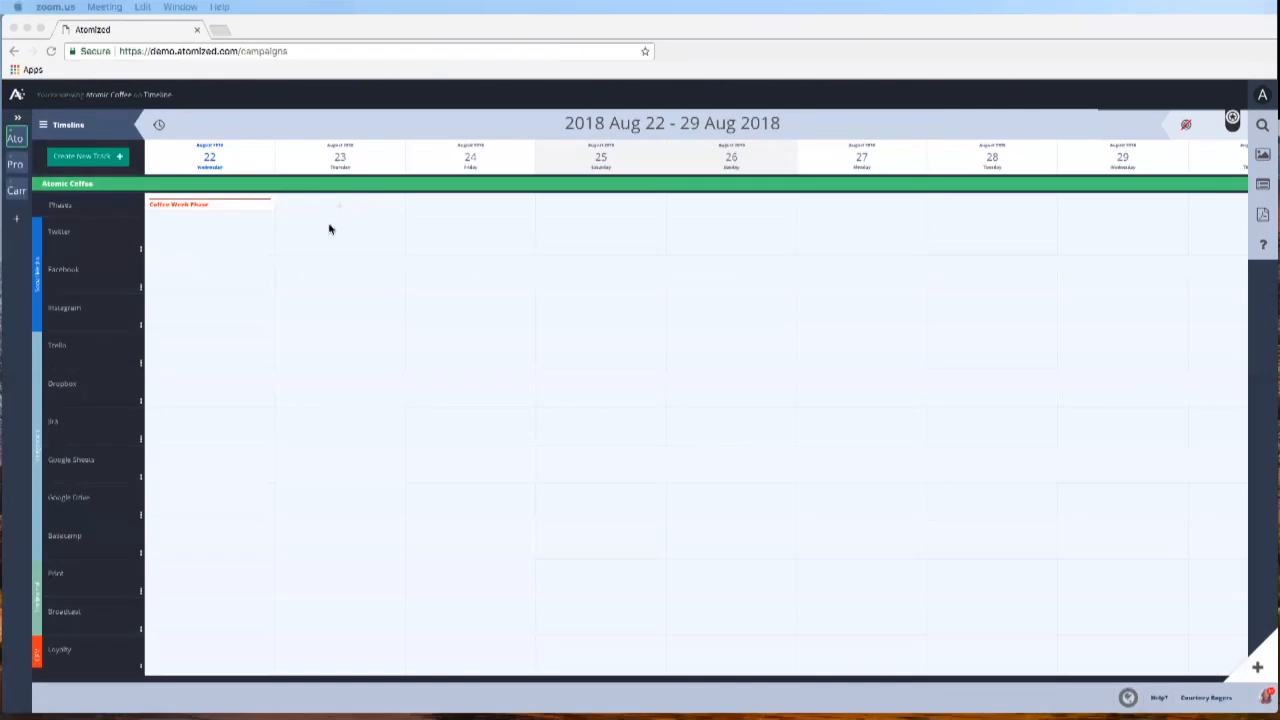
mouse_move(474, 280)
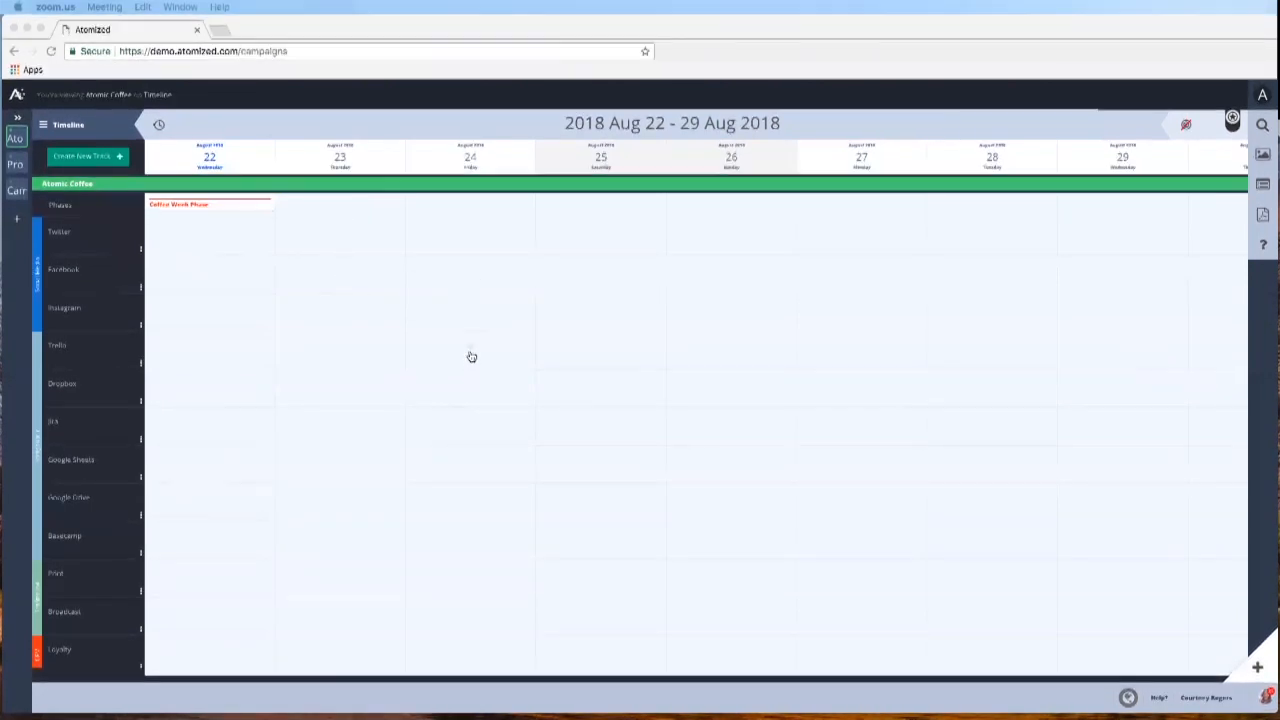
mouse_move(480, 388)
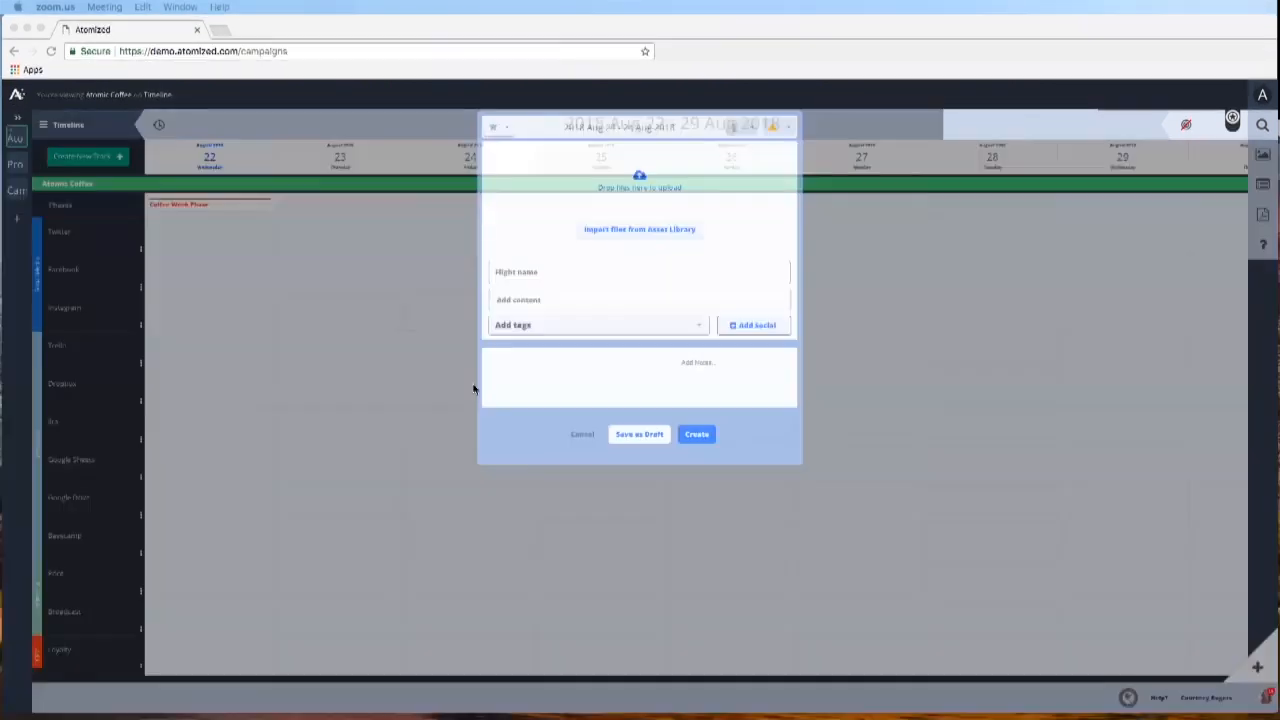
Reopen a new flight and set its date range to end on 31 August 2018
click(752, 324)
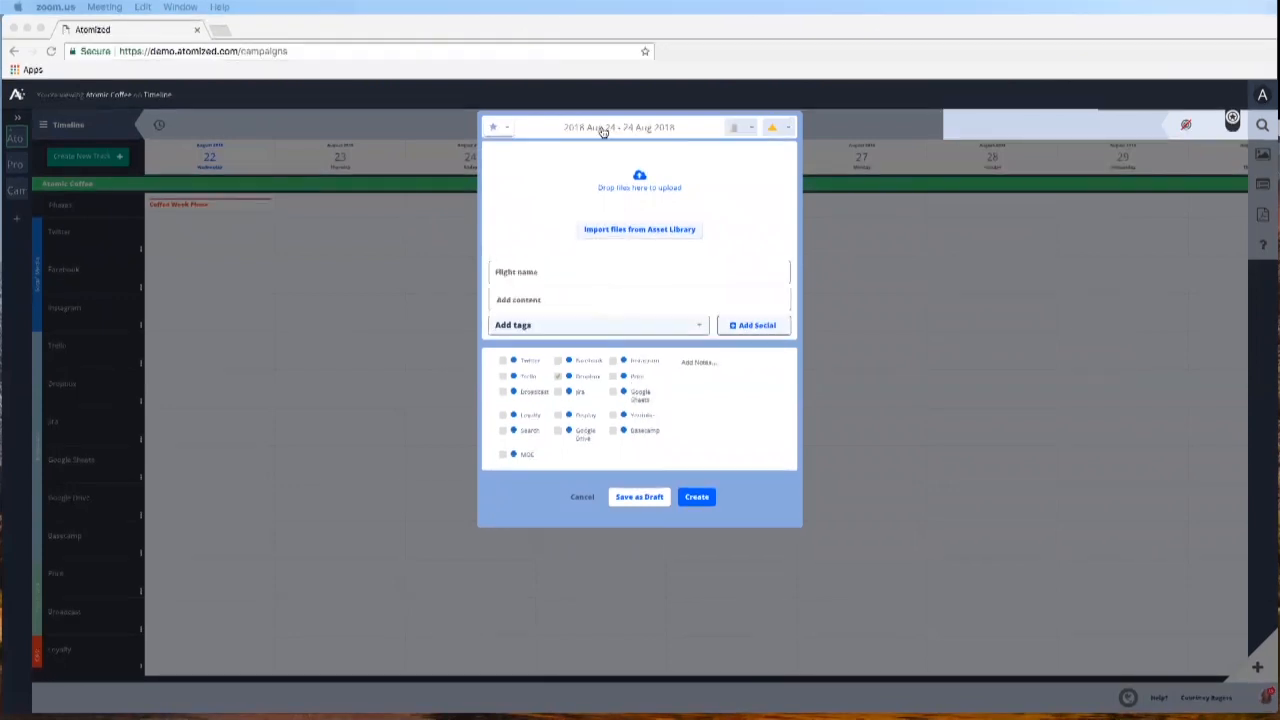
click(618, 128)
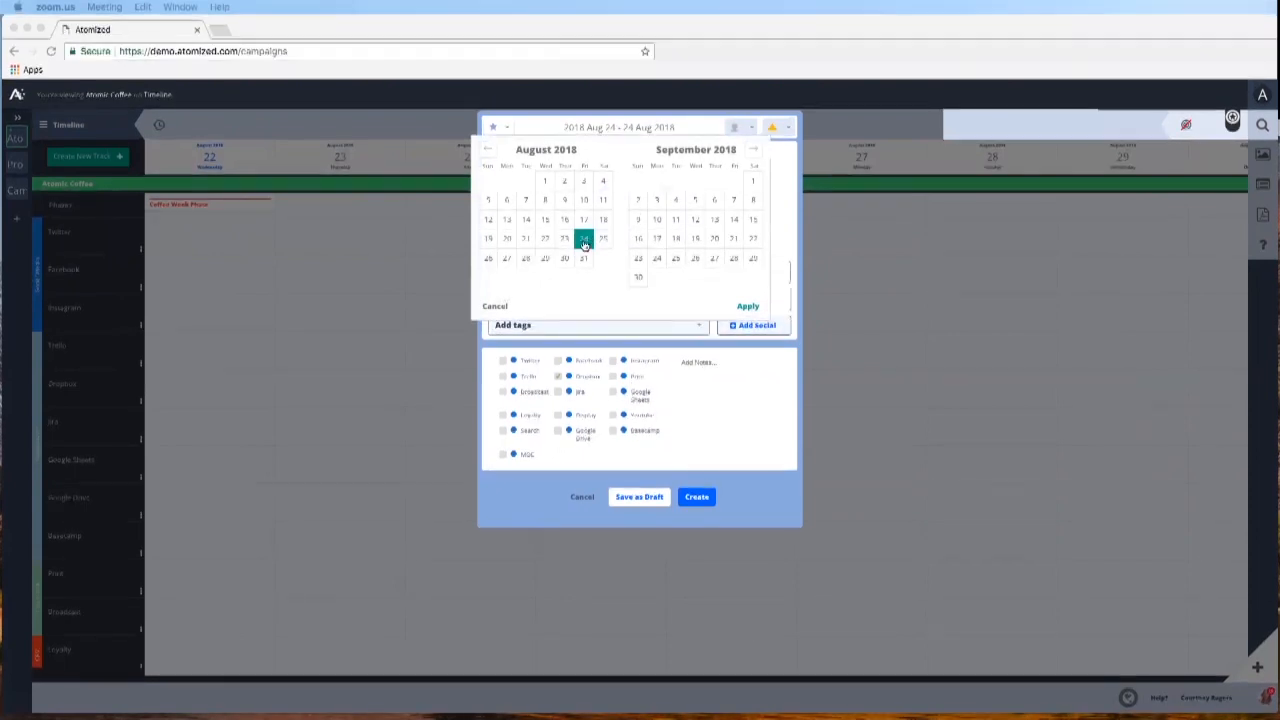
click(584, 258)
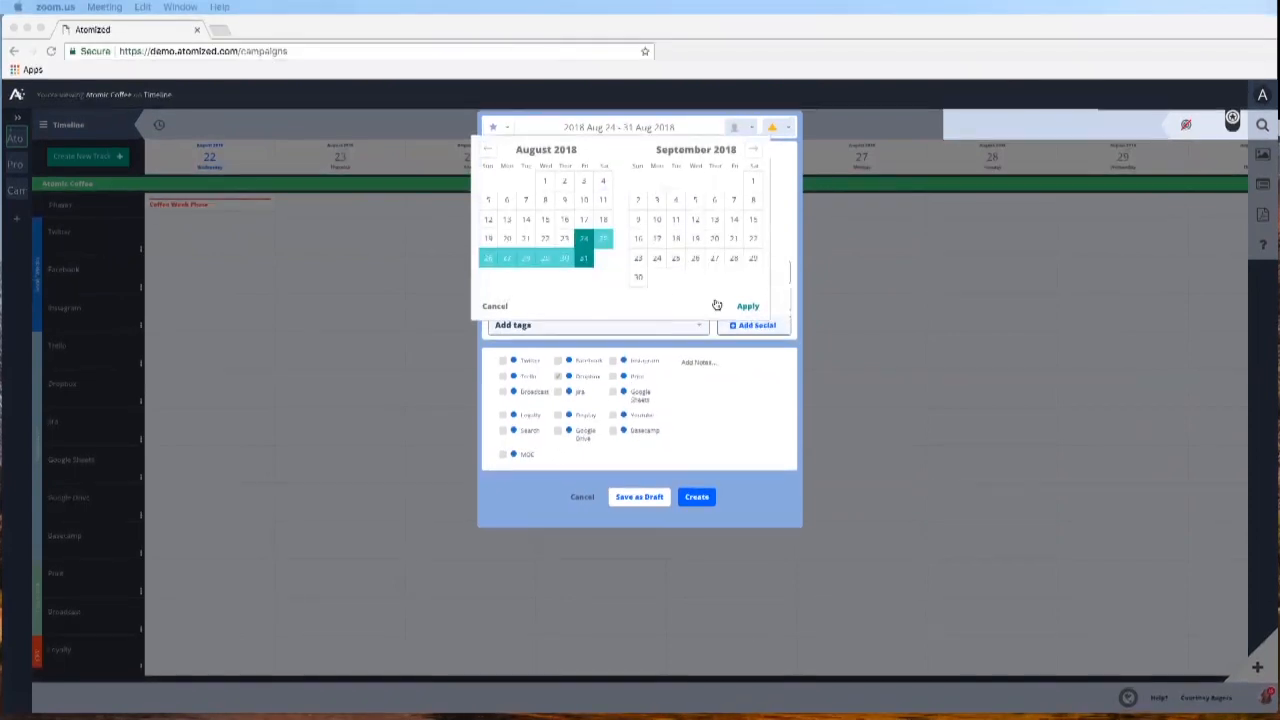
click(748, 306)
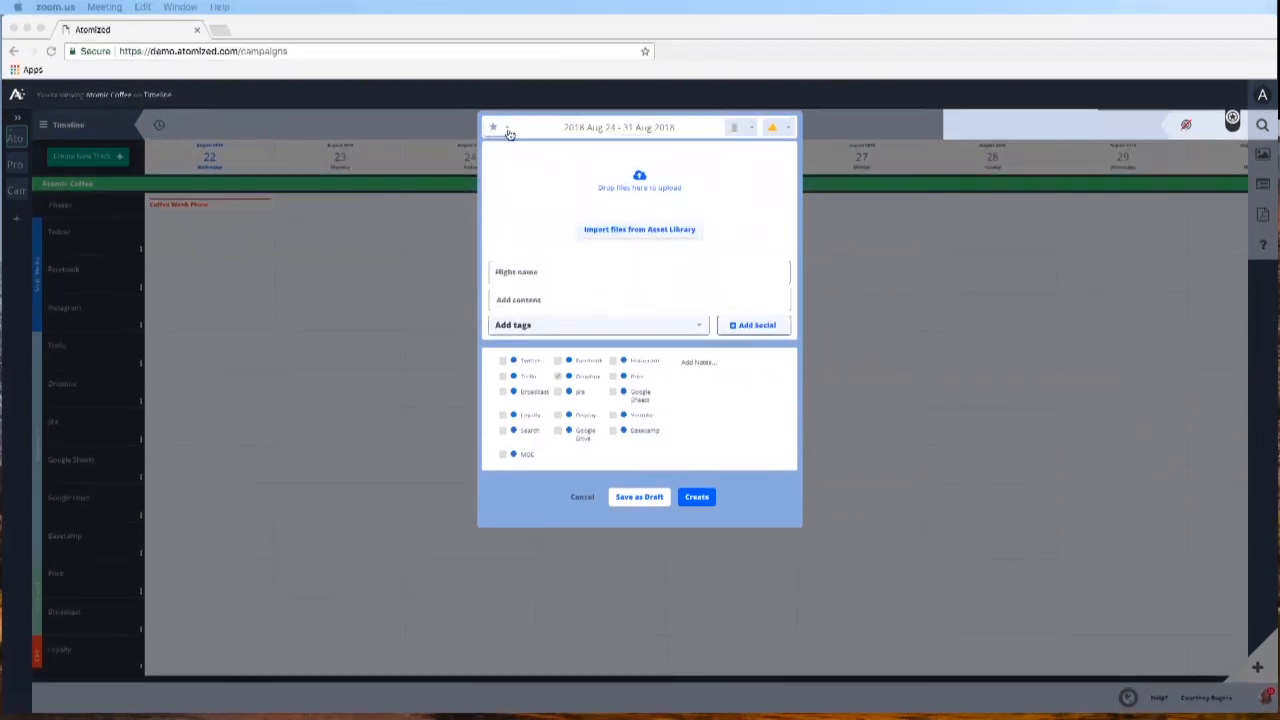
Show the new flight's approval status choices: Pending, Approved, Unapproved, Legal Revision, Approval Required
click(492, 128)
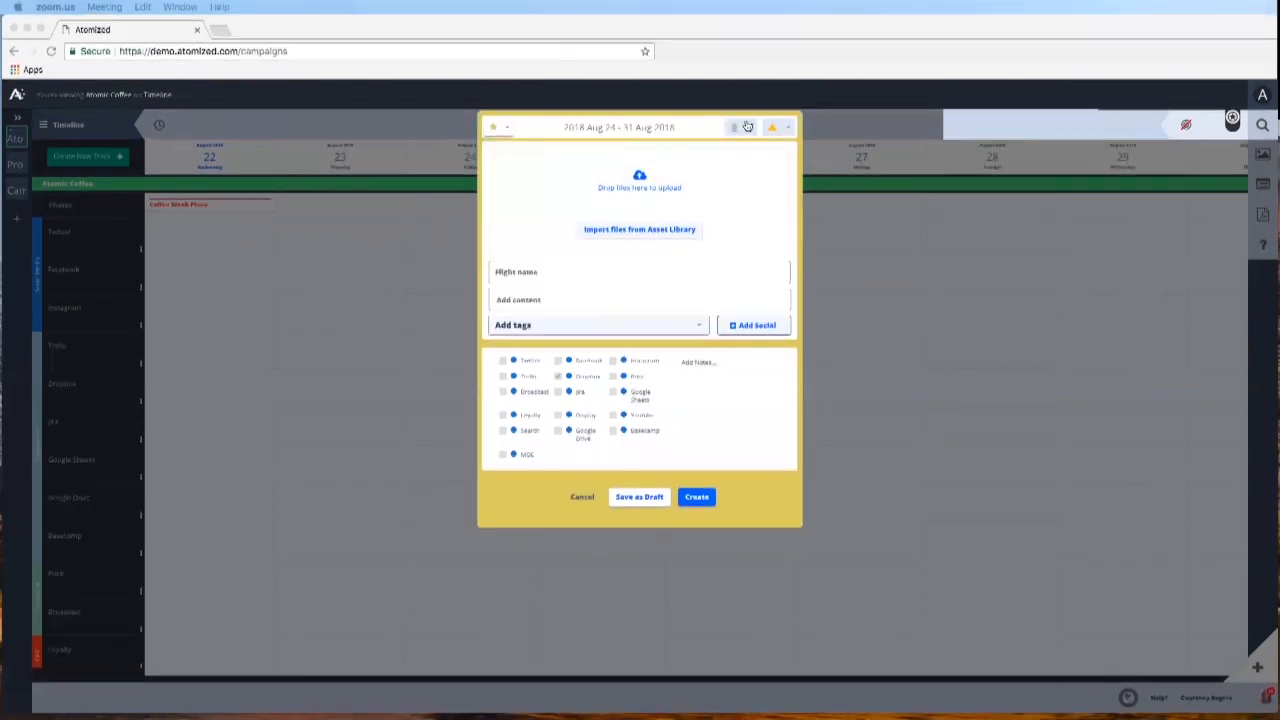
click(734, 128)
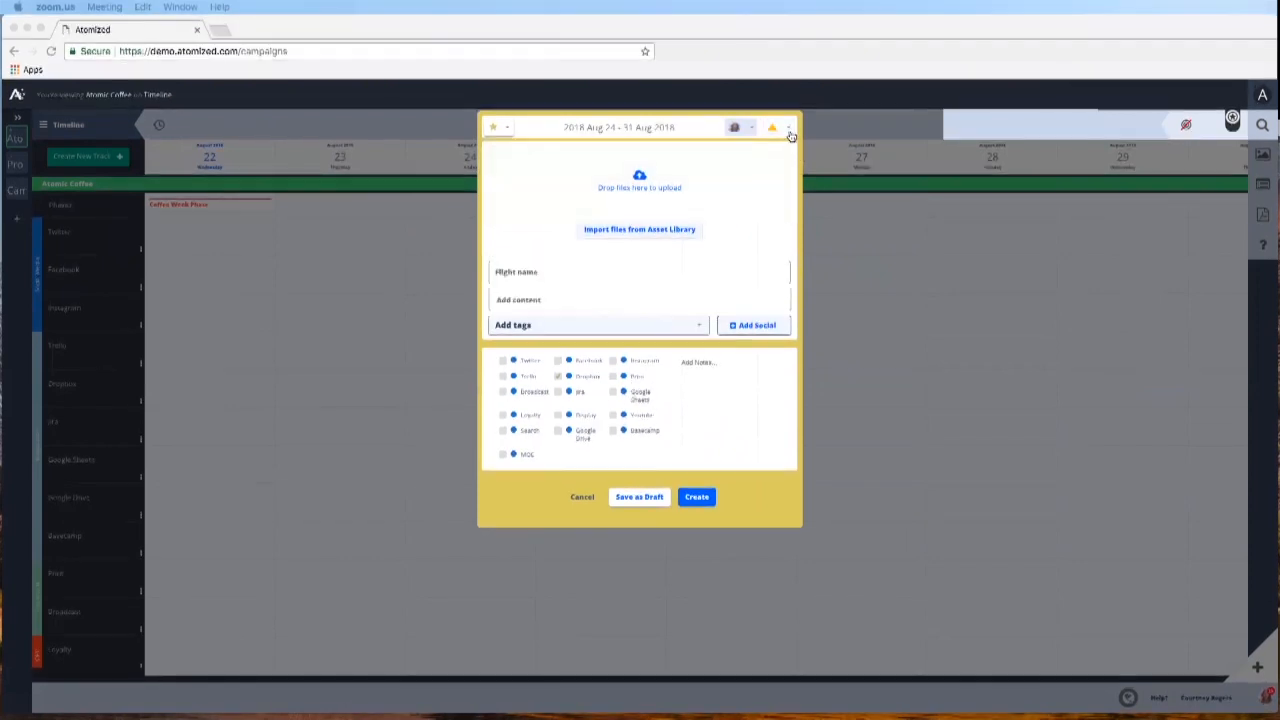
click(782, 128)
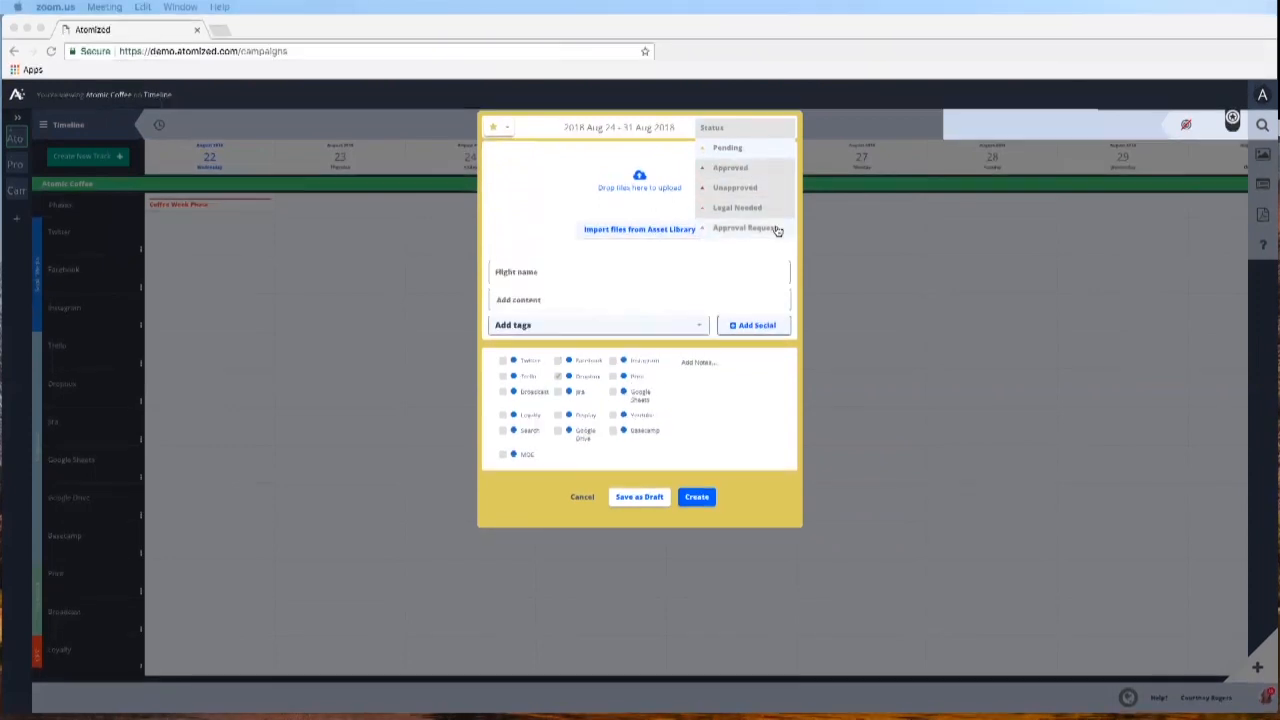
mouse_move(784, 230)
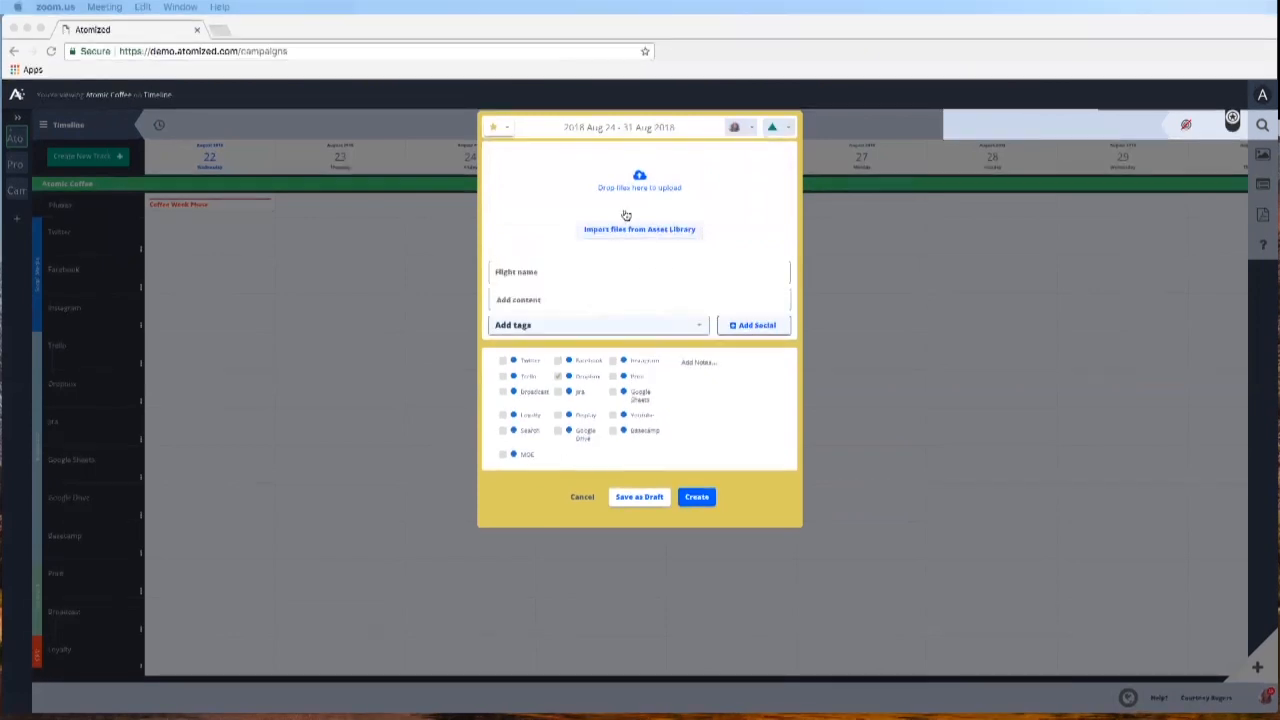
mouse_move(672, 198)
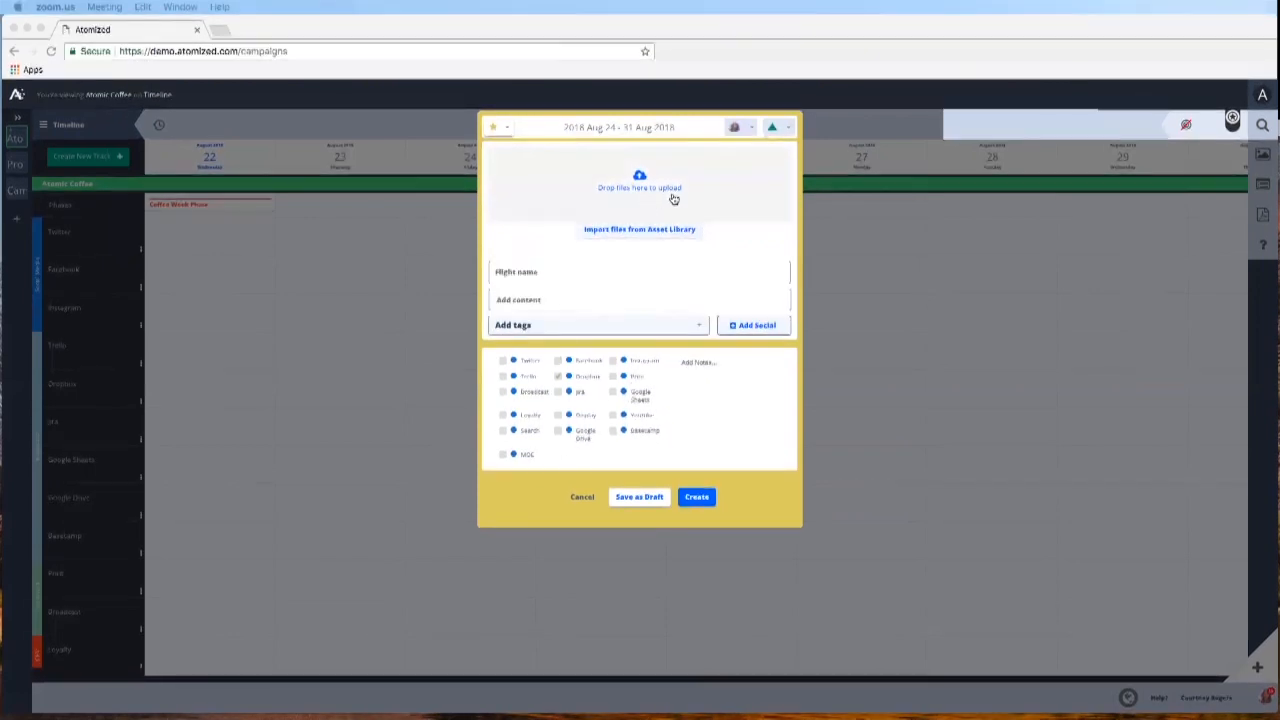
Upload an image from the Desktop as the new post's media
click(640, 188)
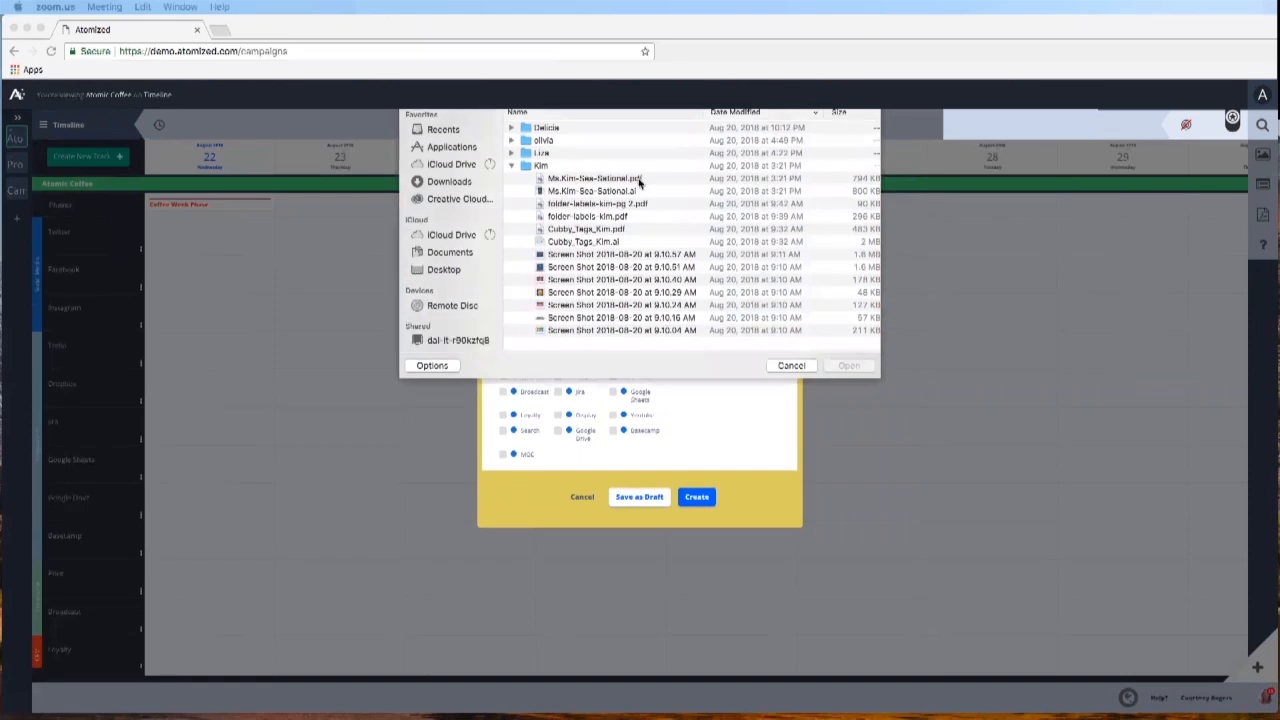
click(540, 166)
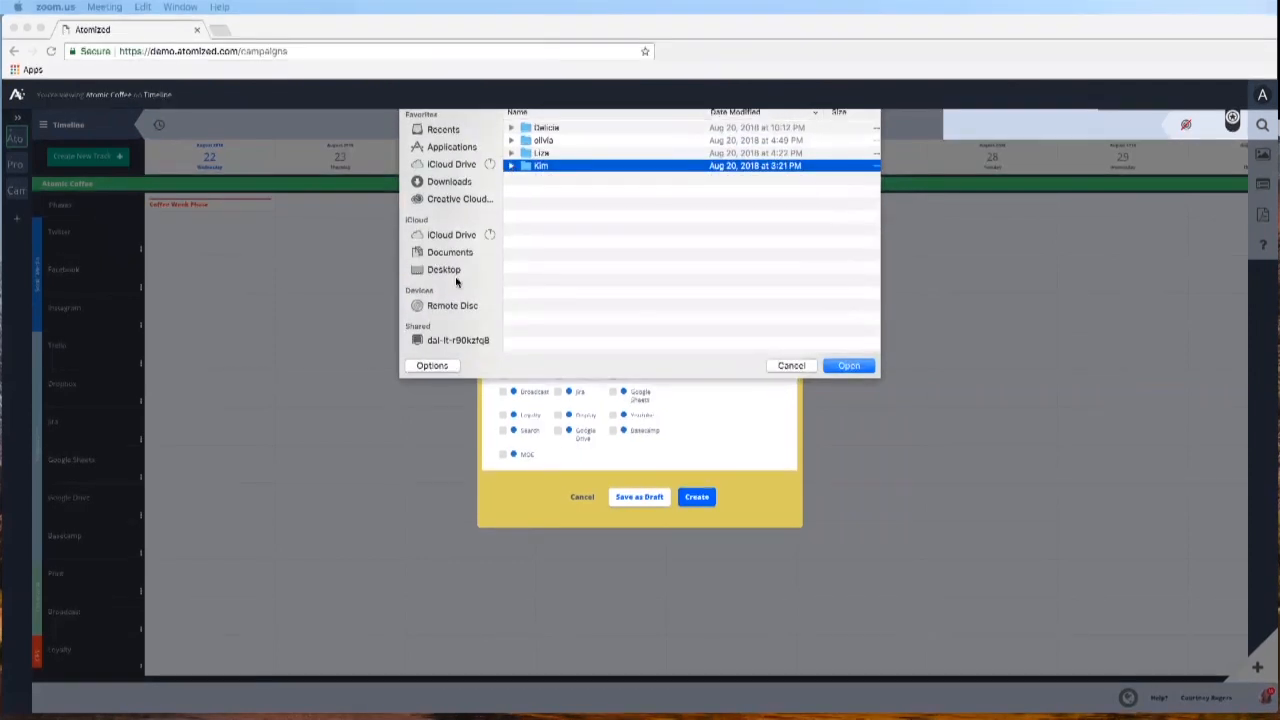
click(444, 268)
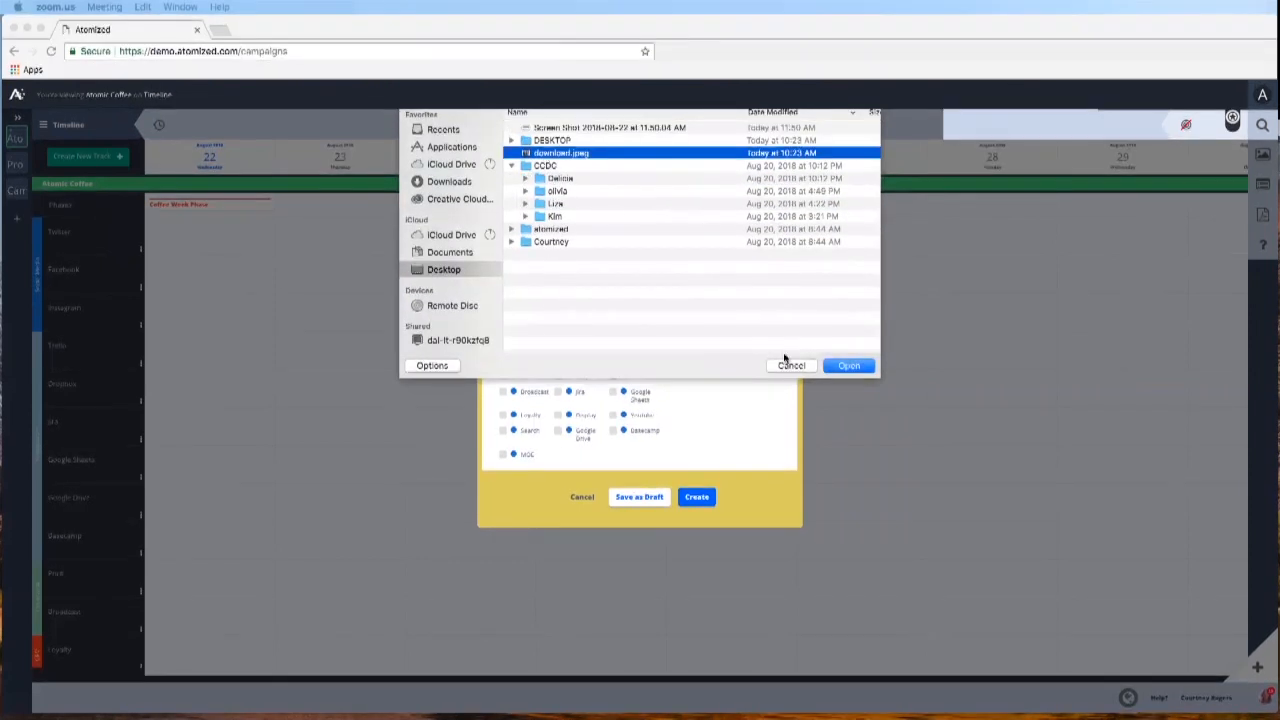
click(848, 364)
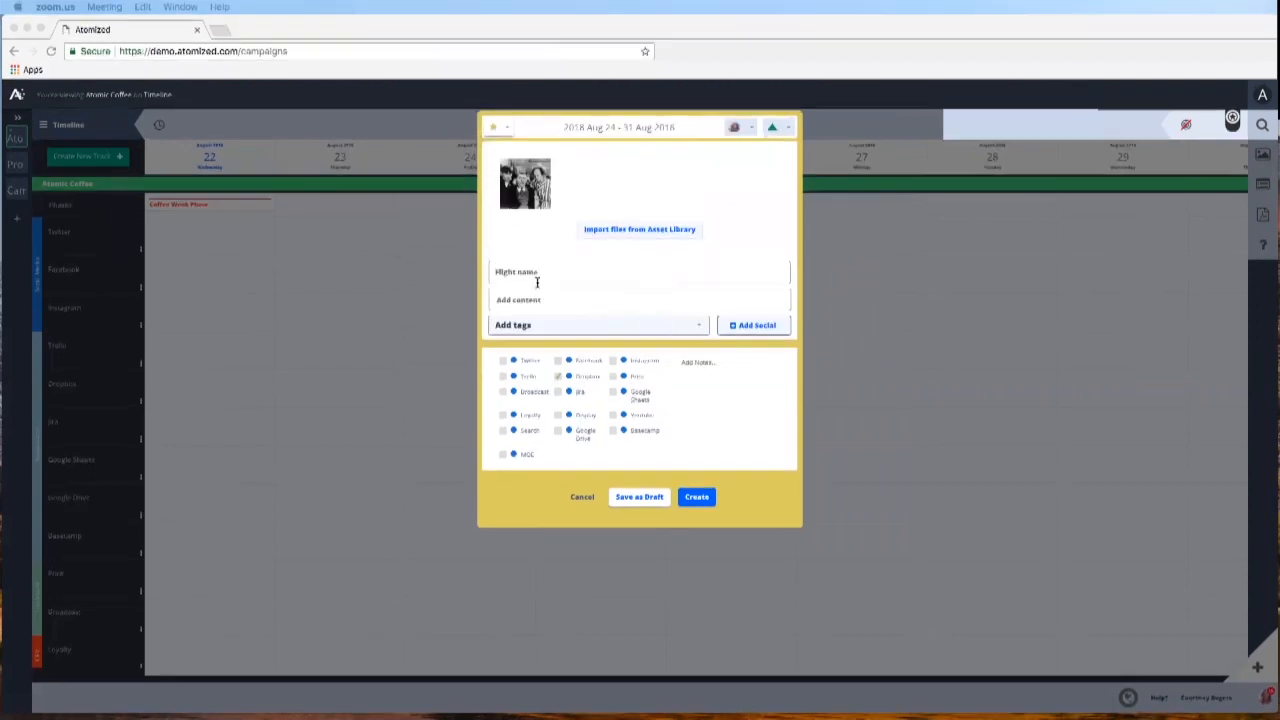
Name the flight 'MGE' and create and schedule it across its channels from 25 August
text(MGE Twitter)
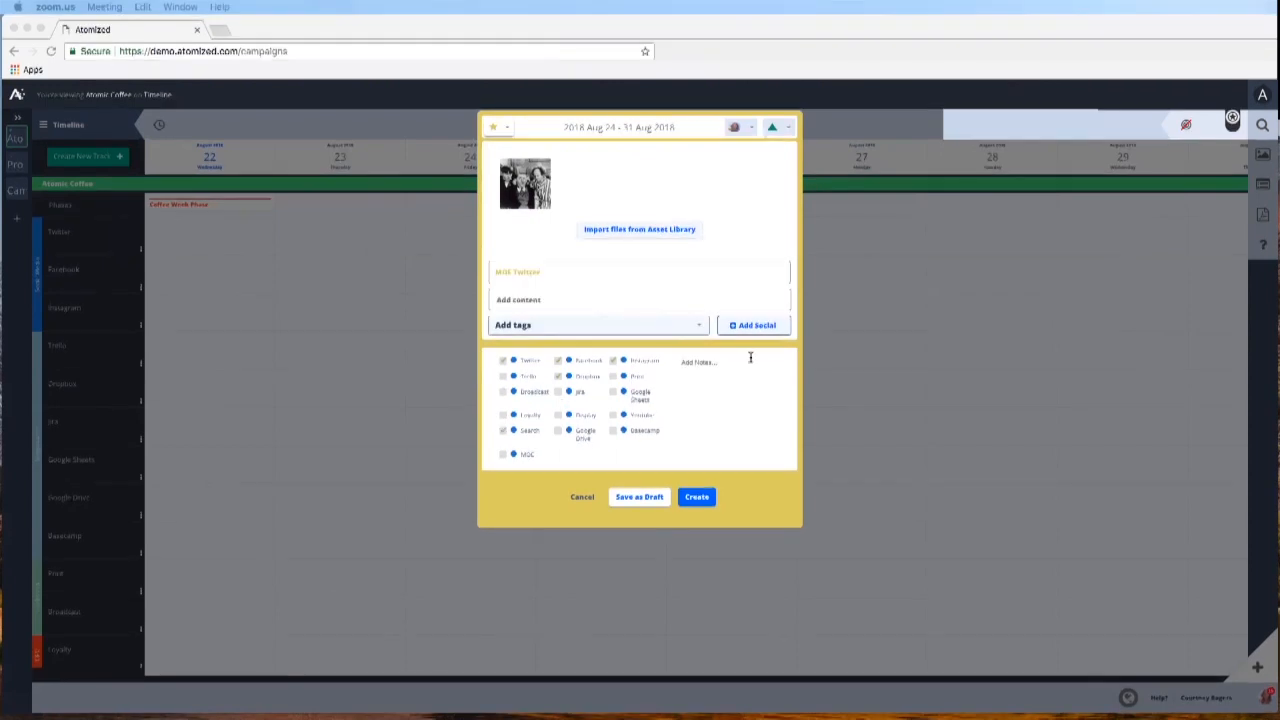
mouse_move(770, 358)
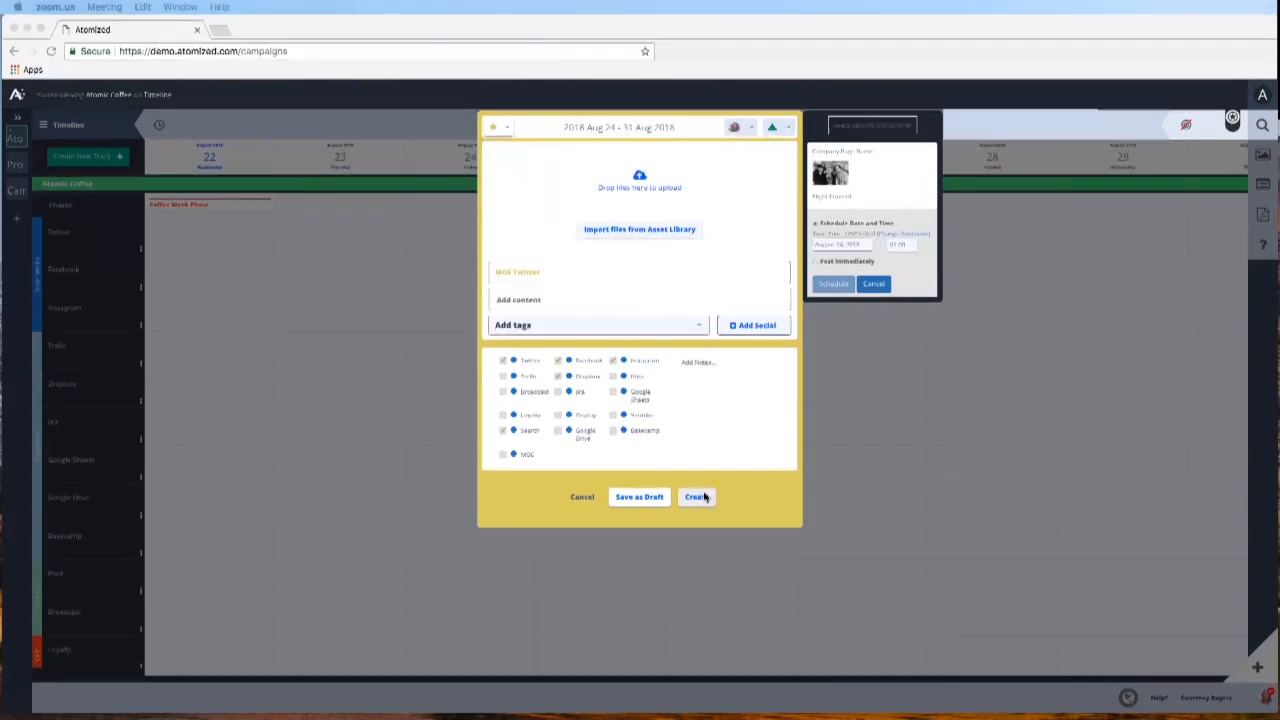
click(696, 496)
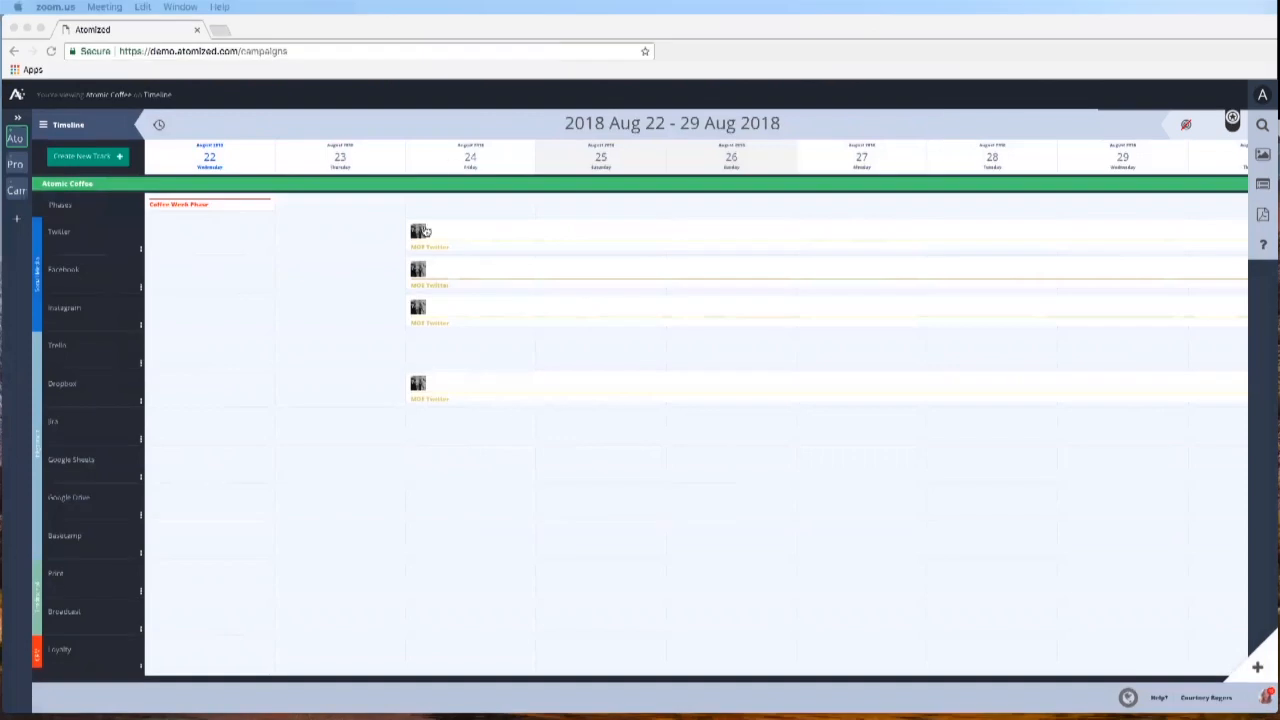
mouse_move(378, 336)
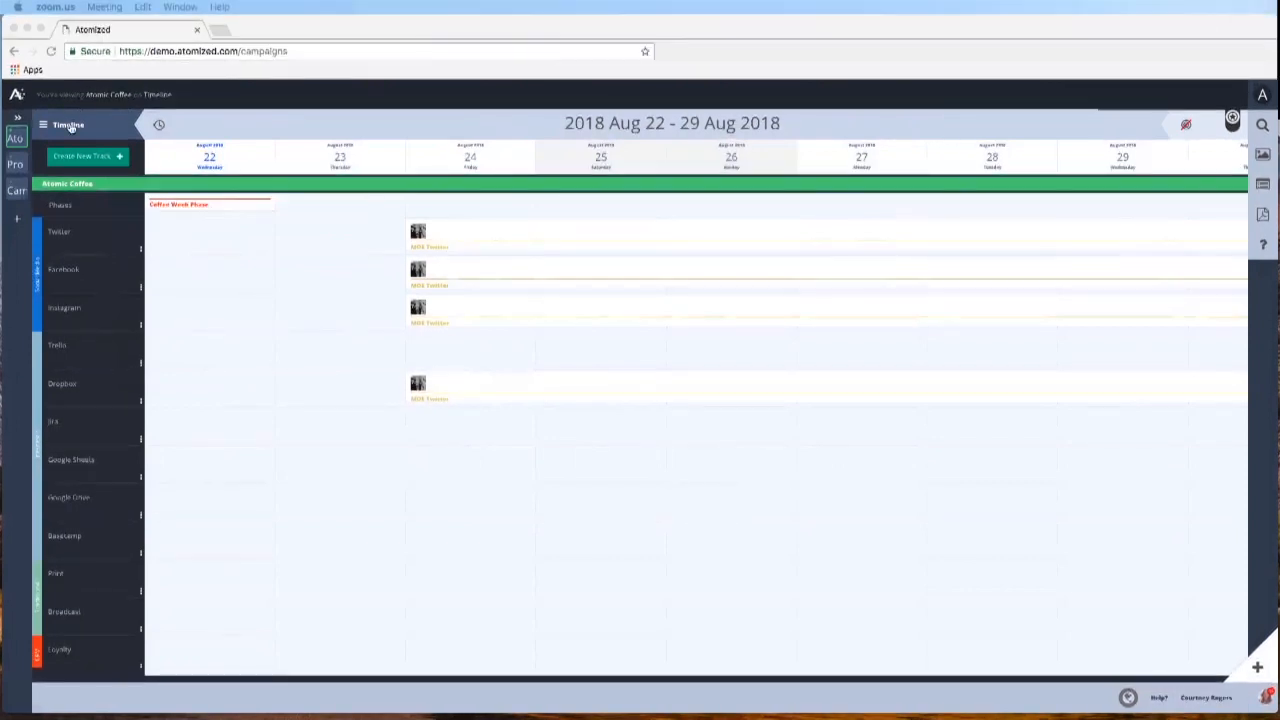
Switch Atomic Coffee to the calendar view showing June 2018's flights
click(68, 124)
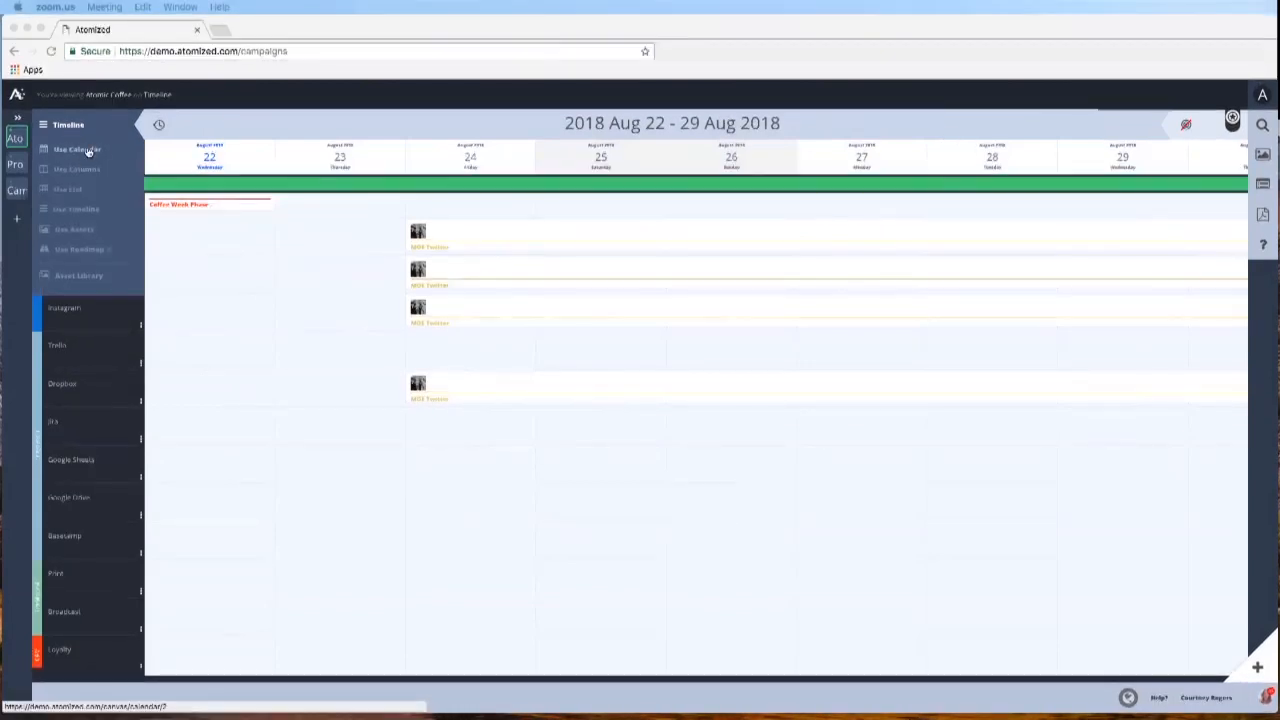
click(76, 148)
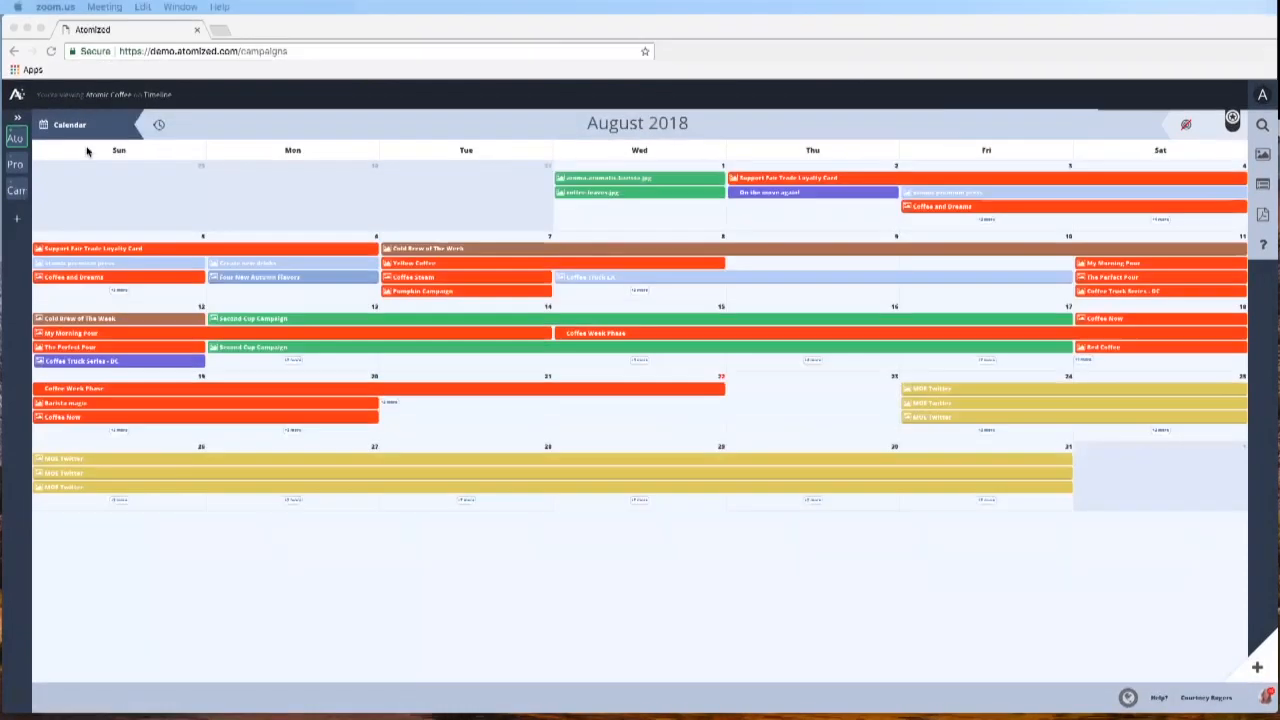
mouse_move(324, 318)
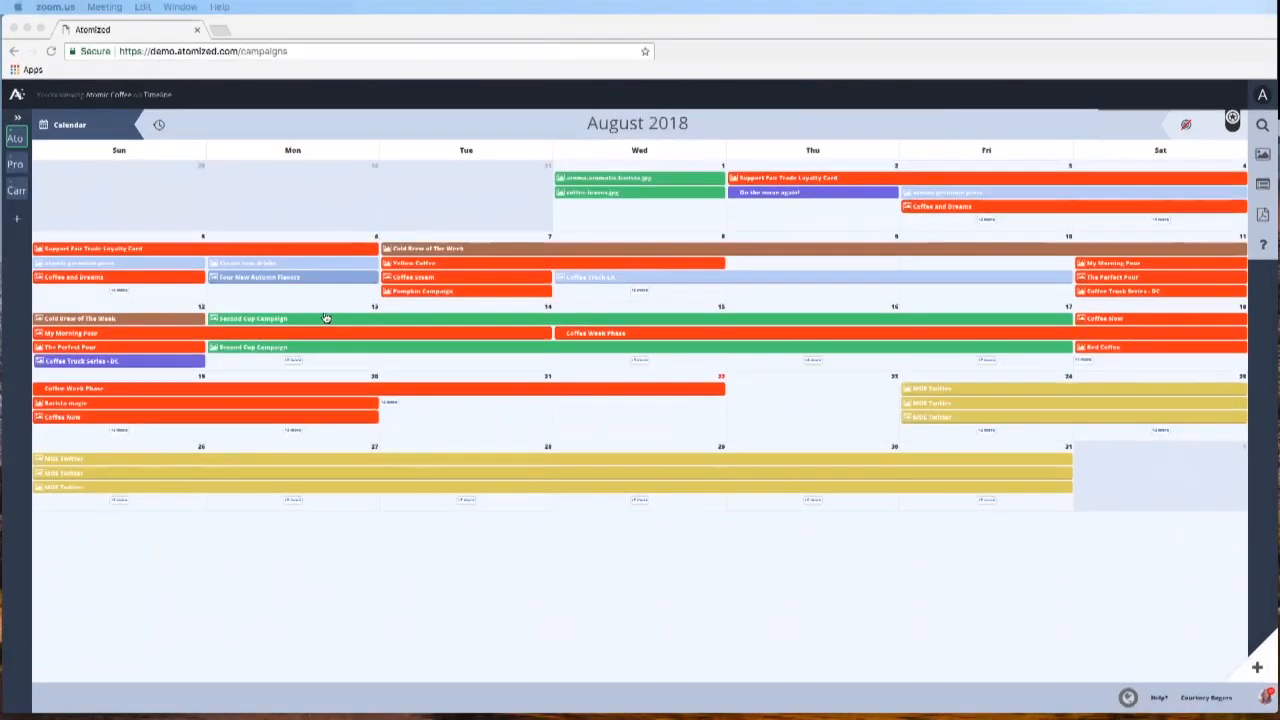
mouse_move(640, 122)
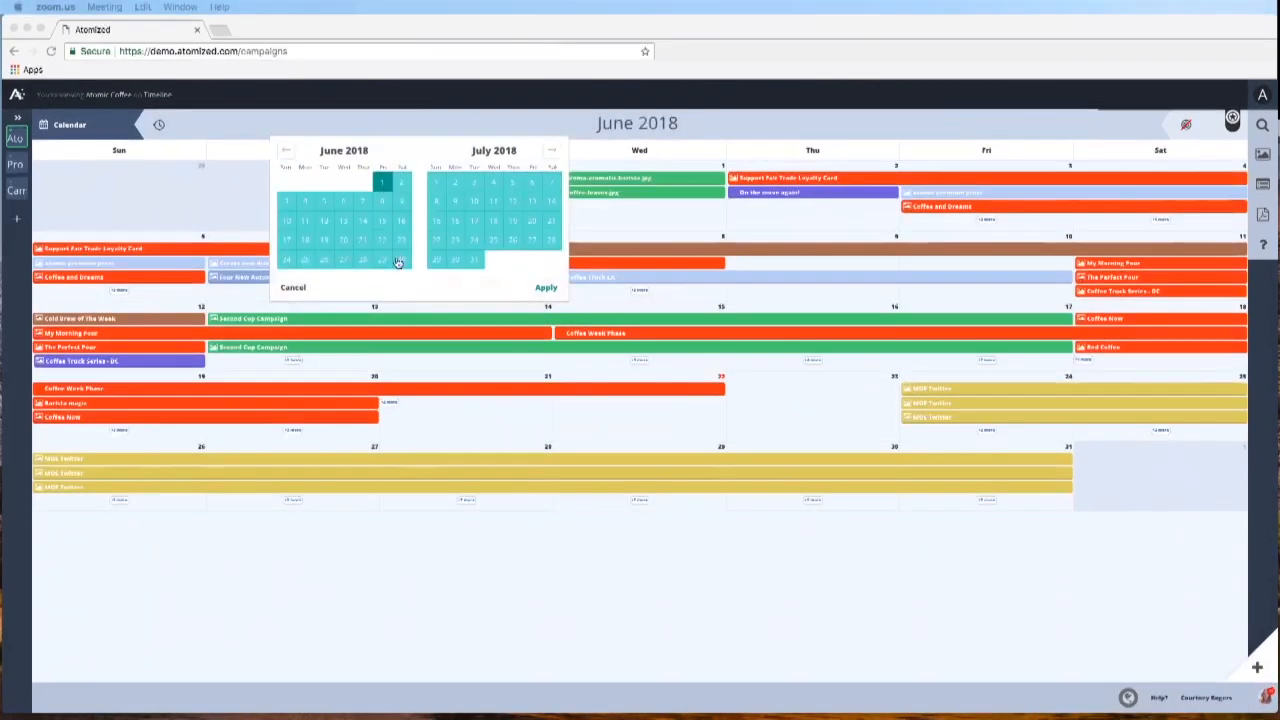
click(546, 288)
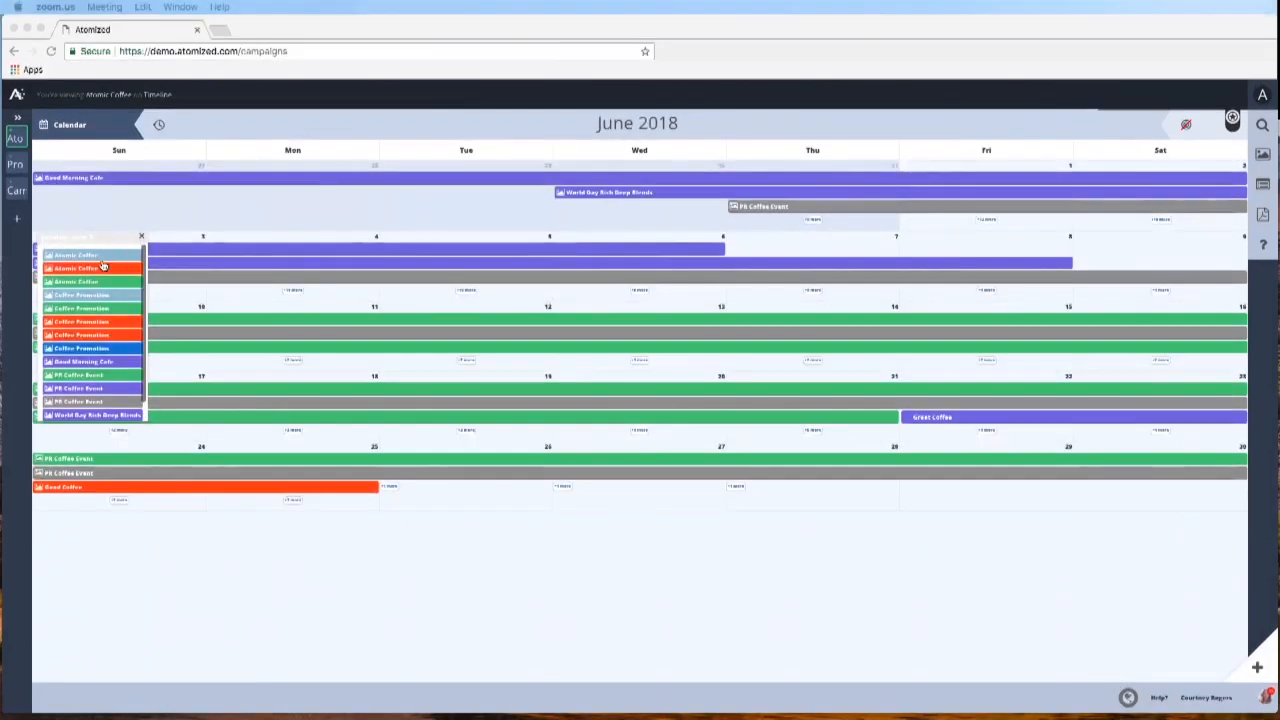
click(90, 268)
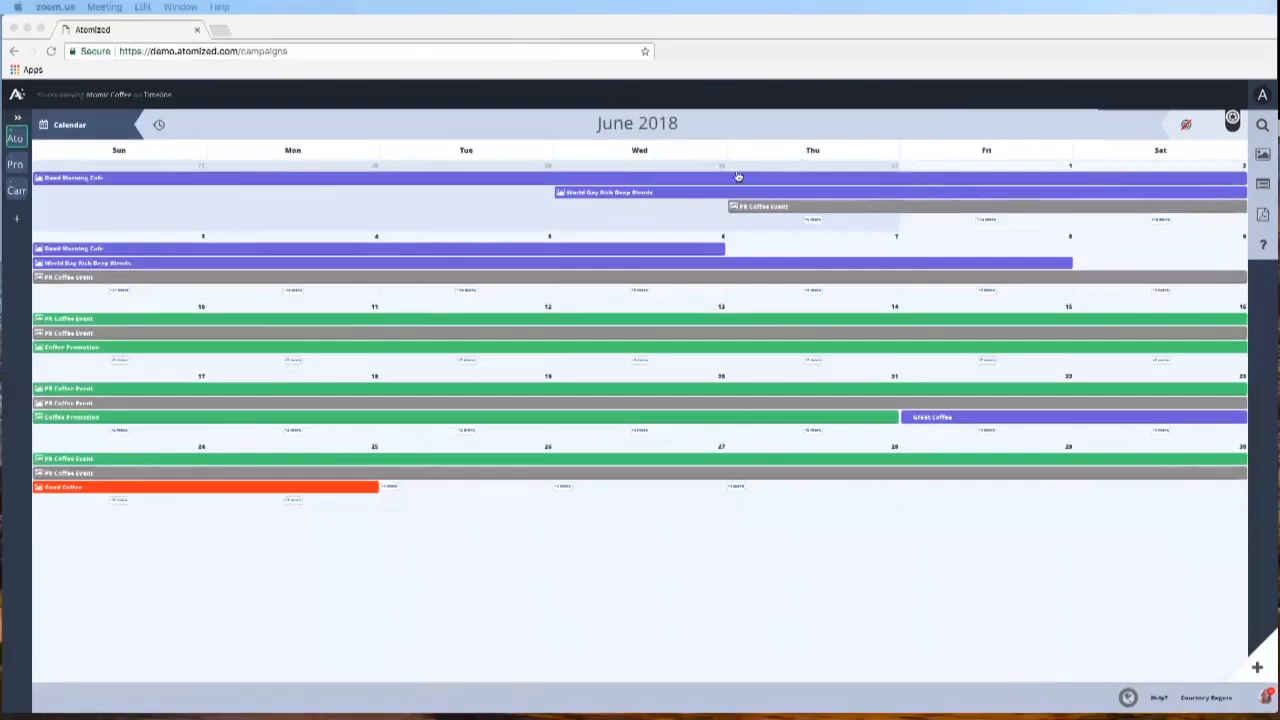
click(70, 124)
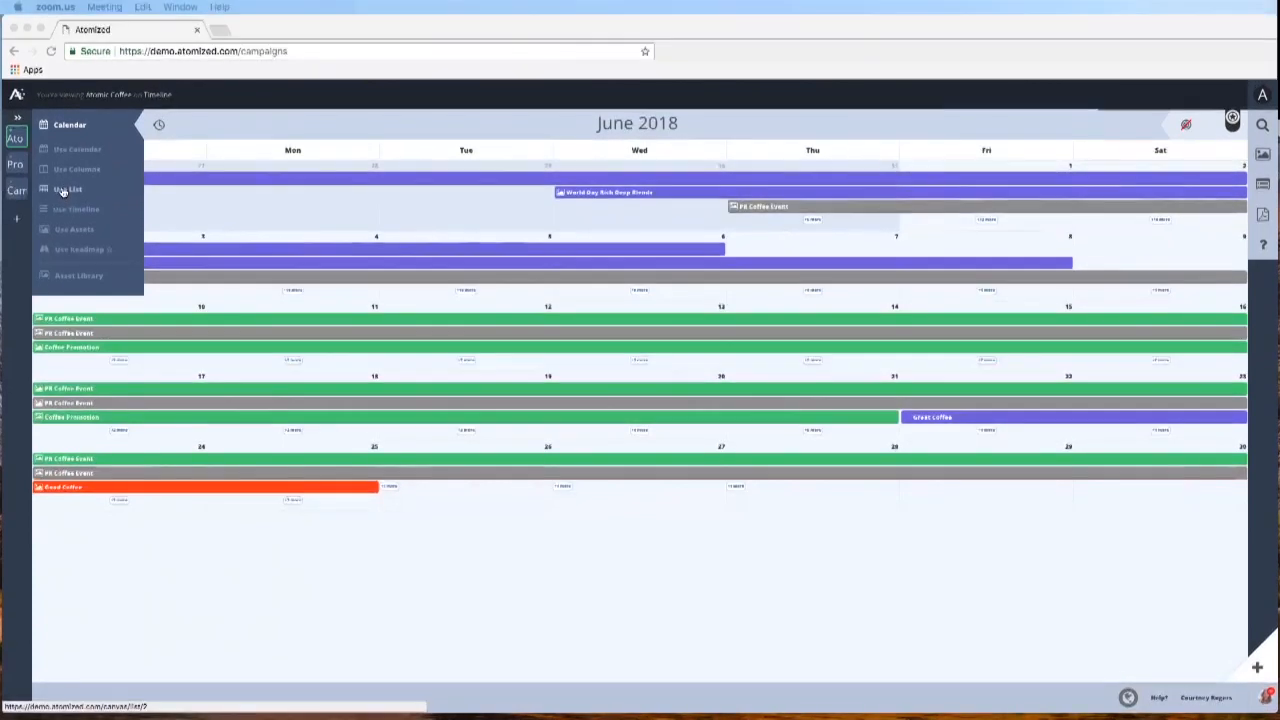
Show June 2018 flights as a list and reassign the first post to another person
click(70, 188)
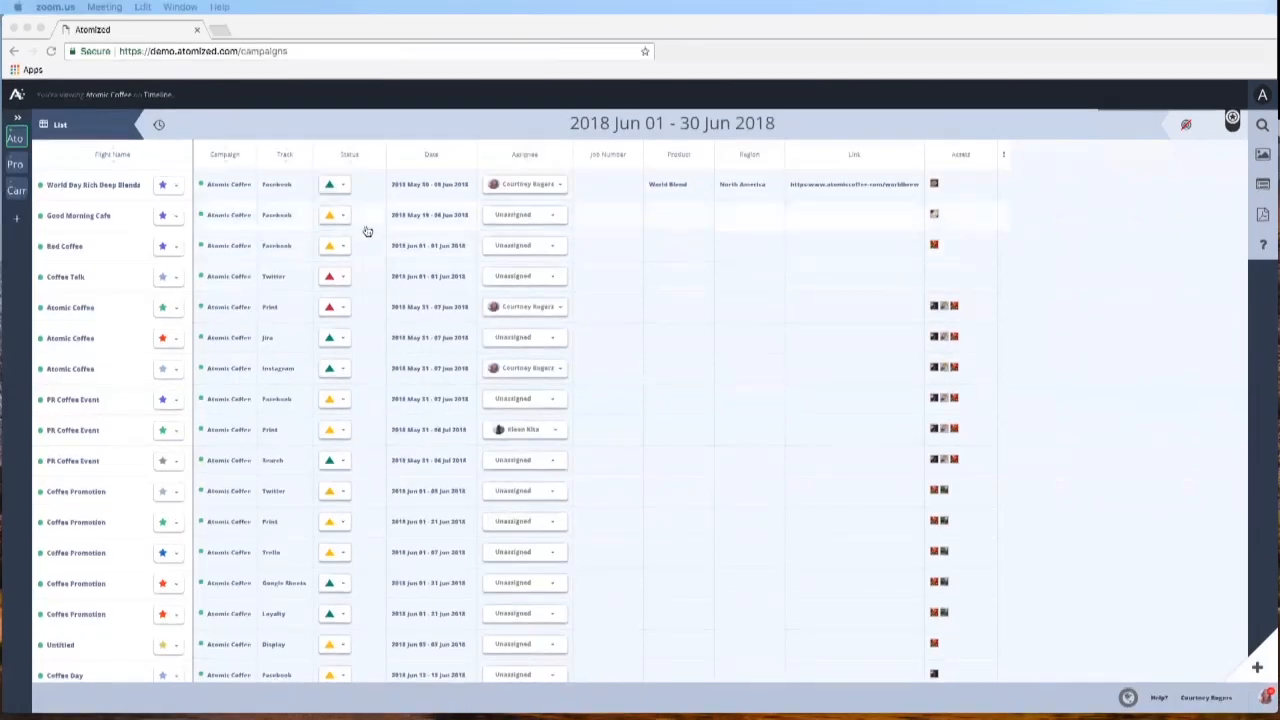
scroll(down, 3)
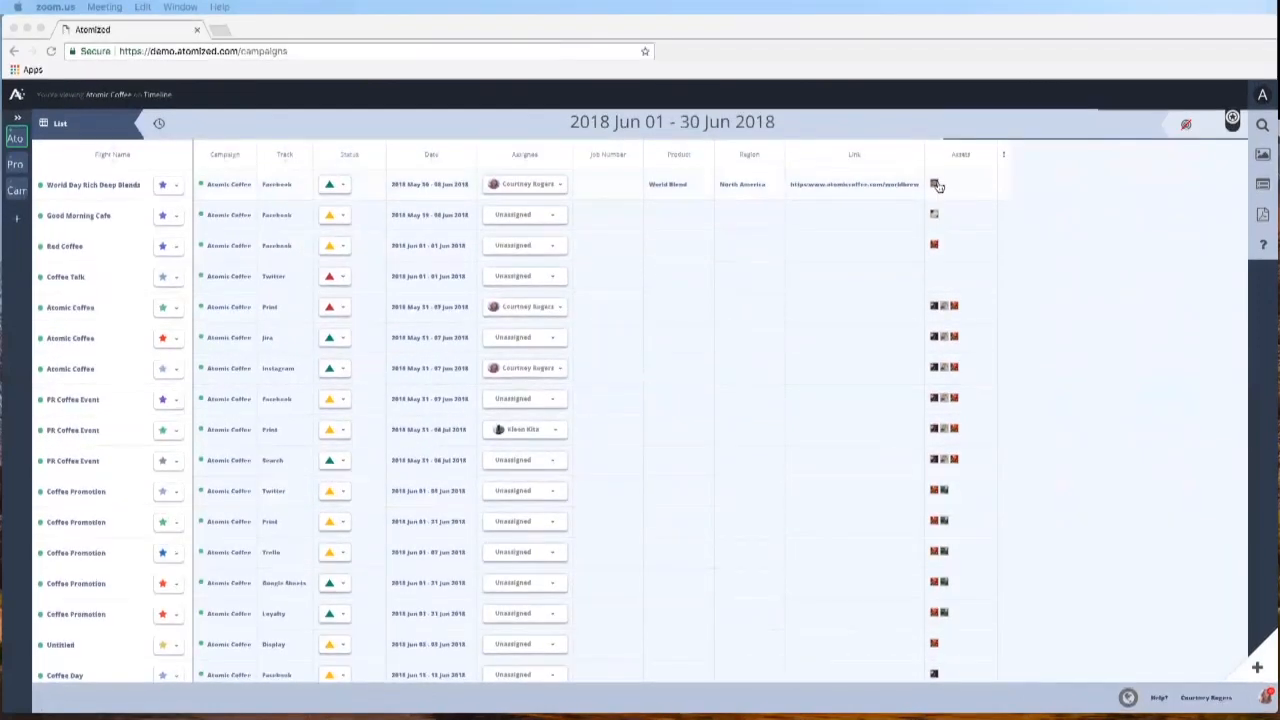
click(552, 184)
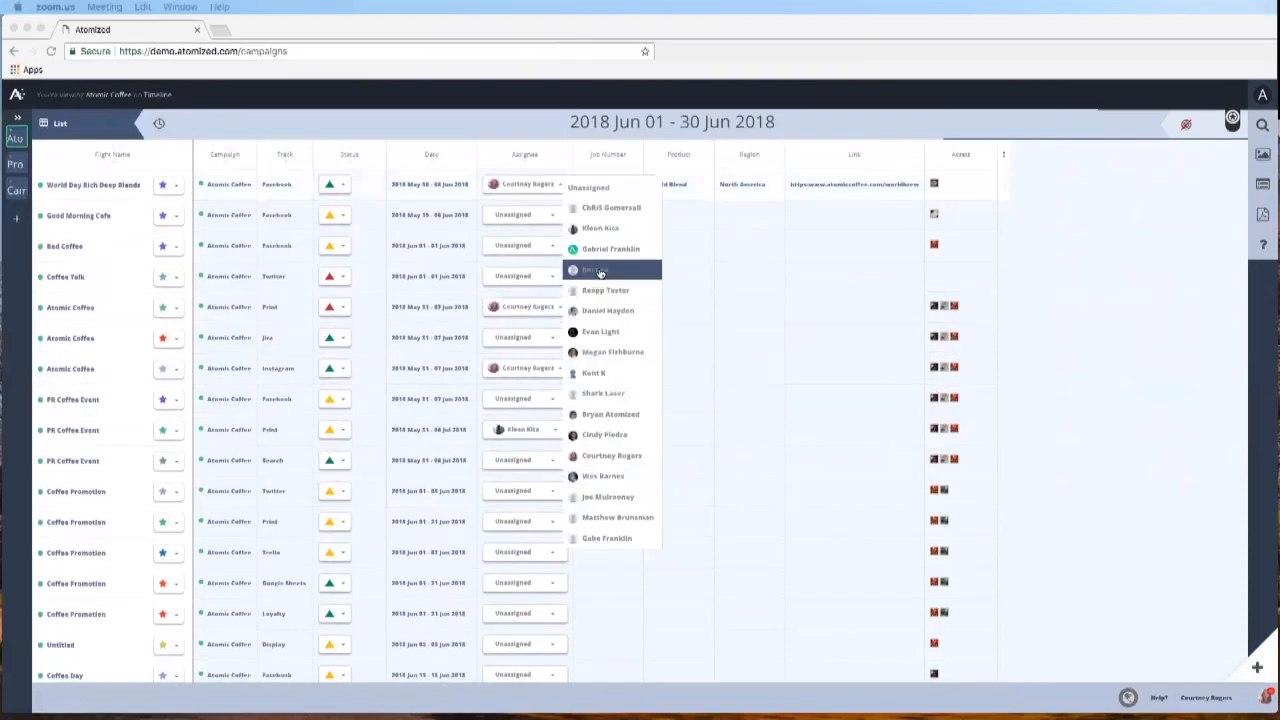
click(600, 270)
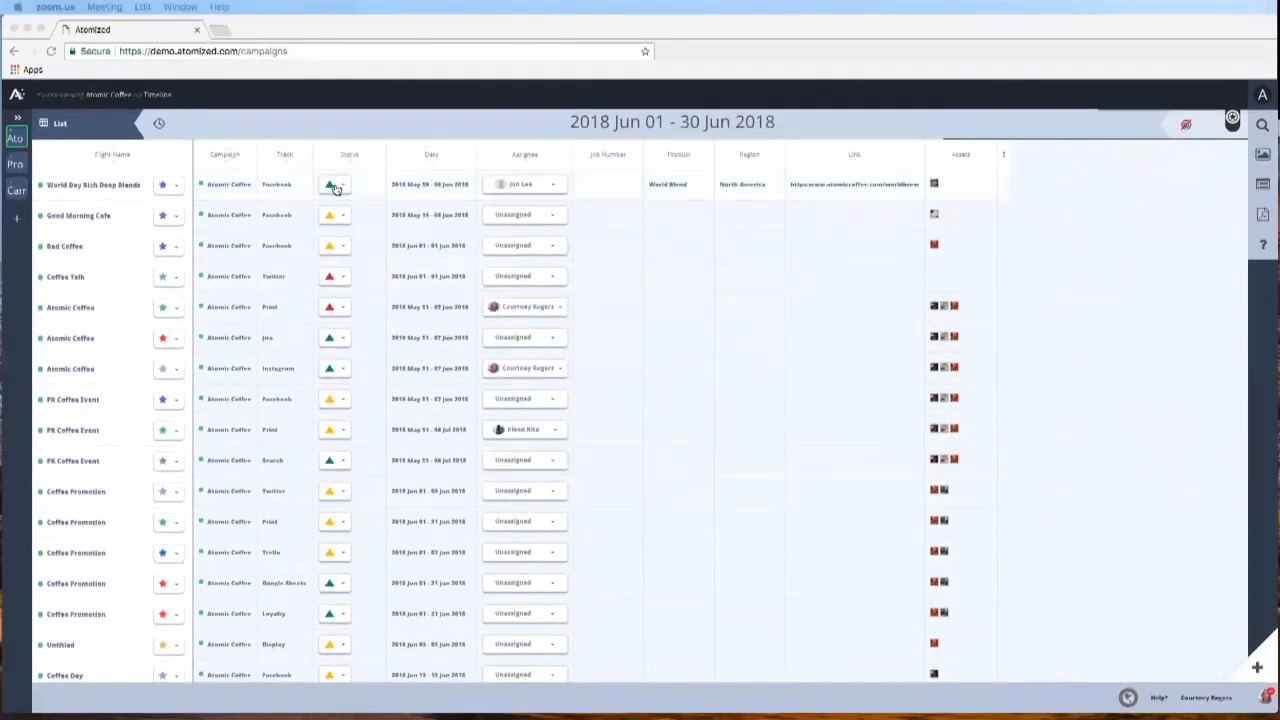
Open the World Day Rich Deep Blends flight details and return to the full list
click(168, 184)
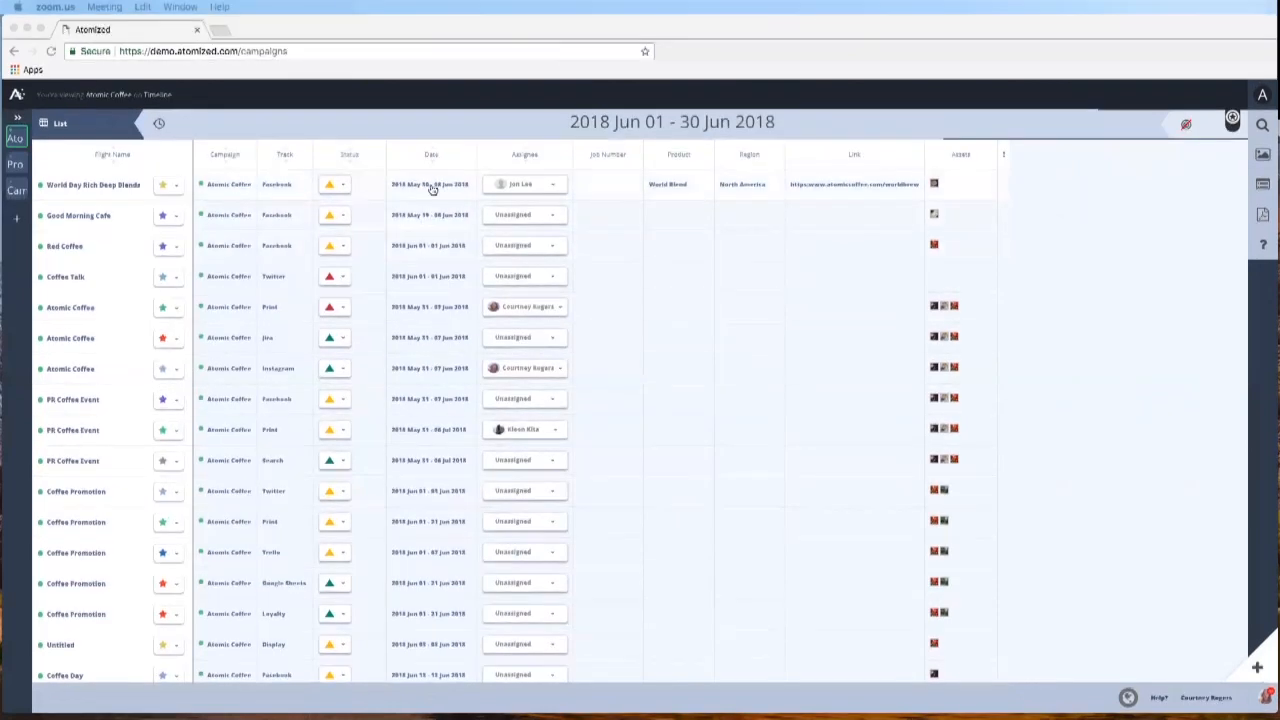
click(92, 184)
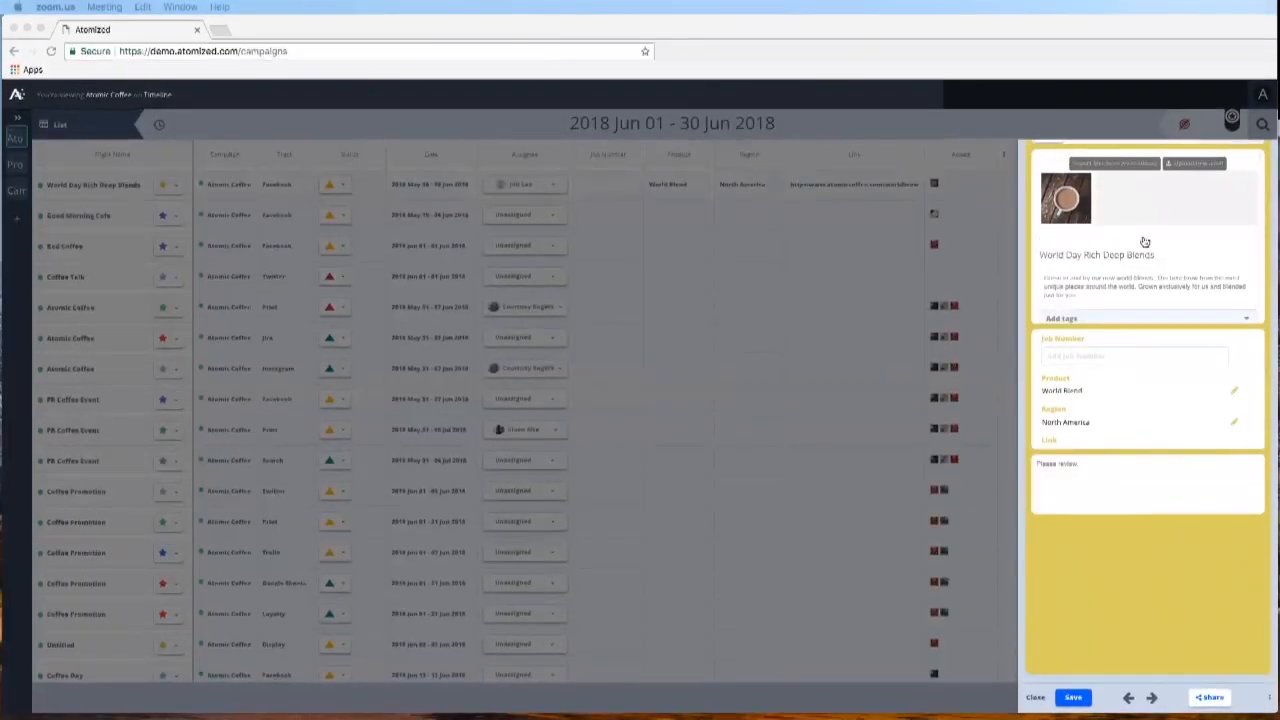
click(1036, 696)
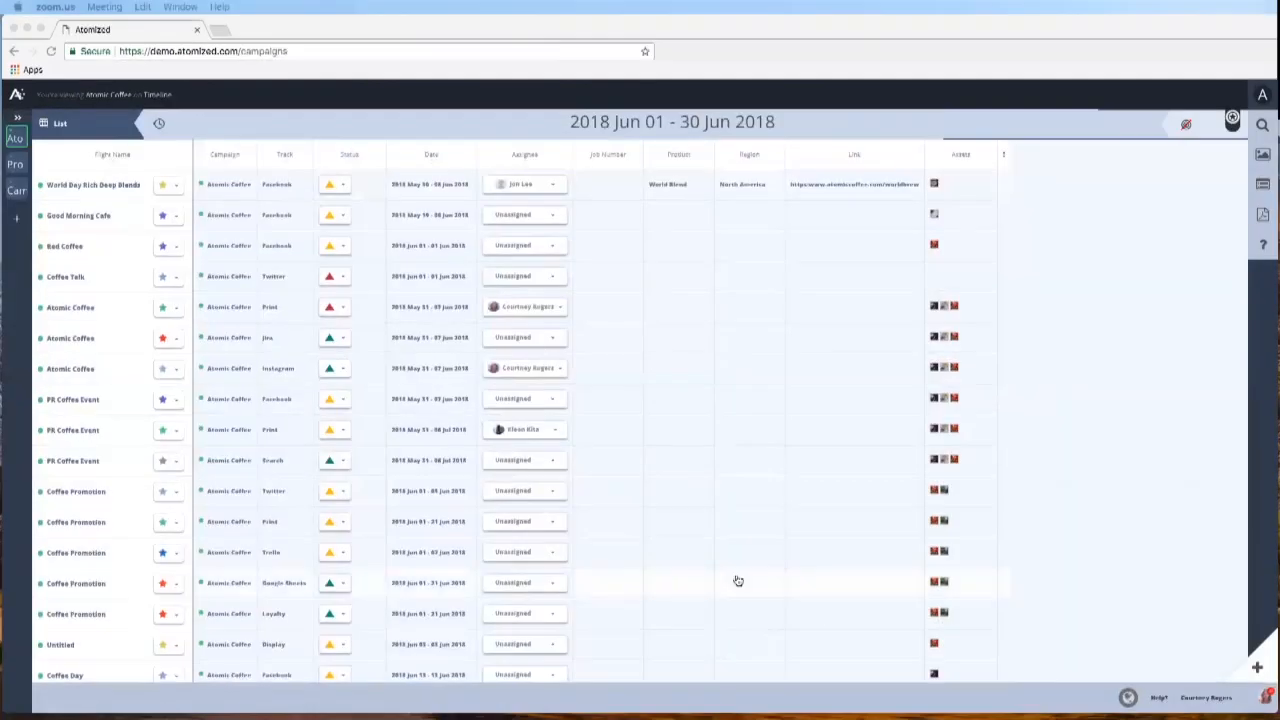
scroll(down, 3)
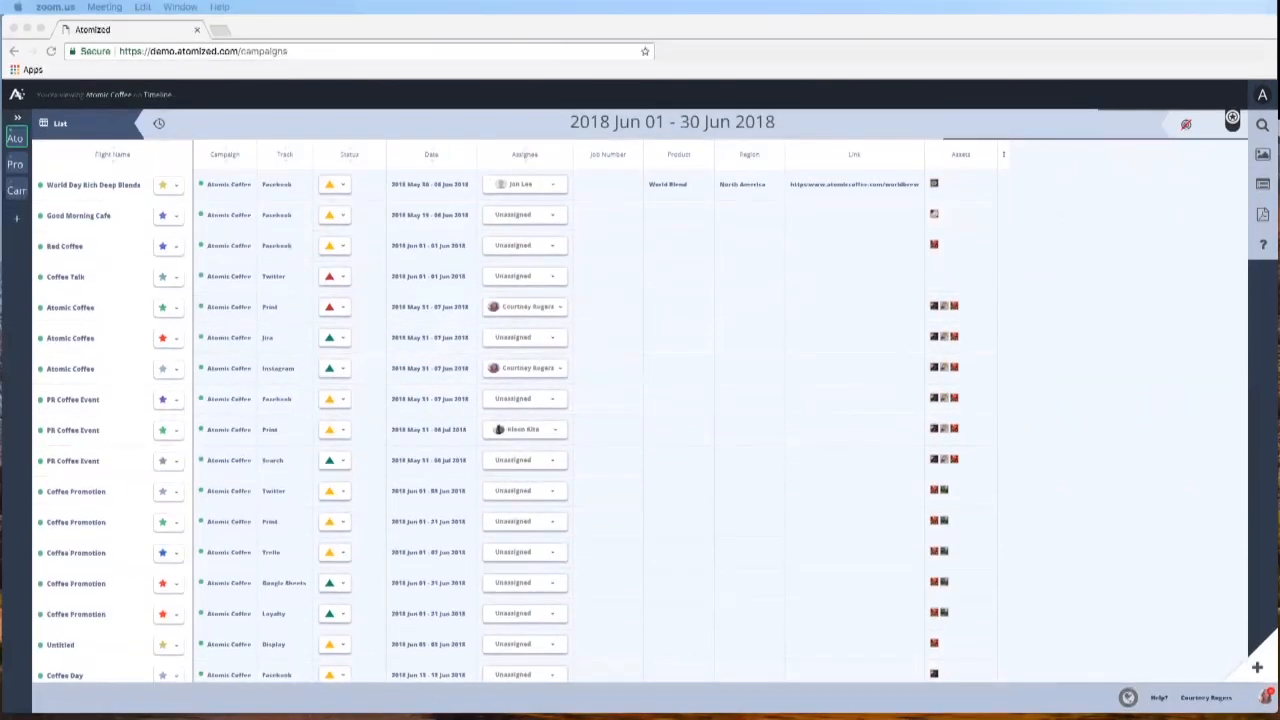
click(1186, 124)
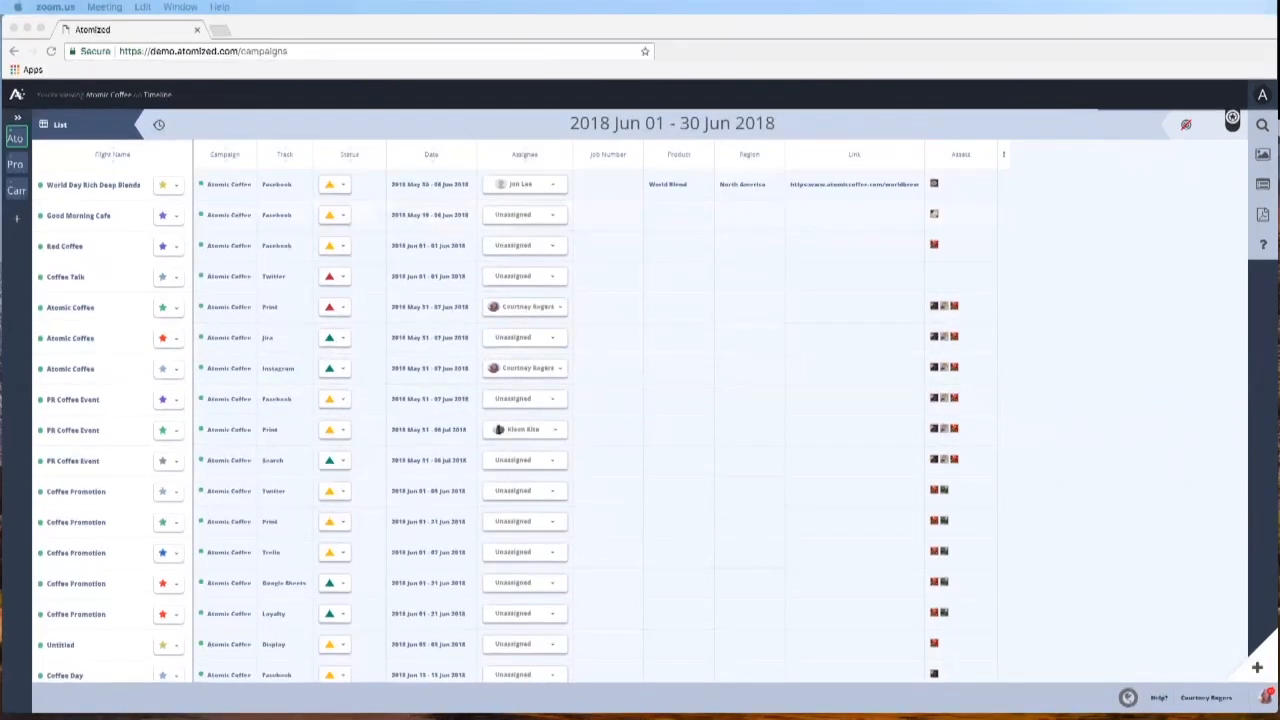
Show June 2018 flights as a board grouped by approval status with one flight's activity open
click(60, 124)
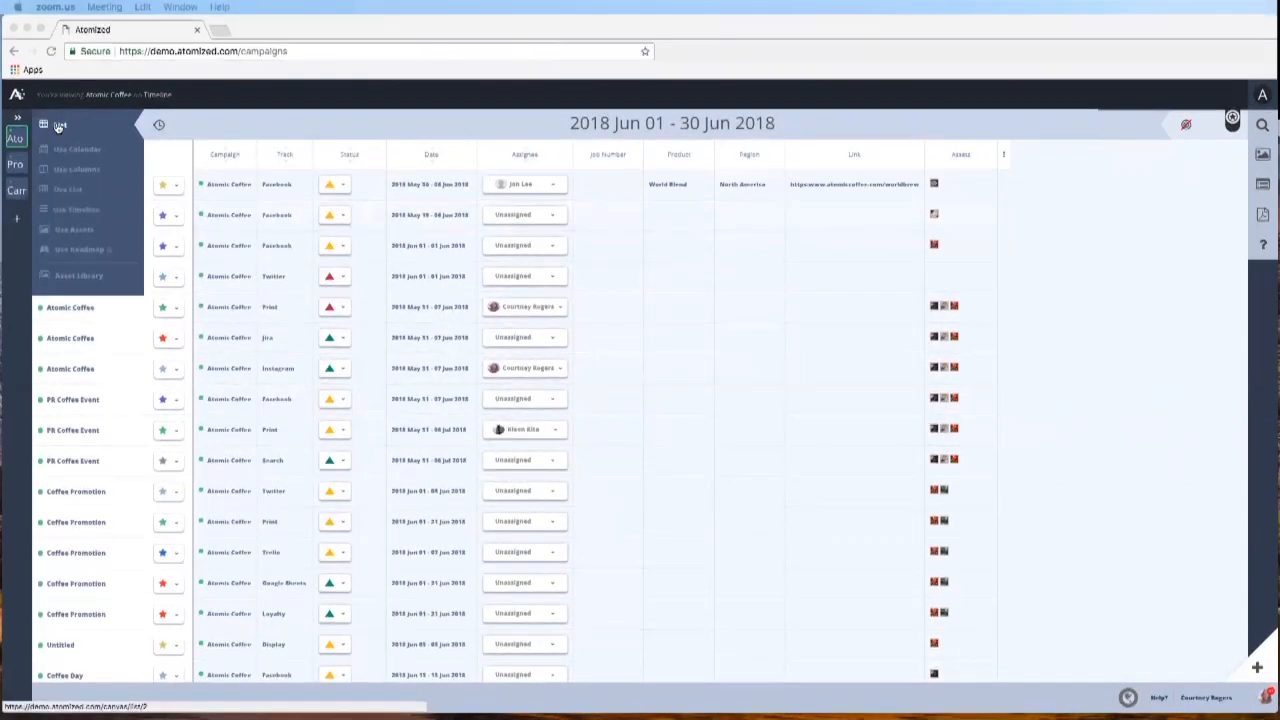
click(60, 124)
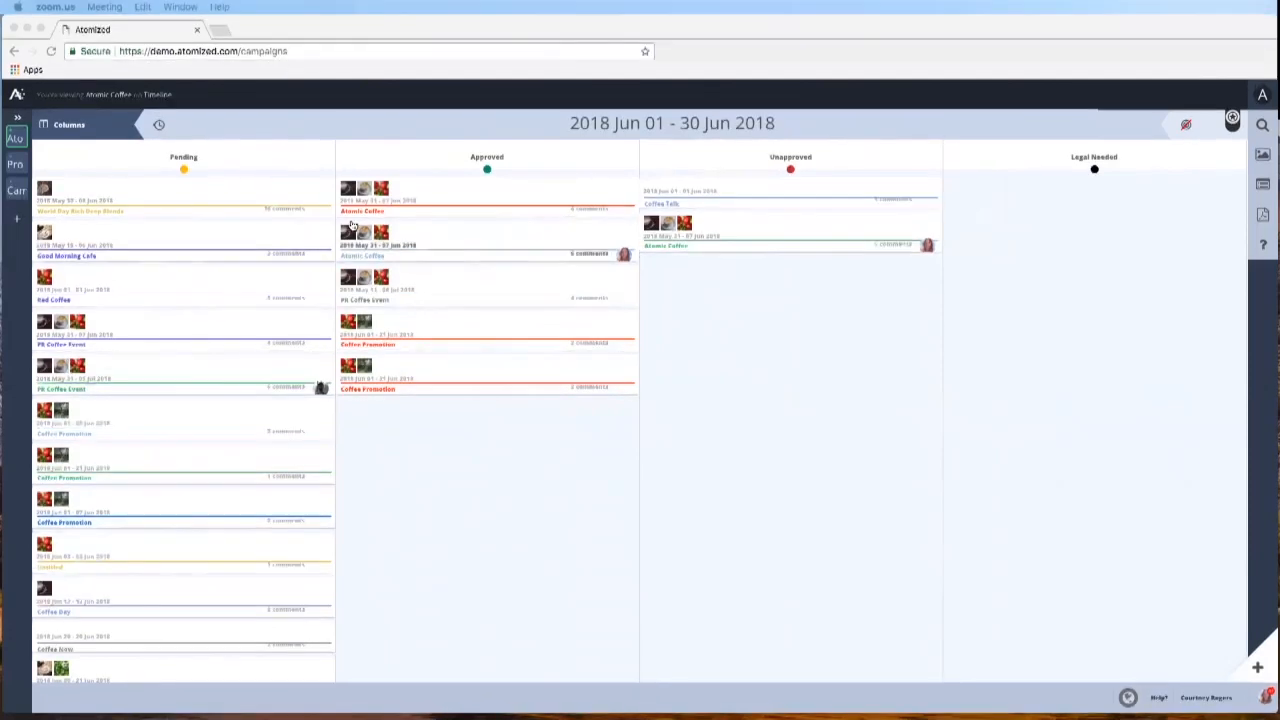
mouse_move(296, 268)
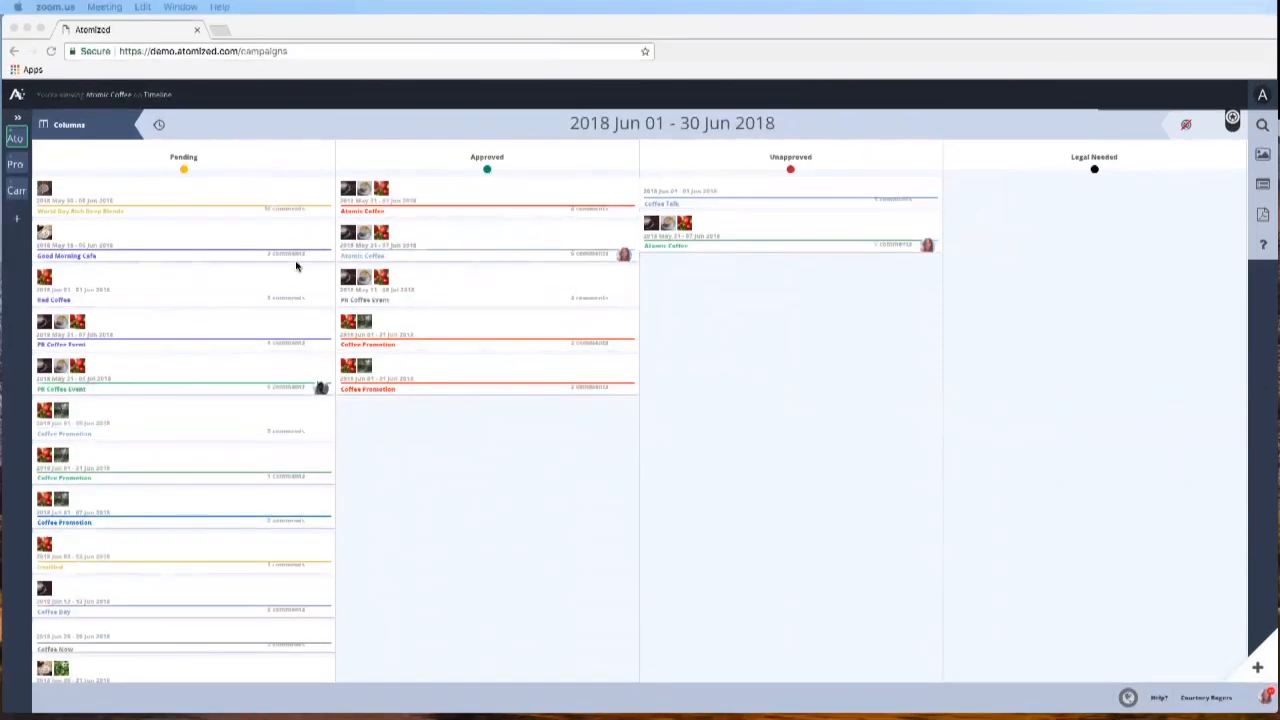
mouse_move(146, 336)
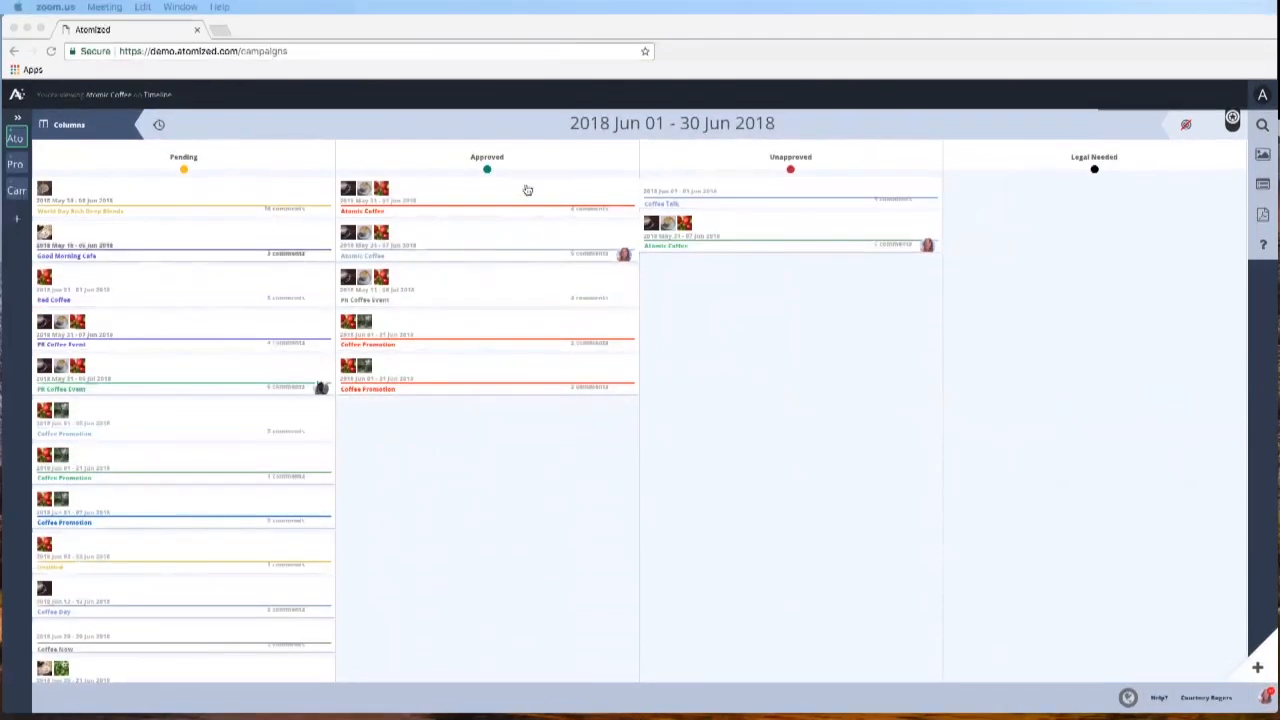
scroll(down, 3)
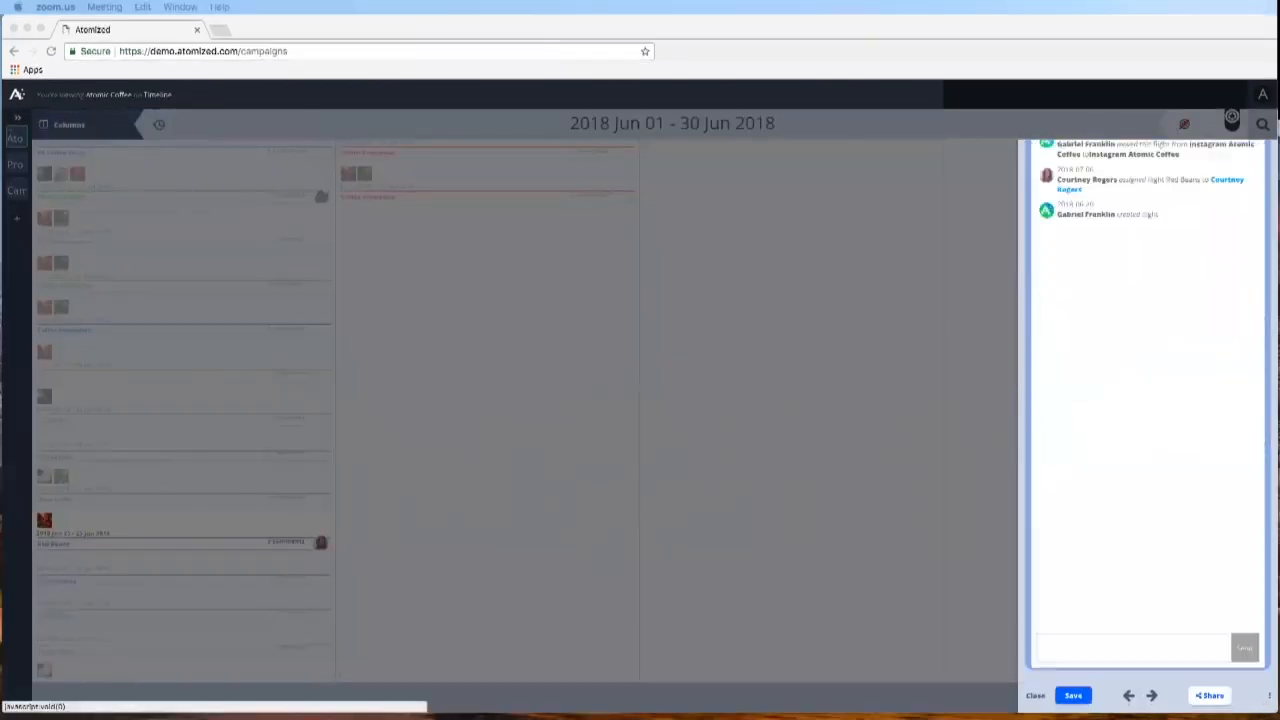
click(1130, 648)
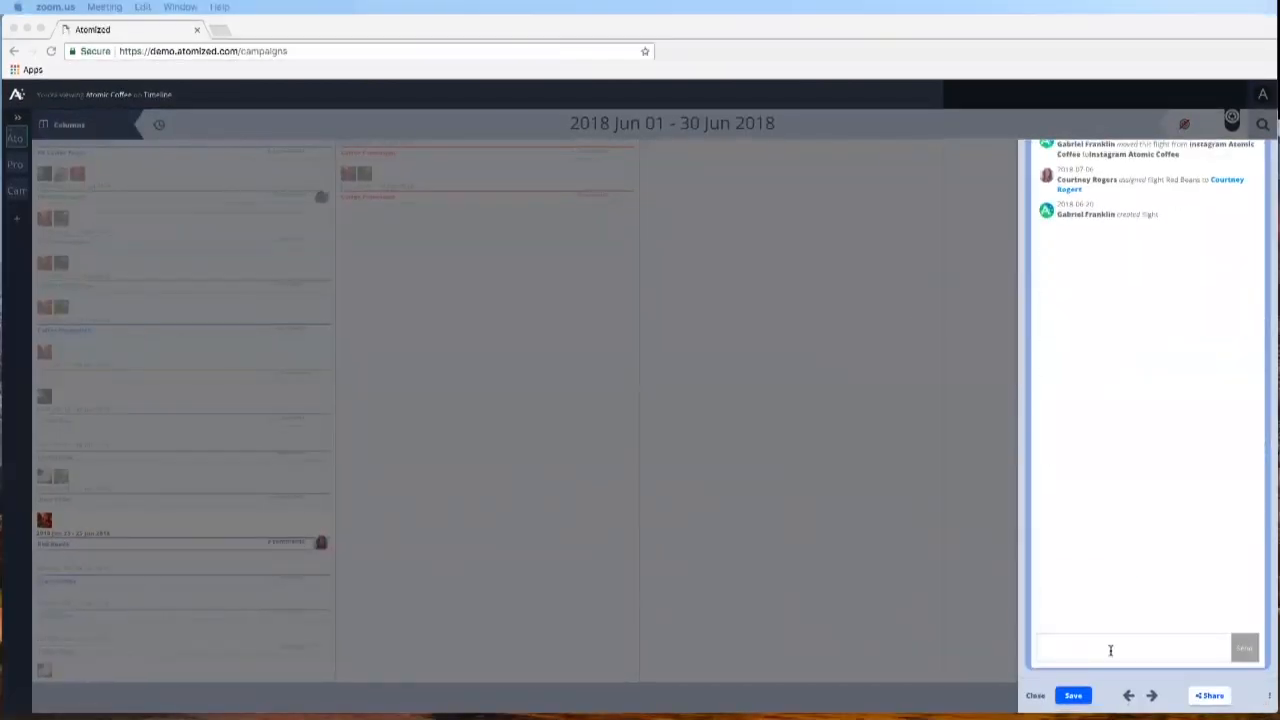
text(@Courtney)
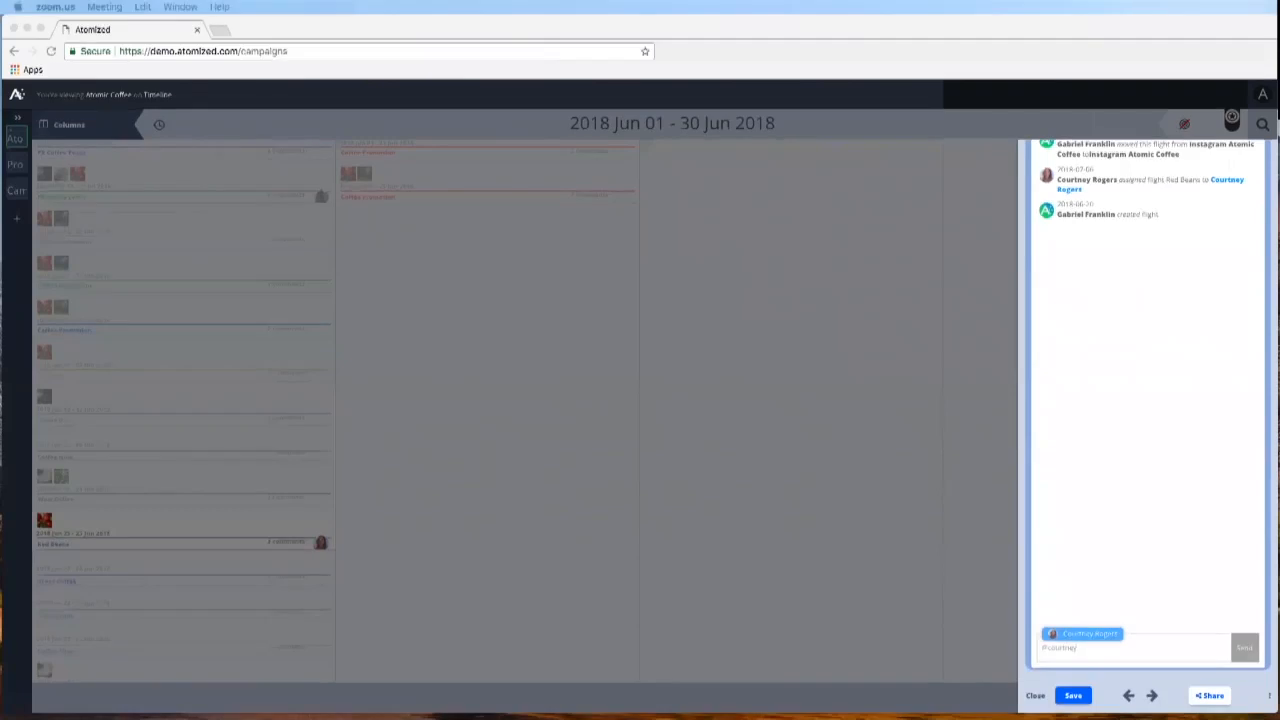
click(1112, 648)
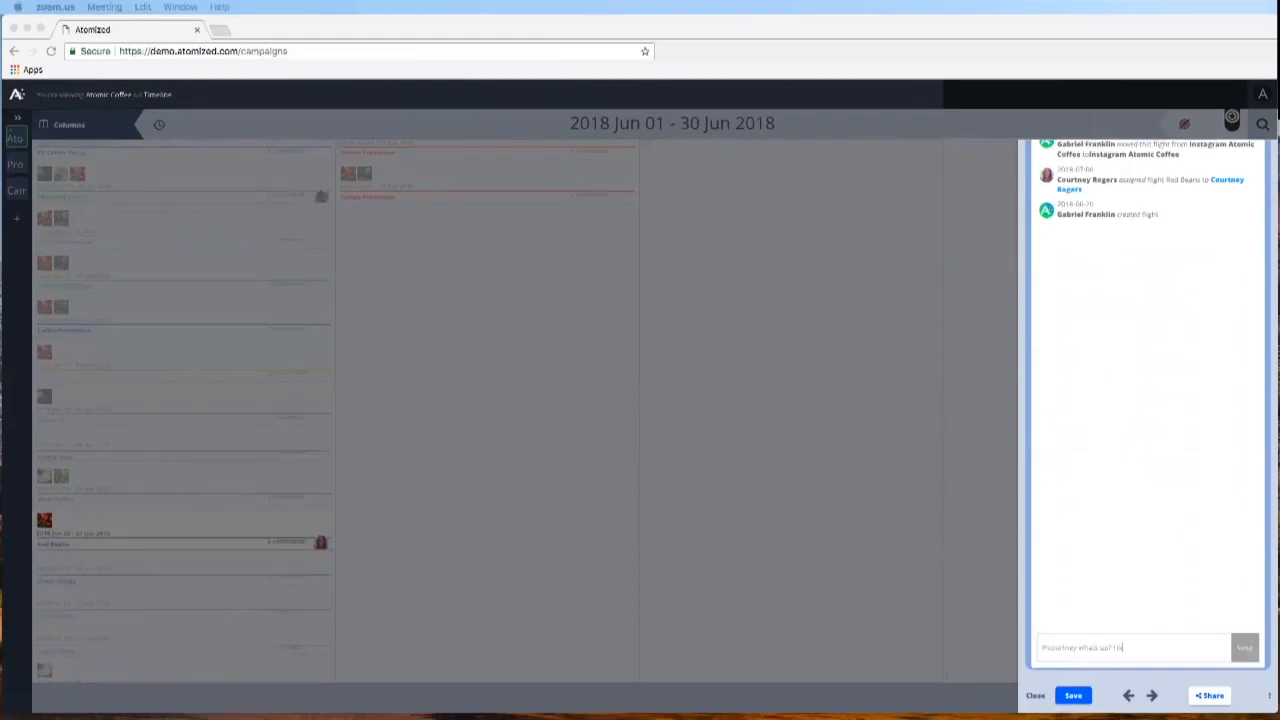
text(Fix this!)
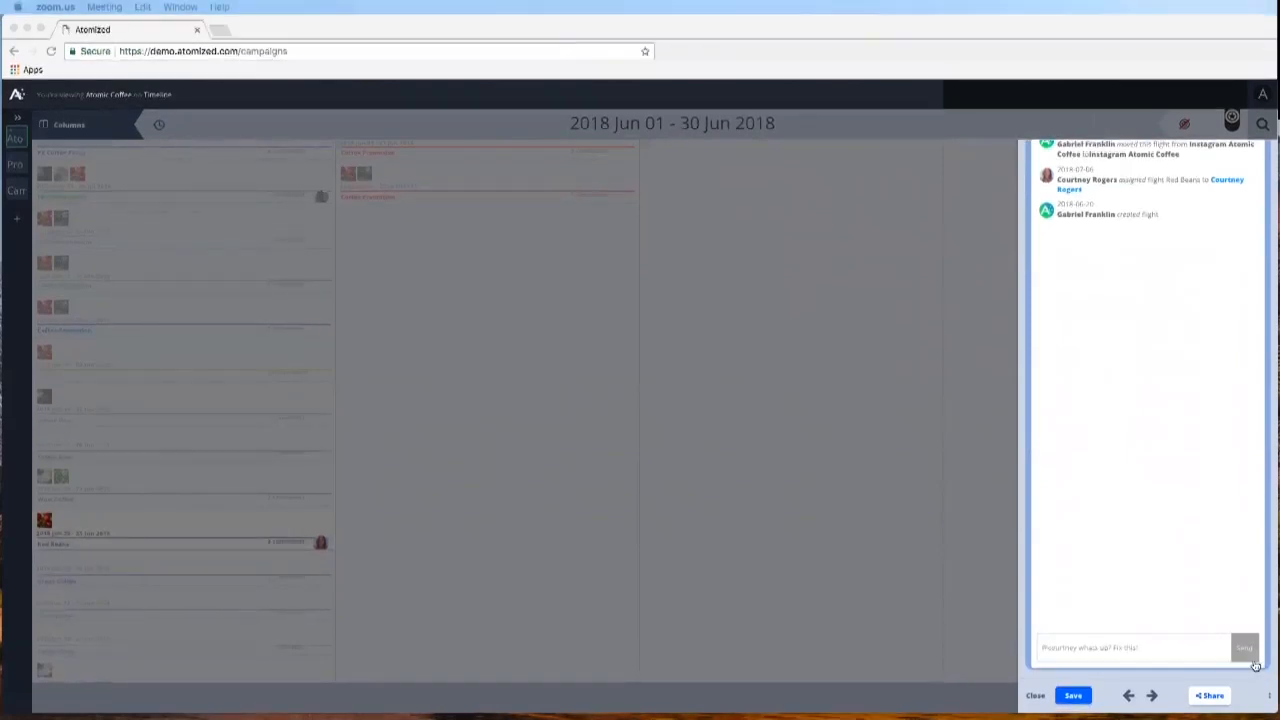
click(1244, 648)
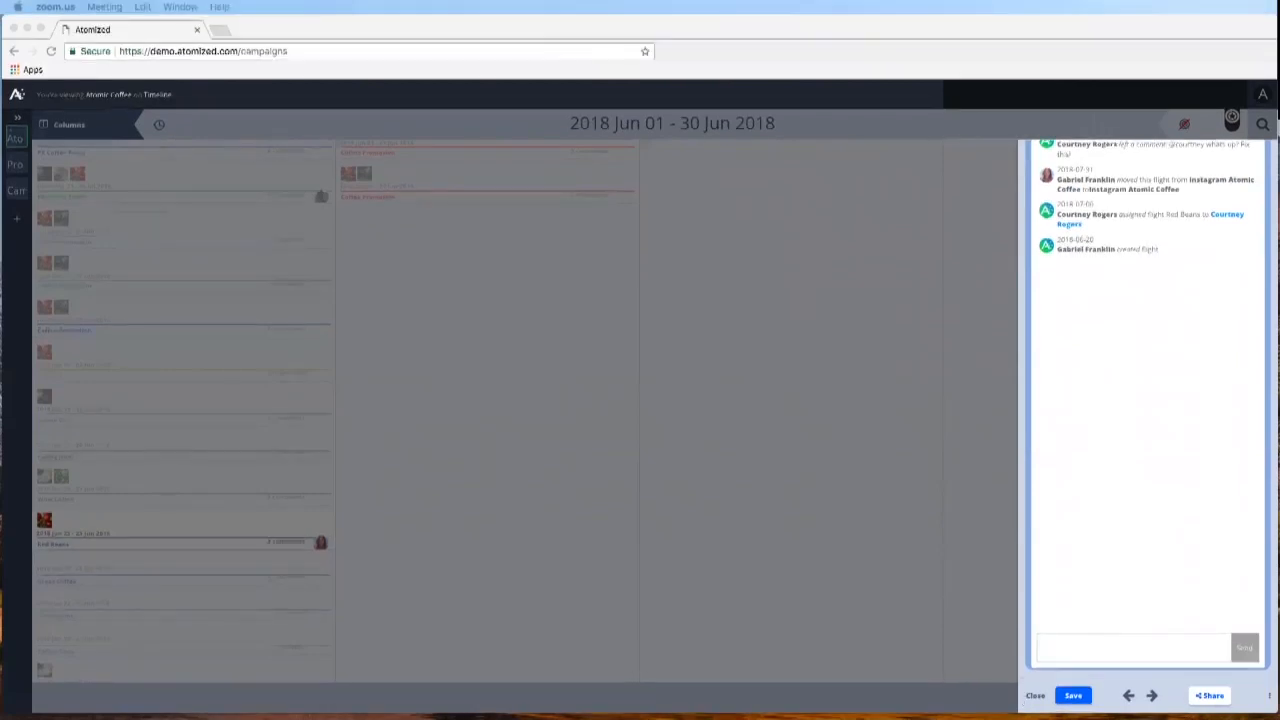
click(1036, 696)
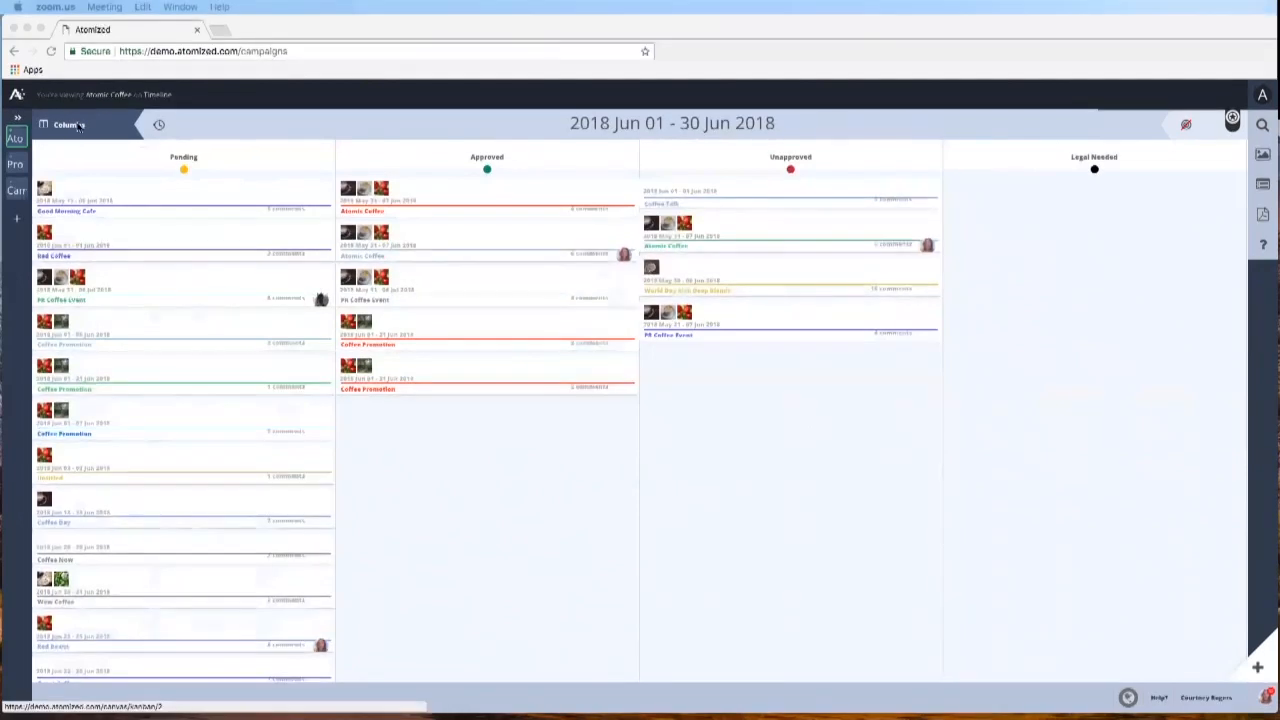
Switch to the Roadmap view and show the flights at monthly scale for June 2018
click(62, 124)
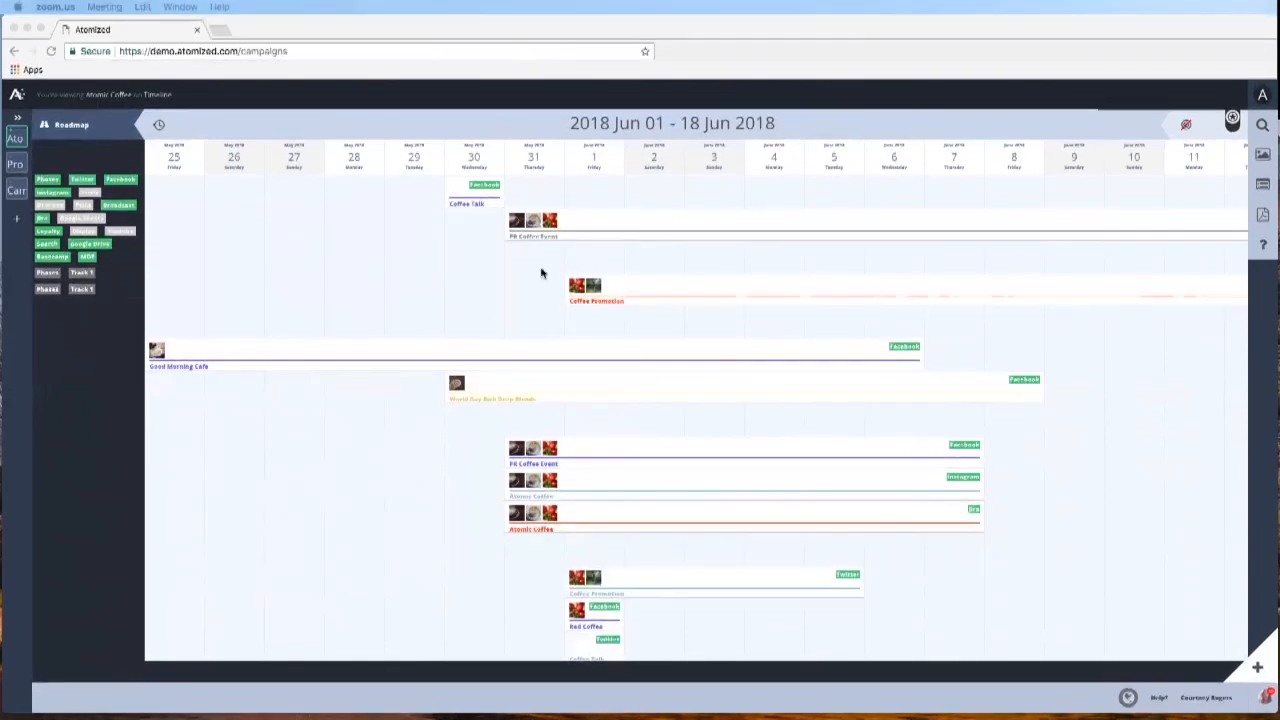
mouse_move(580, 232)
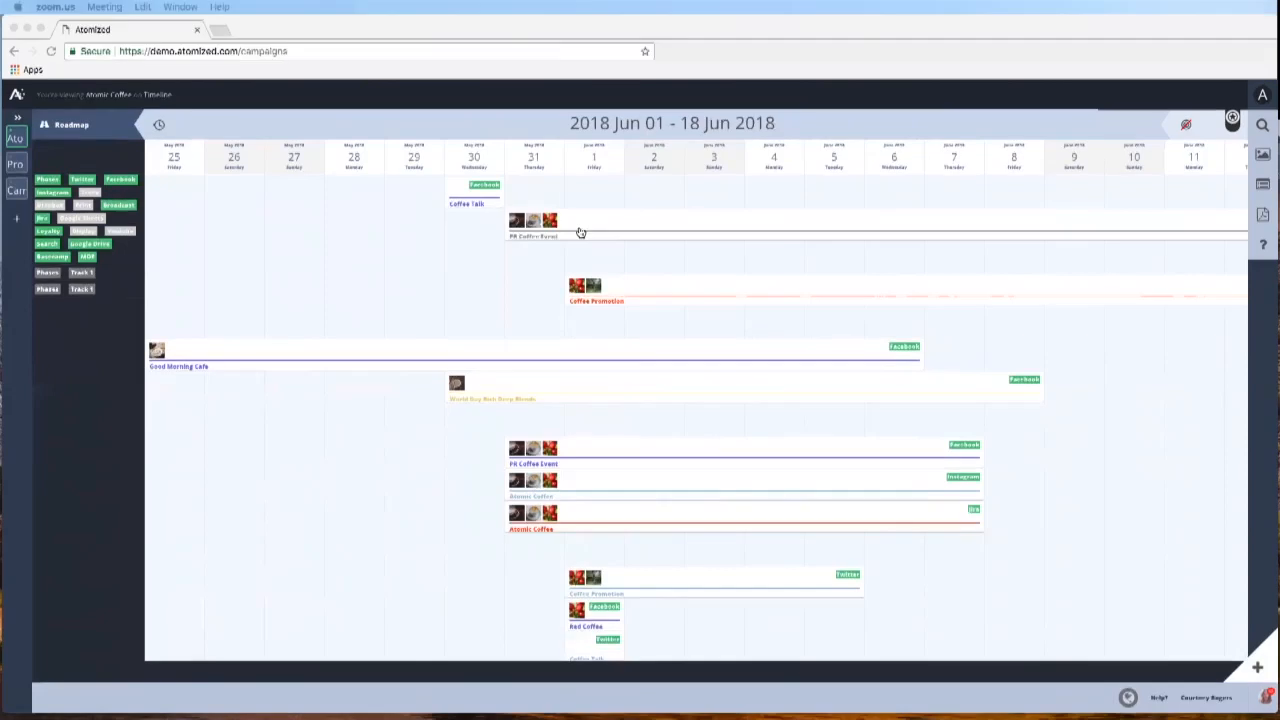
click(532, 236)
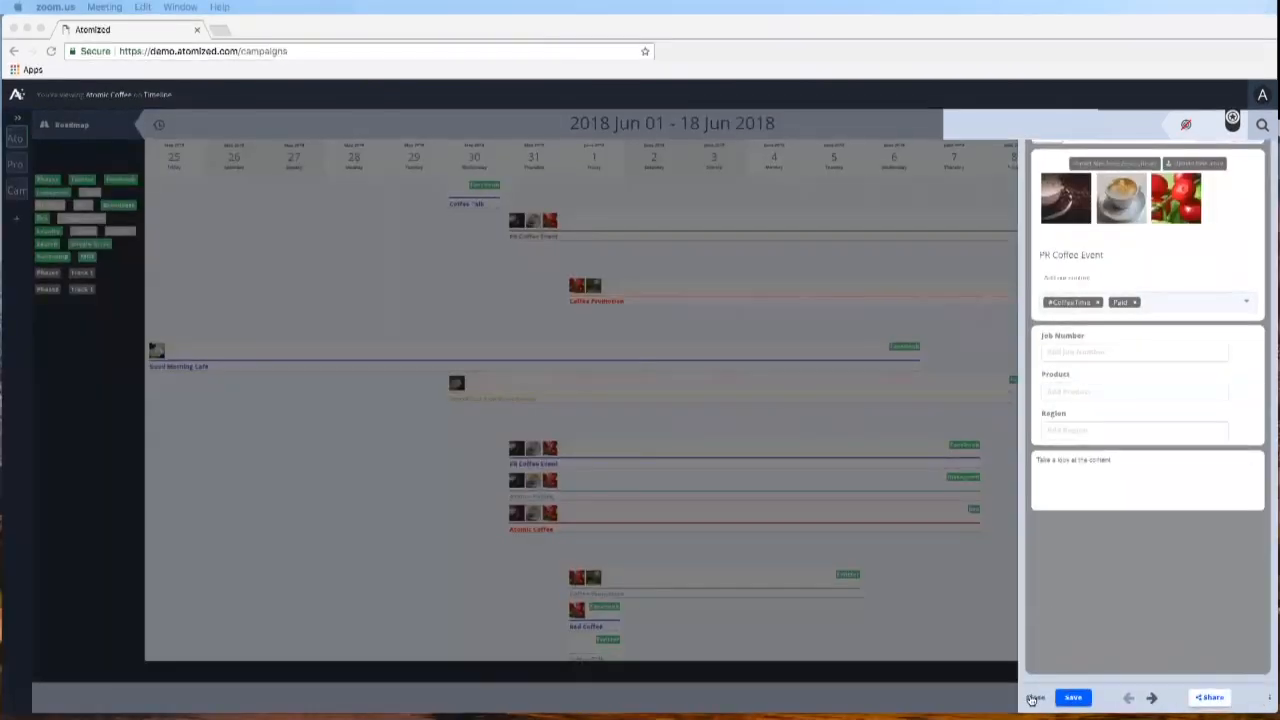
click(672, 124)
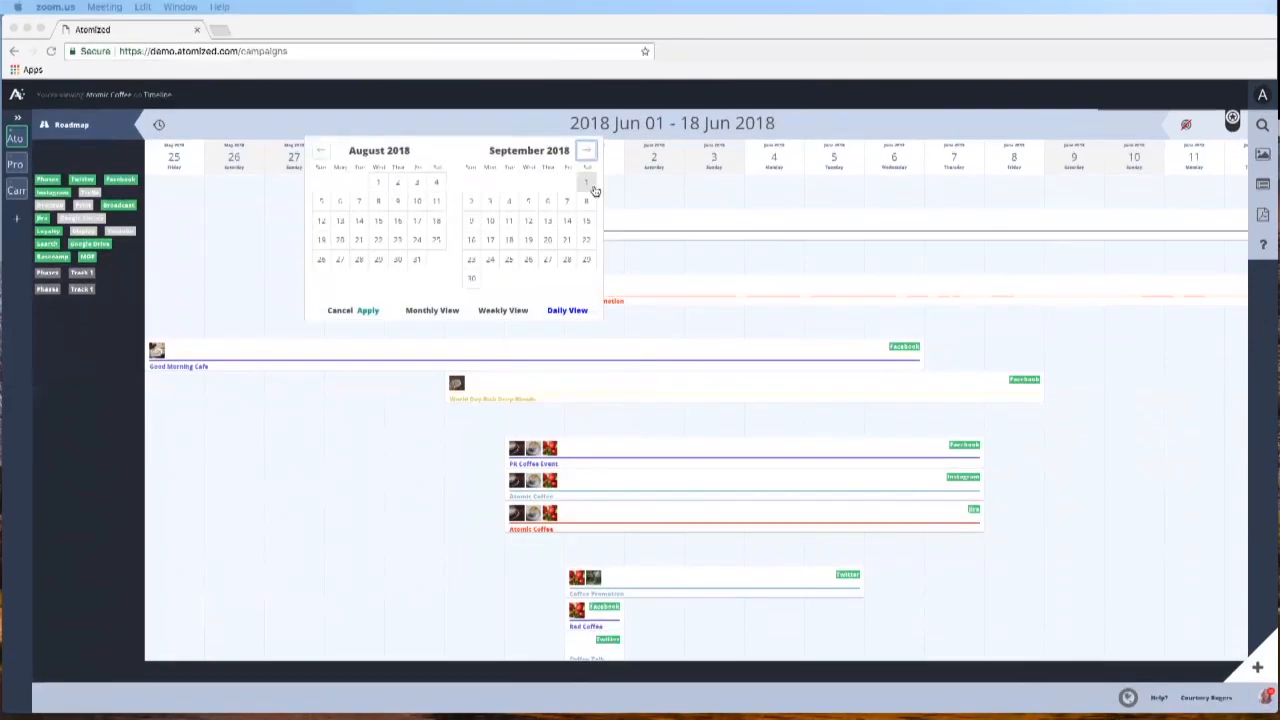
click(586, 182)
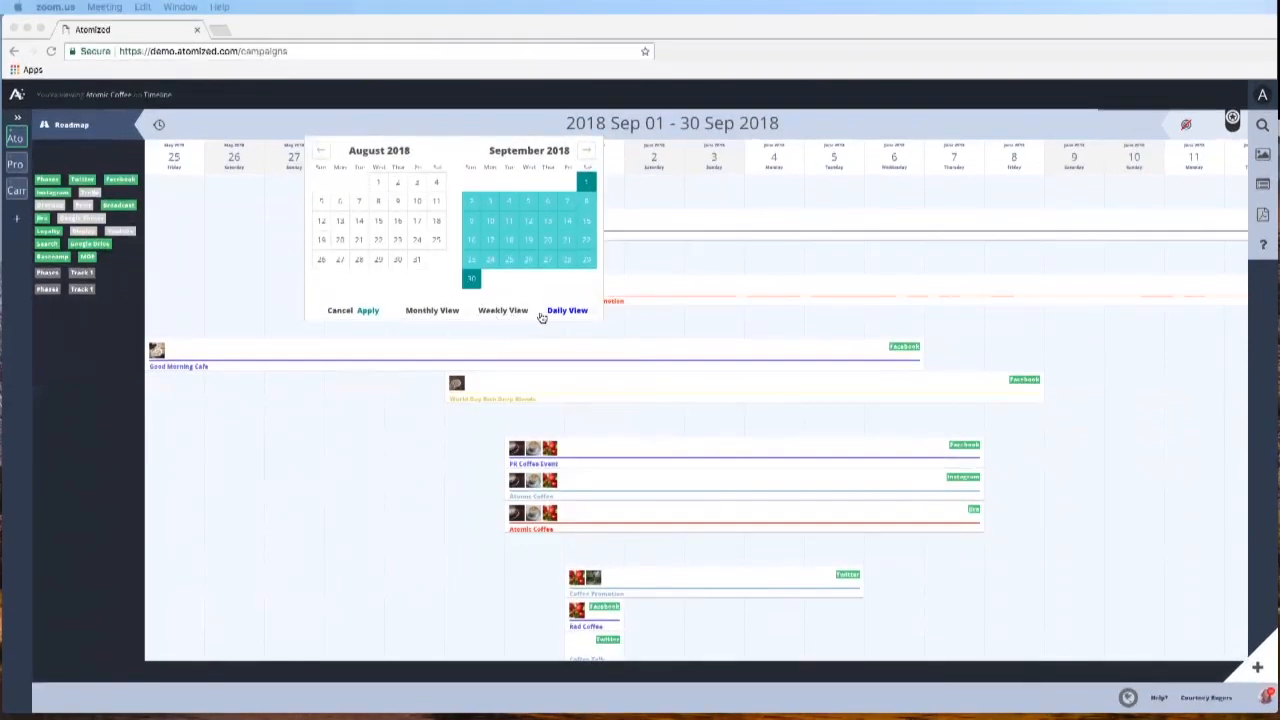
mouse_move(510, 320)
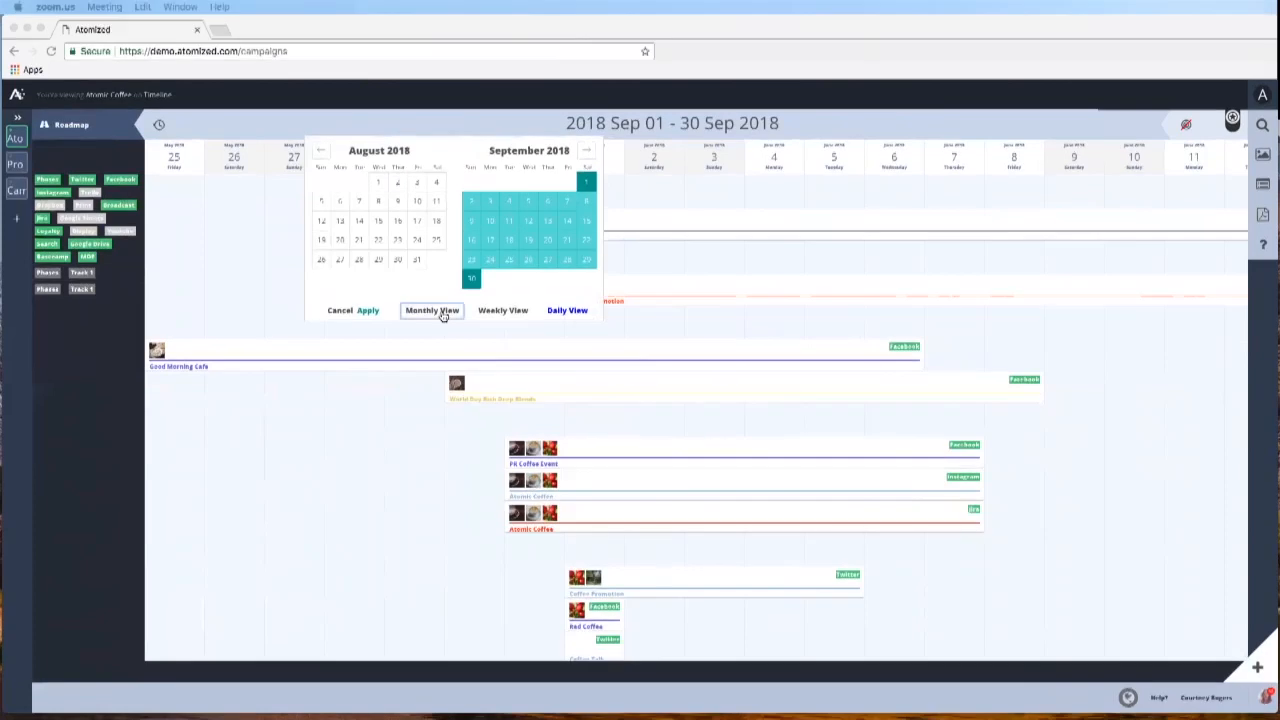
click(432, 310)
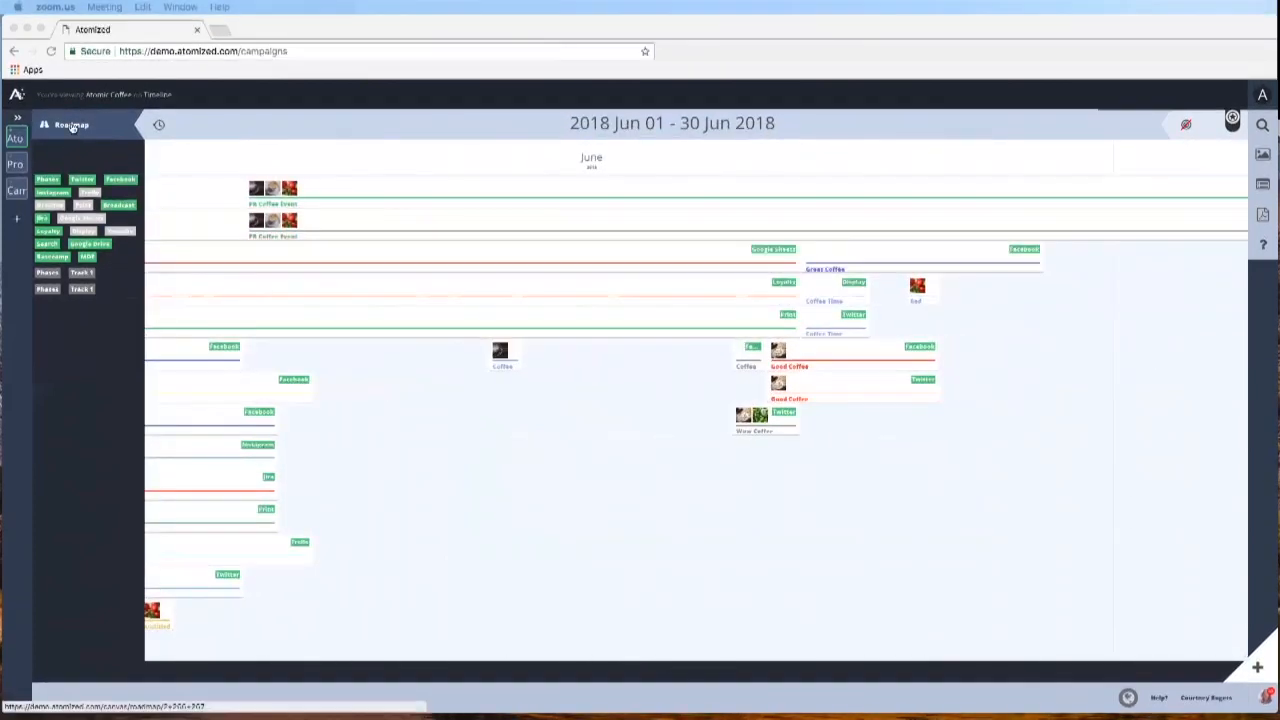
Bring up the account menu with logout, campaigns and profile options
click(72, 124)
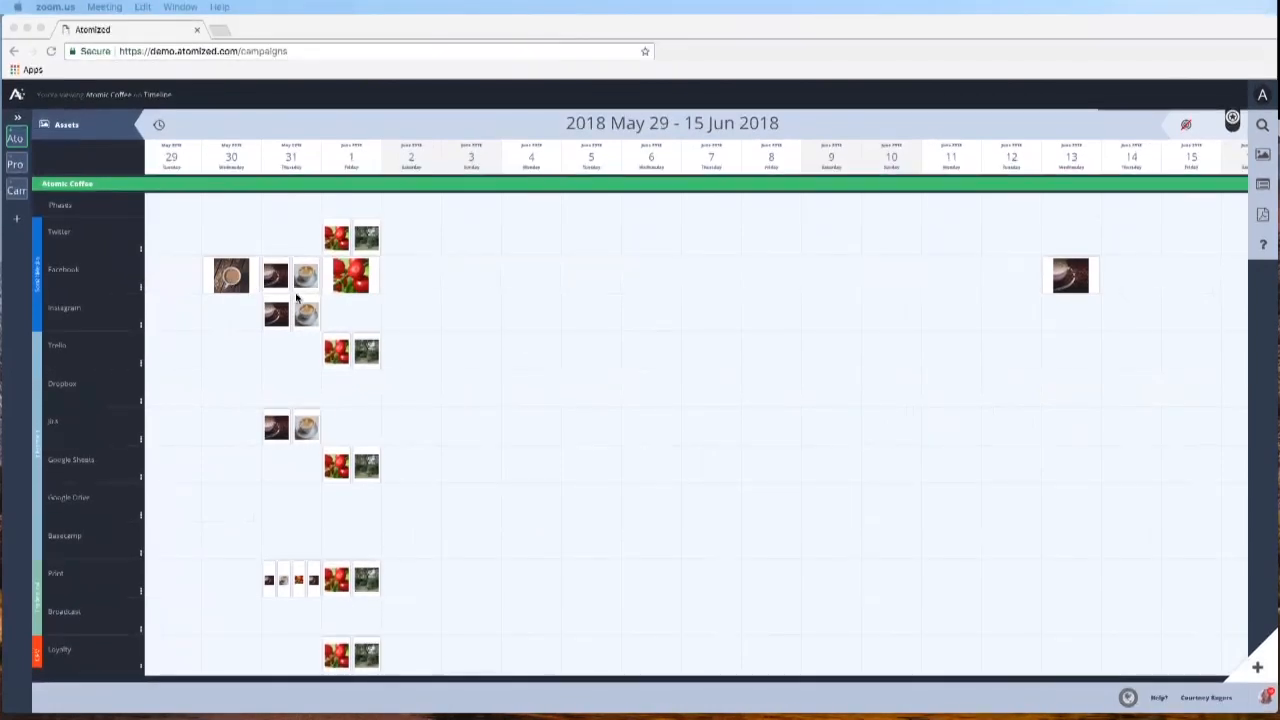
mouse_move(268, 514)
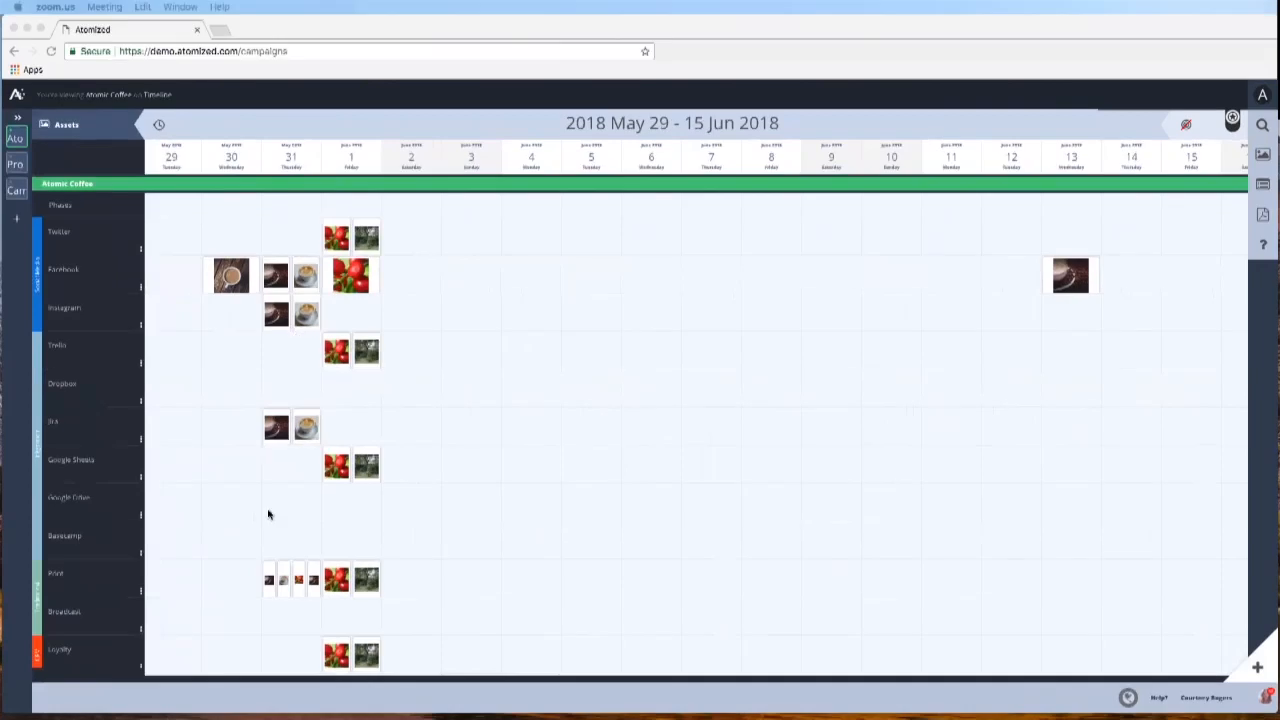
mouse_move(520, 540)
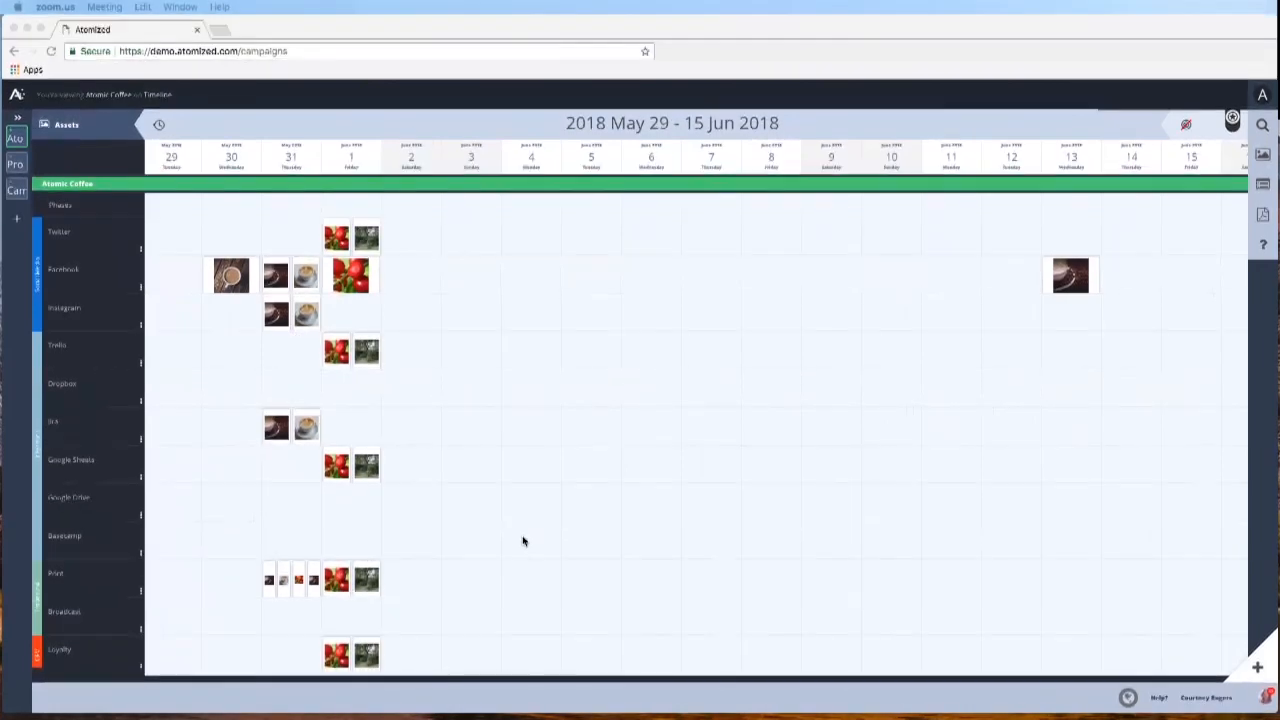
mouse_move(356, 420)
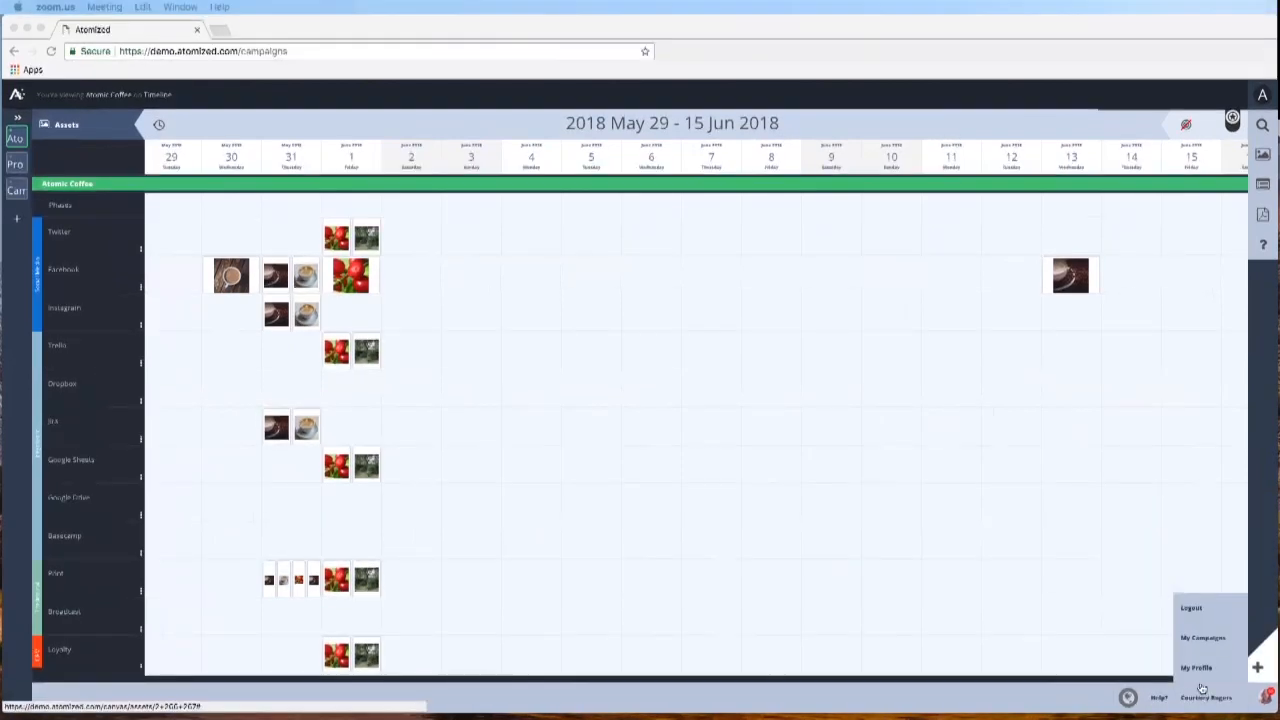
Go to My Profile and show its Notifications preferences for email and in-app alerts
click(1196, 668)
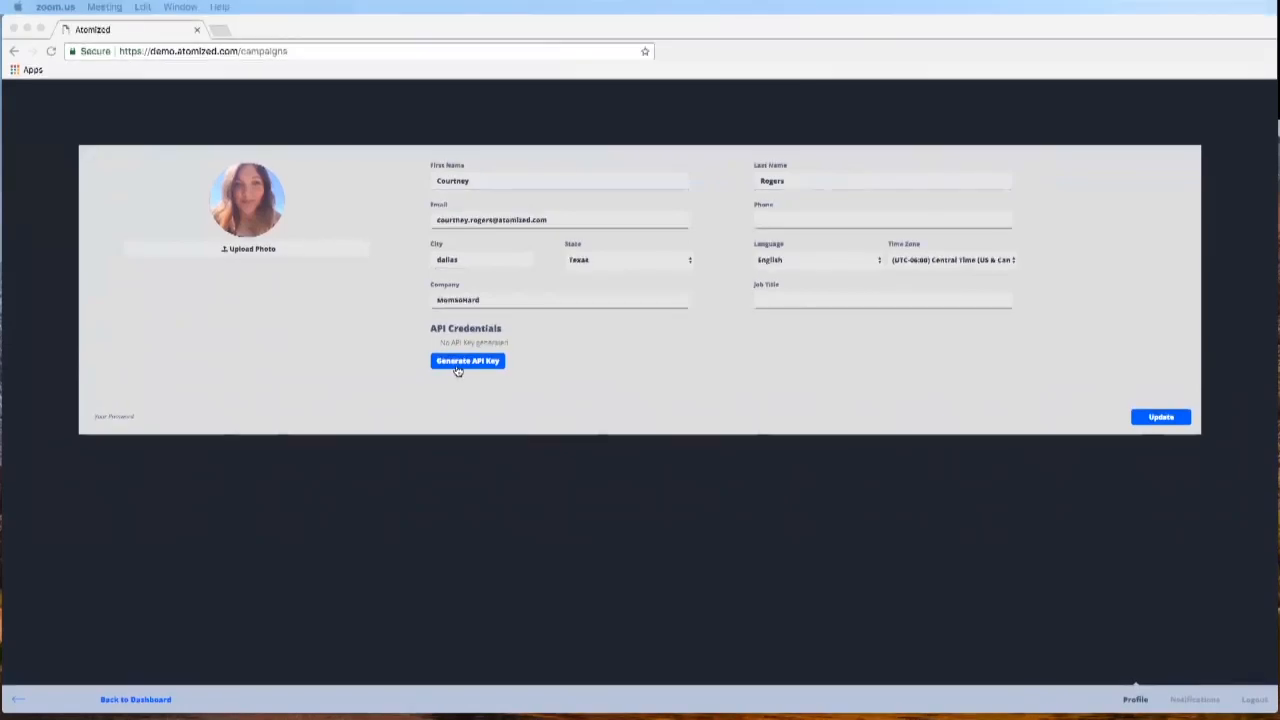
mouse_move(858, 468)
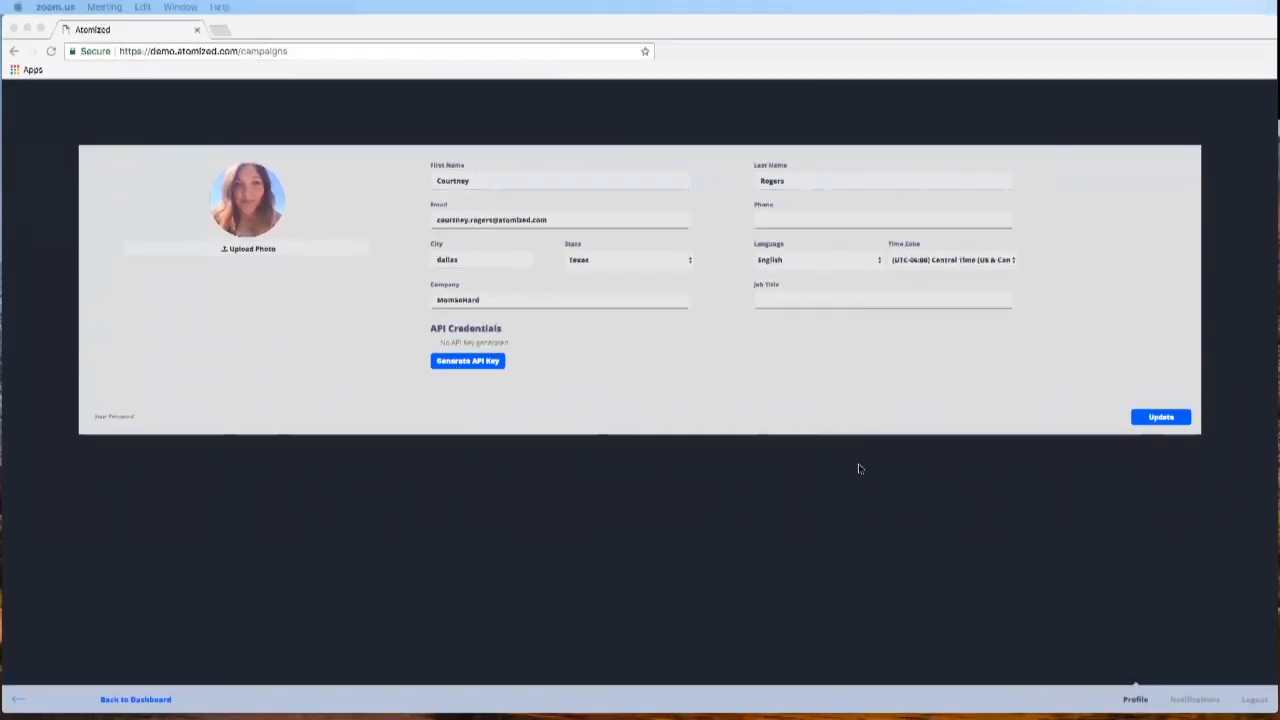
click(1194, 700)
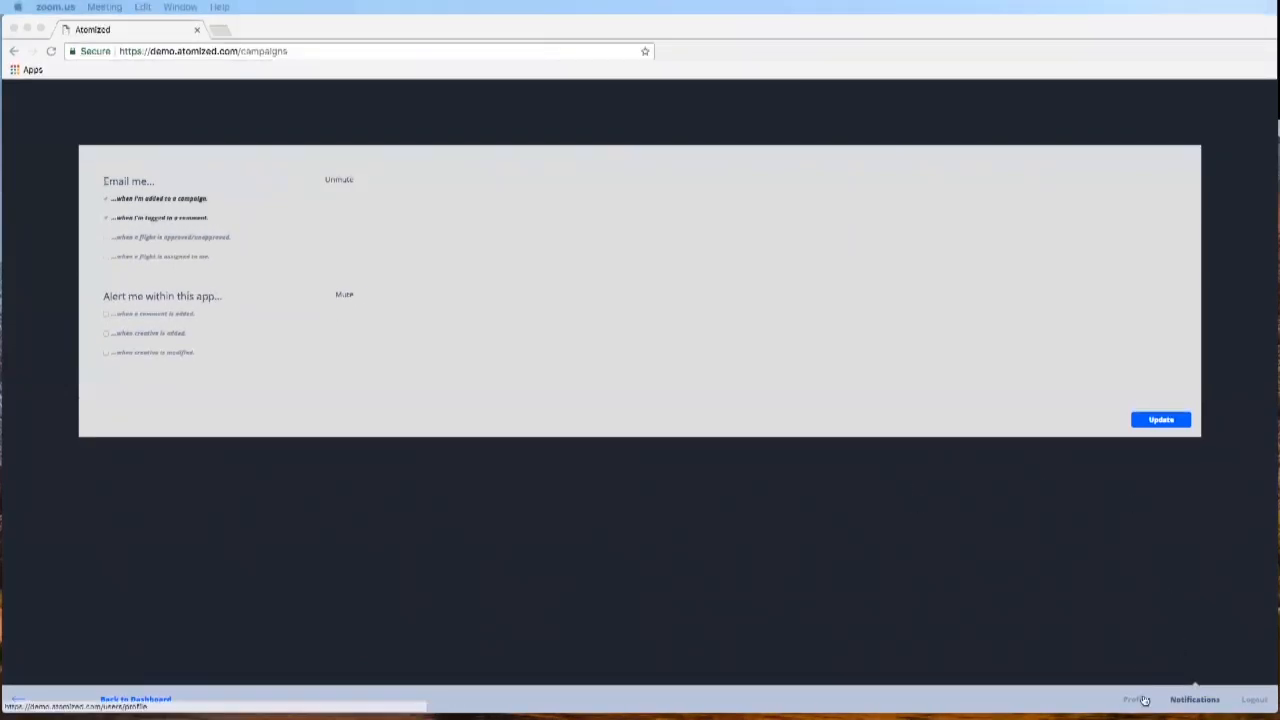
Return to the campaigns dashboard listing Atomic Coffee and the other two campaigns
click(1136, 700)
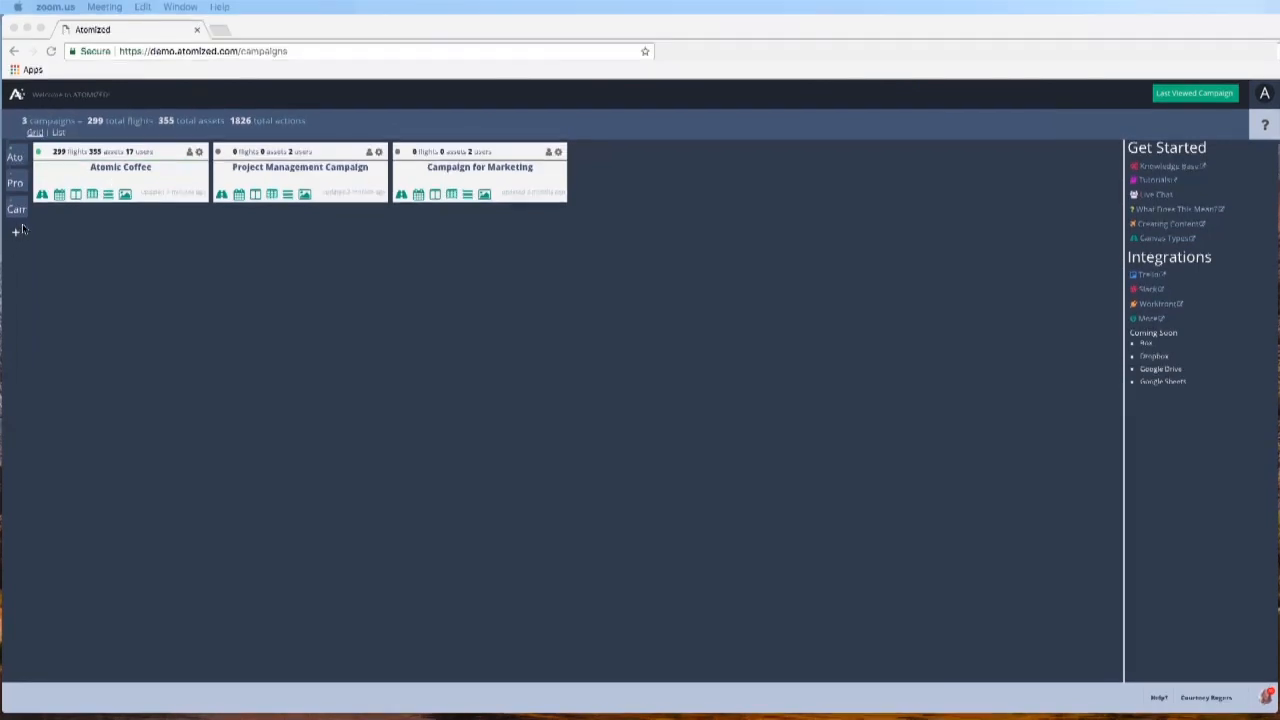
Enter the Atomic Coffee campaign and show its Assets Library of coffee photos
click(120, 168)
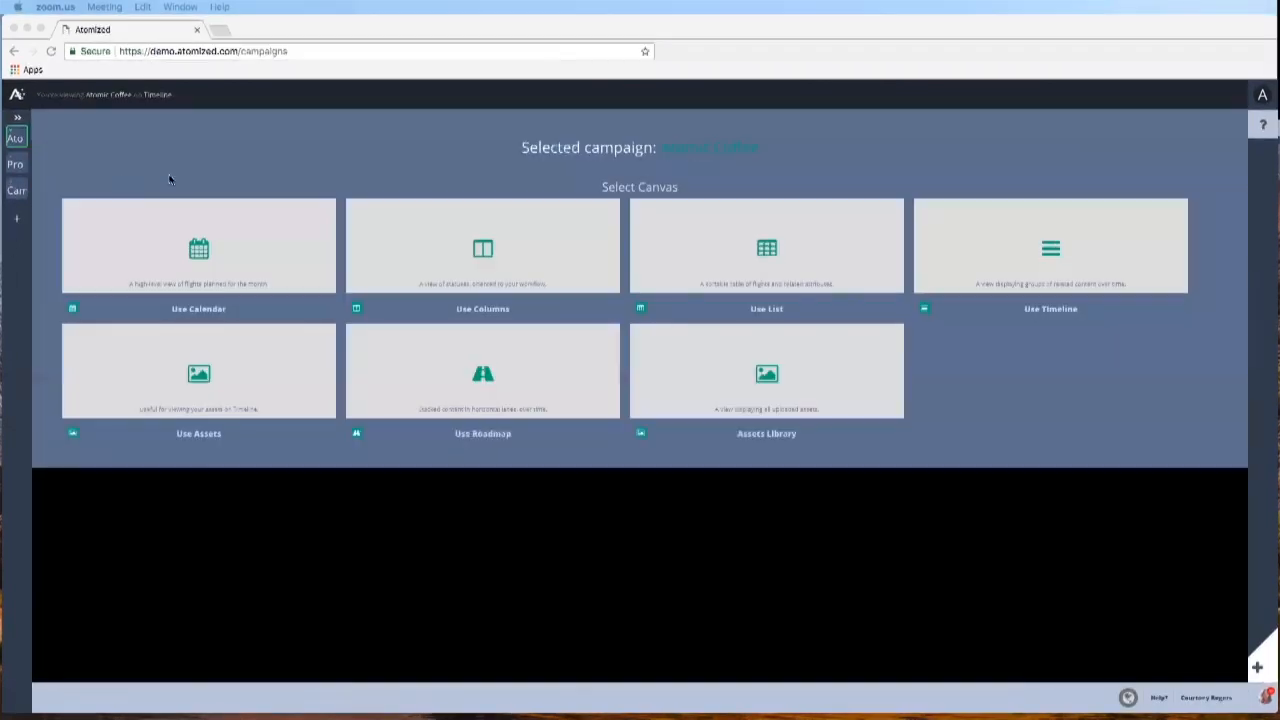
click(766, 248)
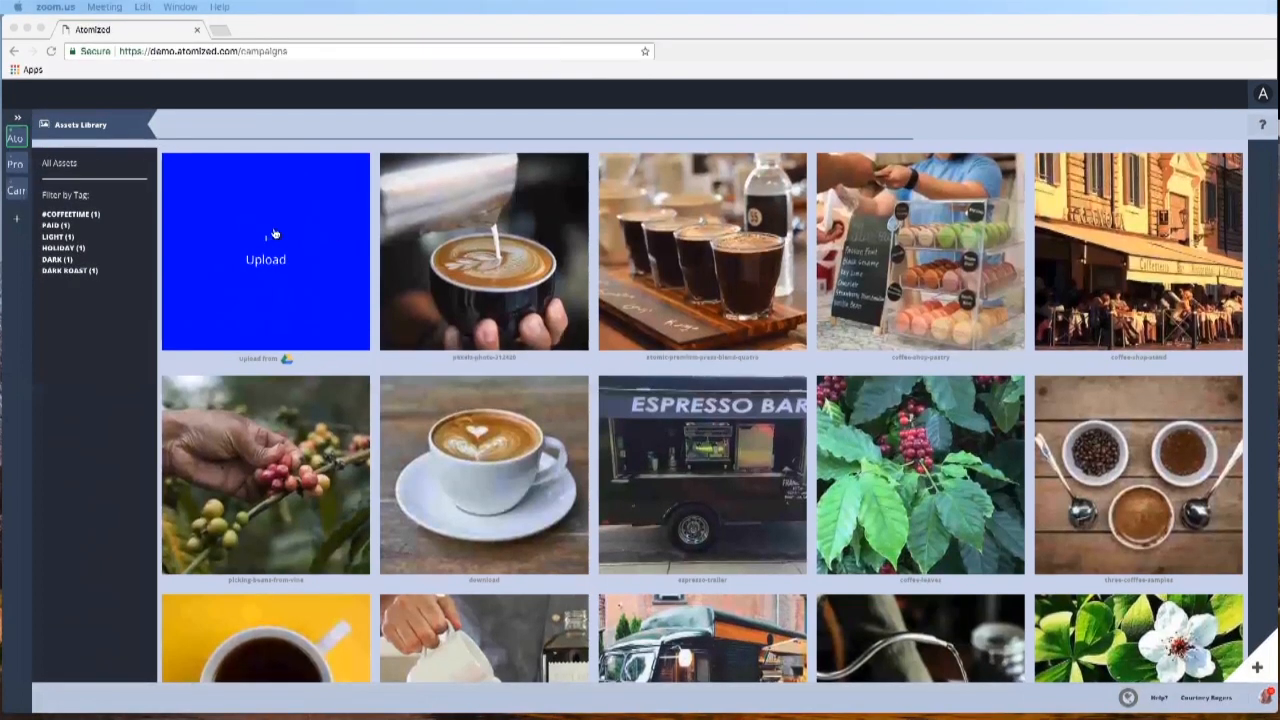
Switch the campaign to its Timeline canvas from the left sidebar
click(264, 260)
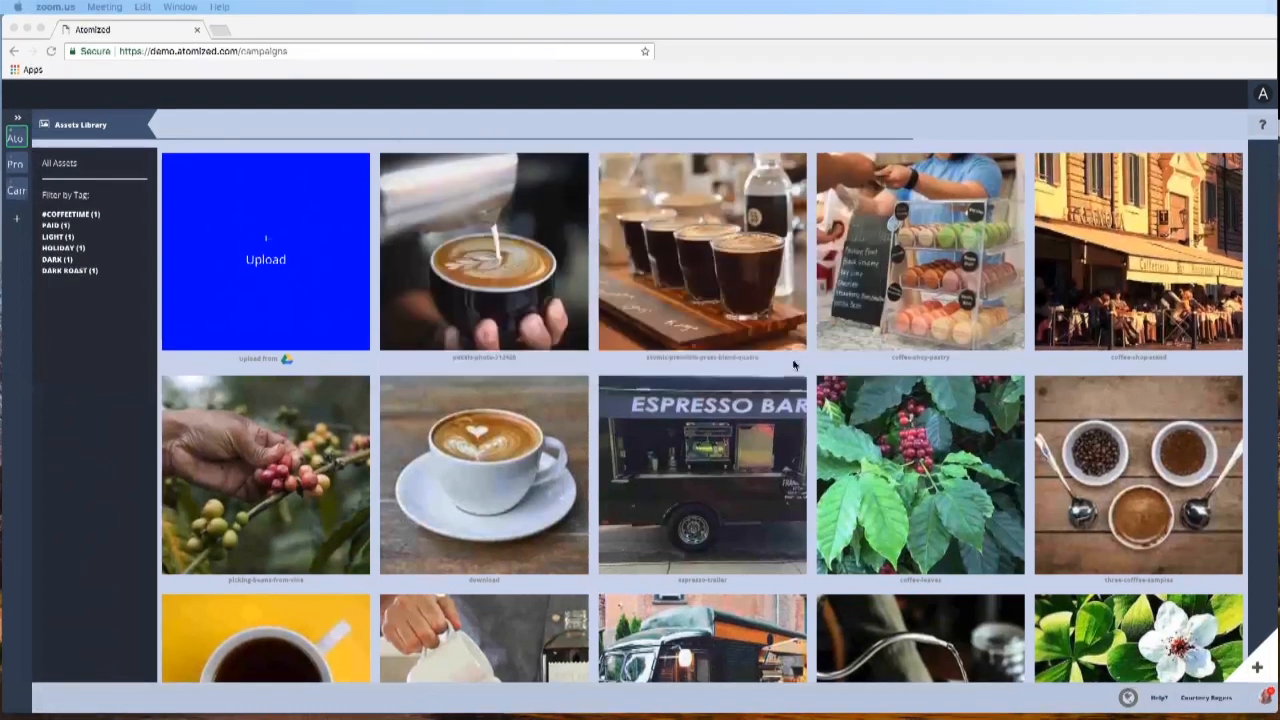
mouse_move(84, 380)
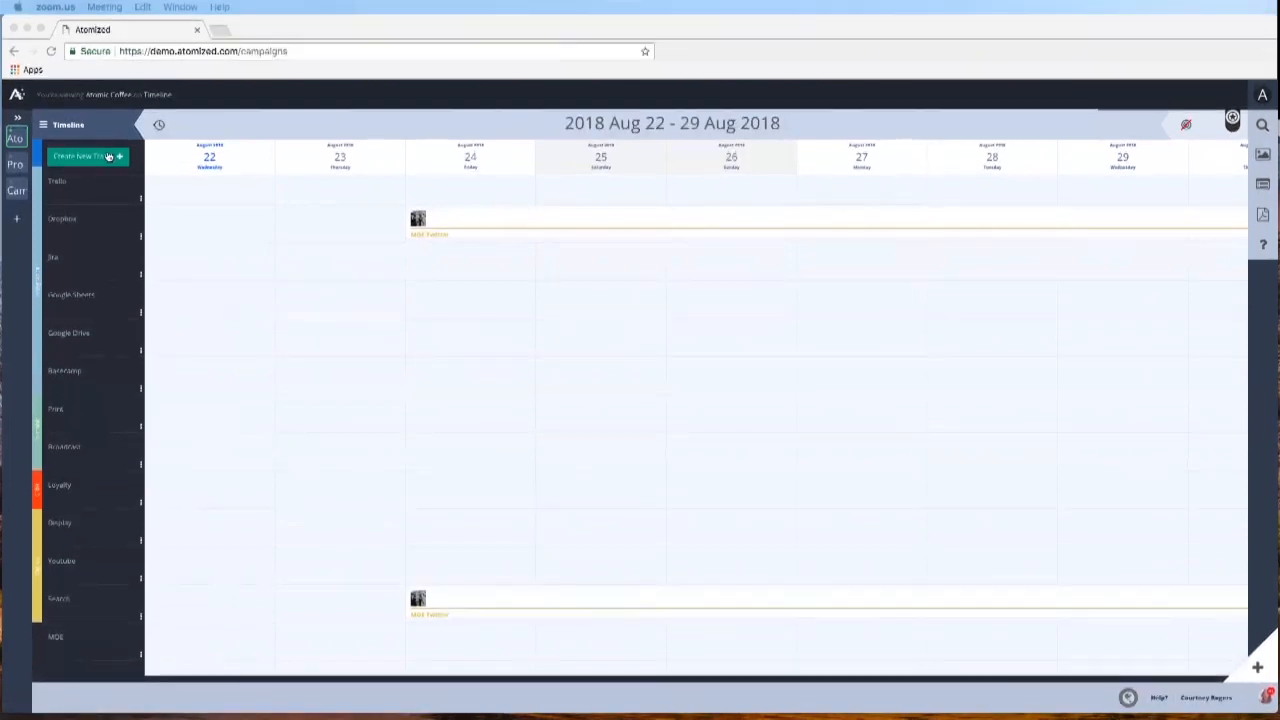
mouse_move(182, 414)
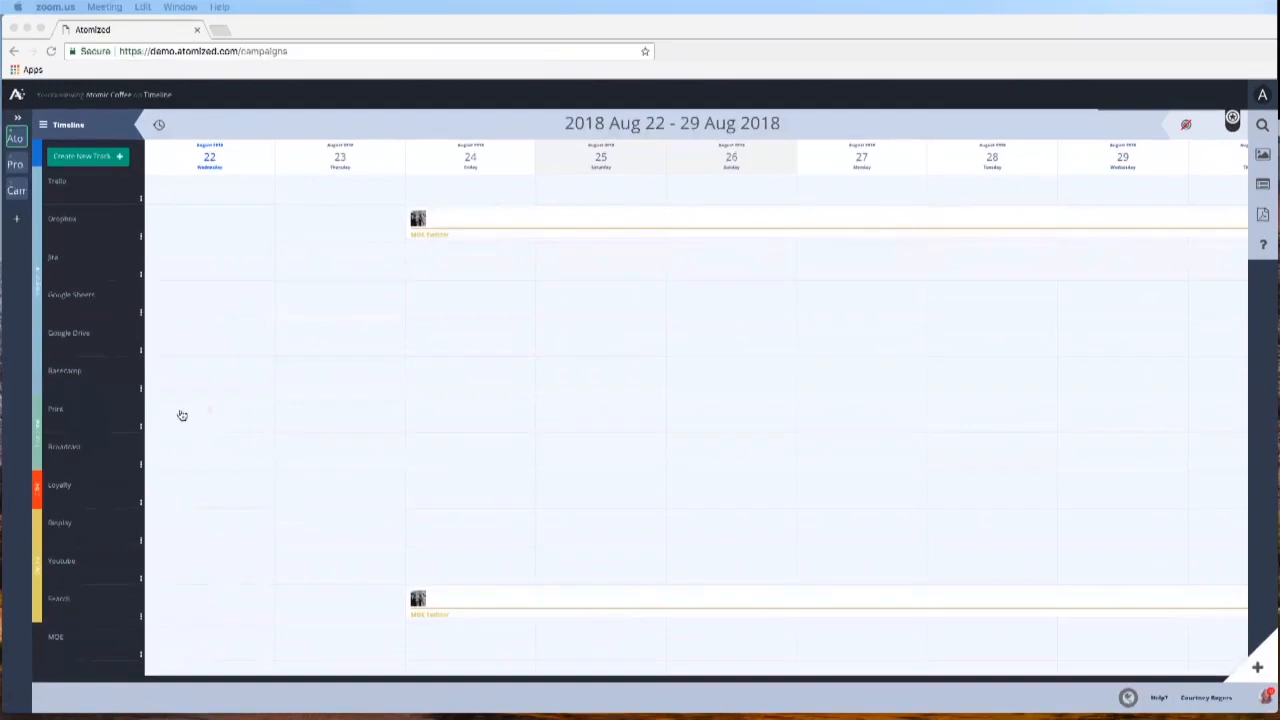
Reveal the Delete/Move/Group action bar for a track near the bottom of the timeline
scroll(down, 3)
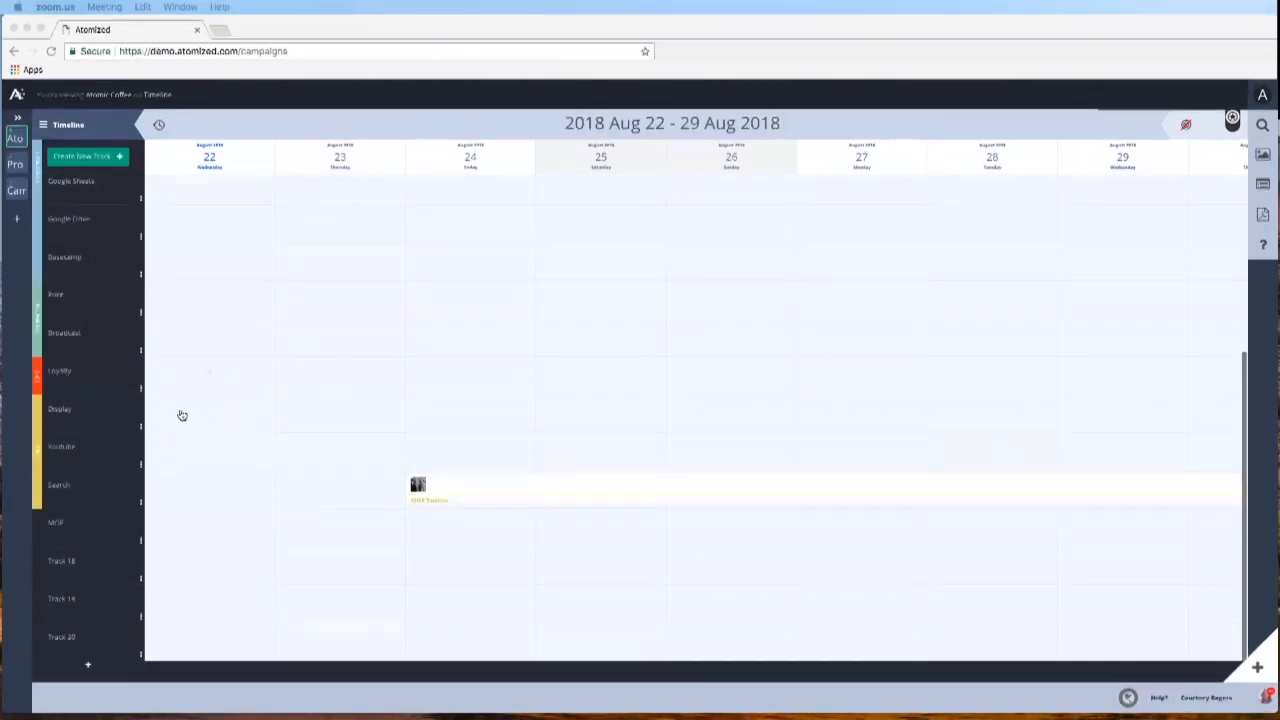
mouse_move(124, 540)
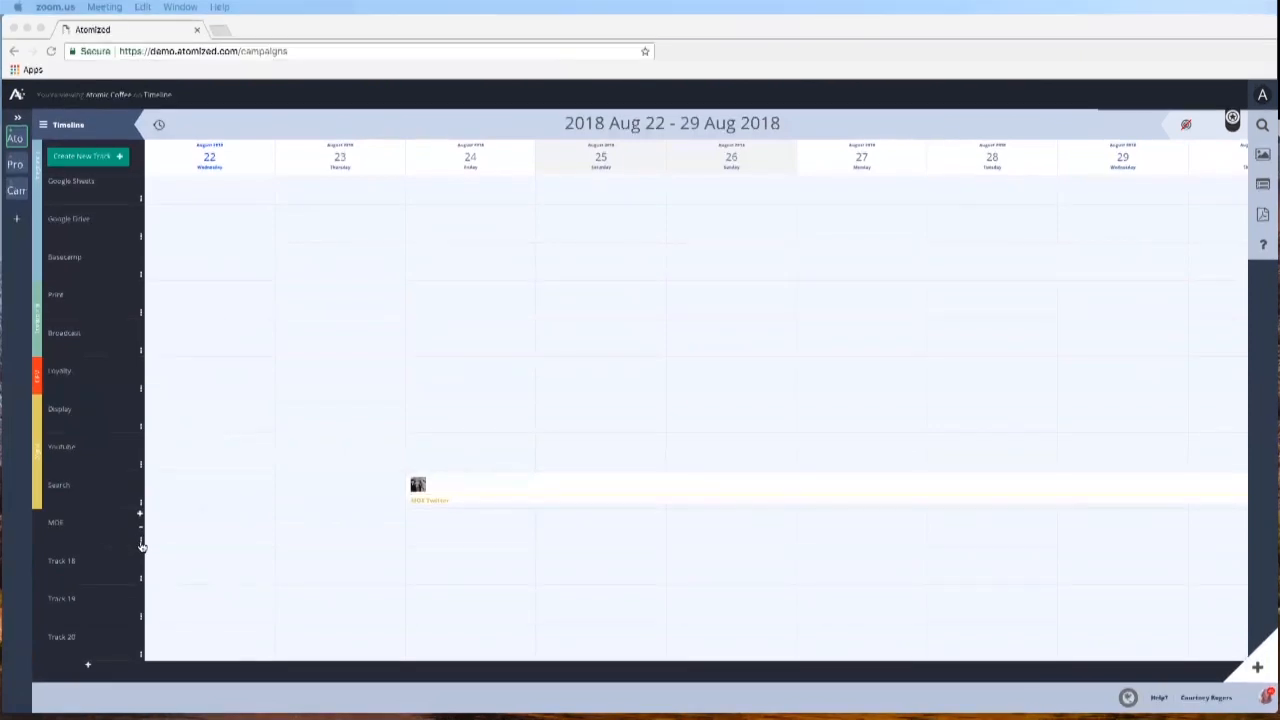
click(430, 490)
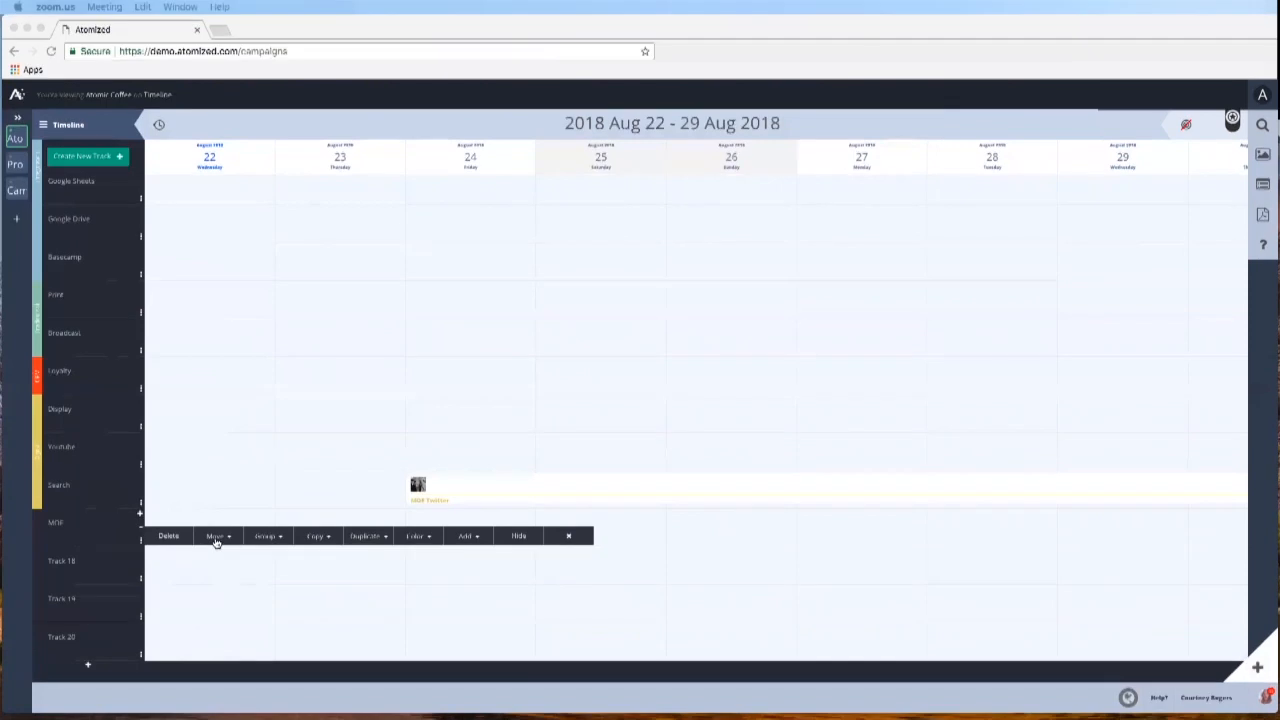
mouse_move(330, 540)
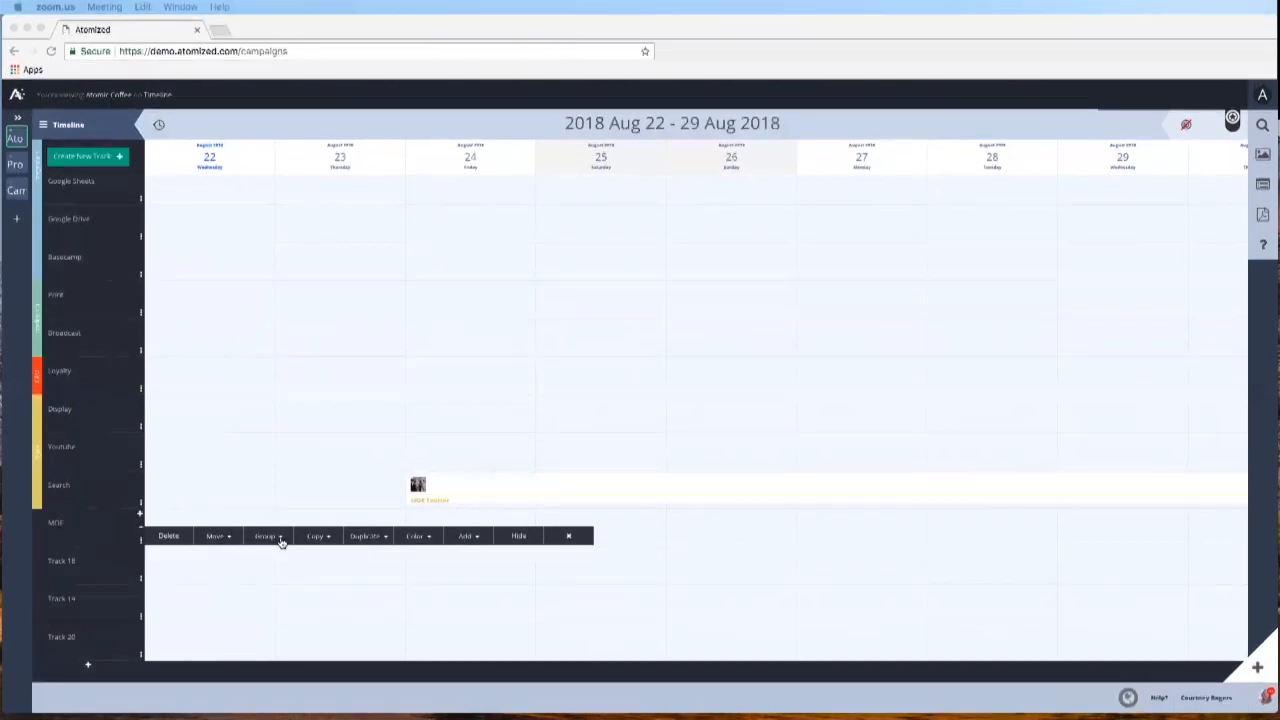
Create a new track group named Larry and save the lower track into it
click(266, 536)
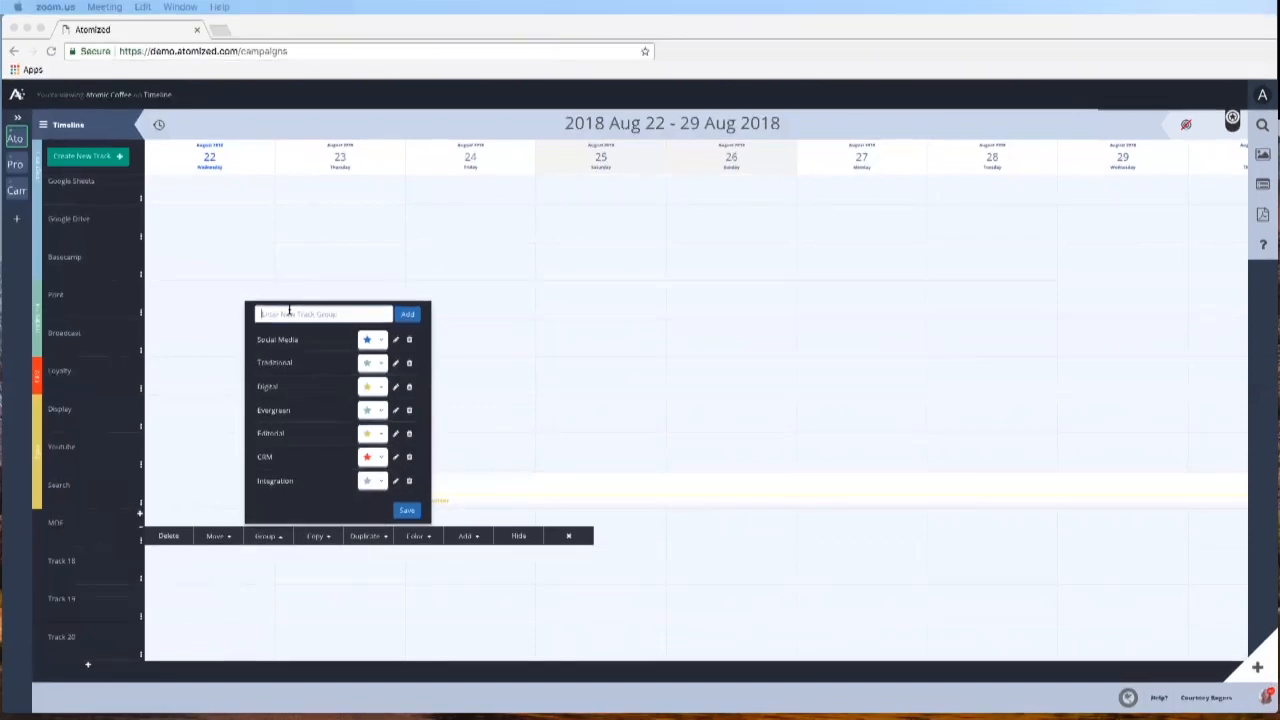
text(Larry)
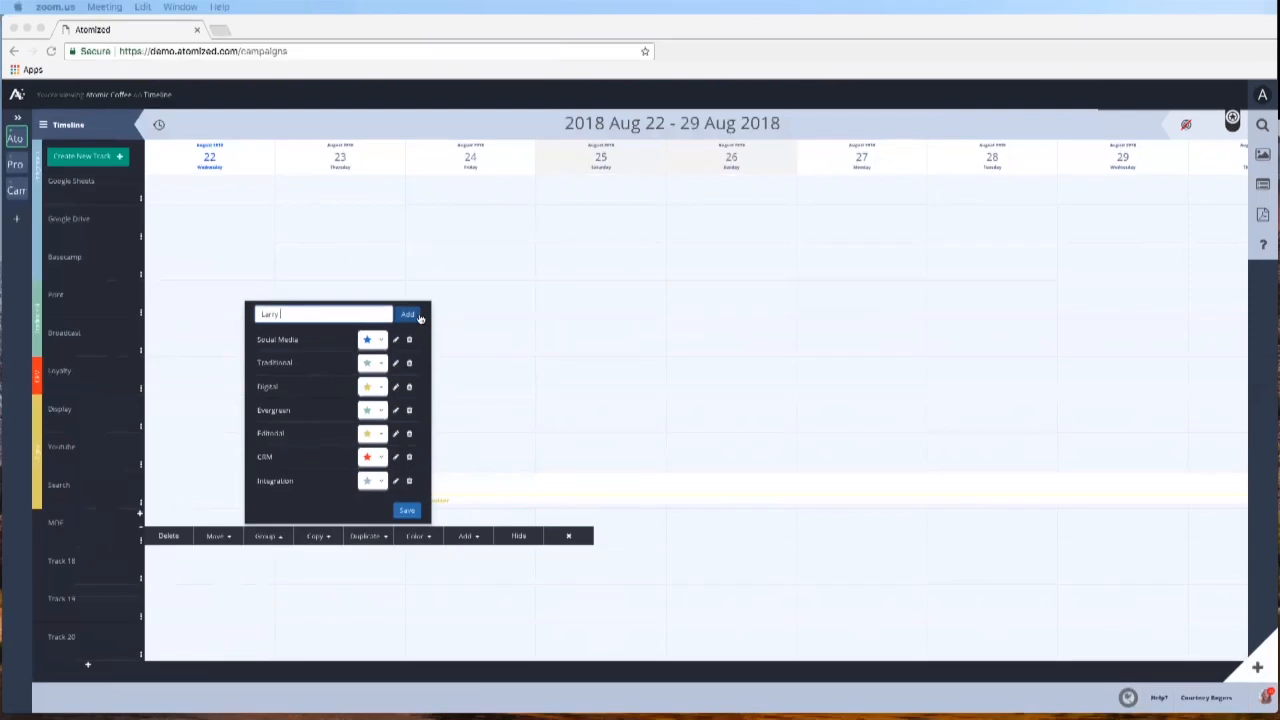
click(408, 314)
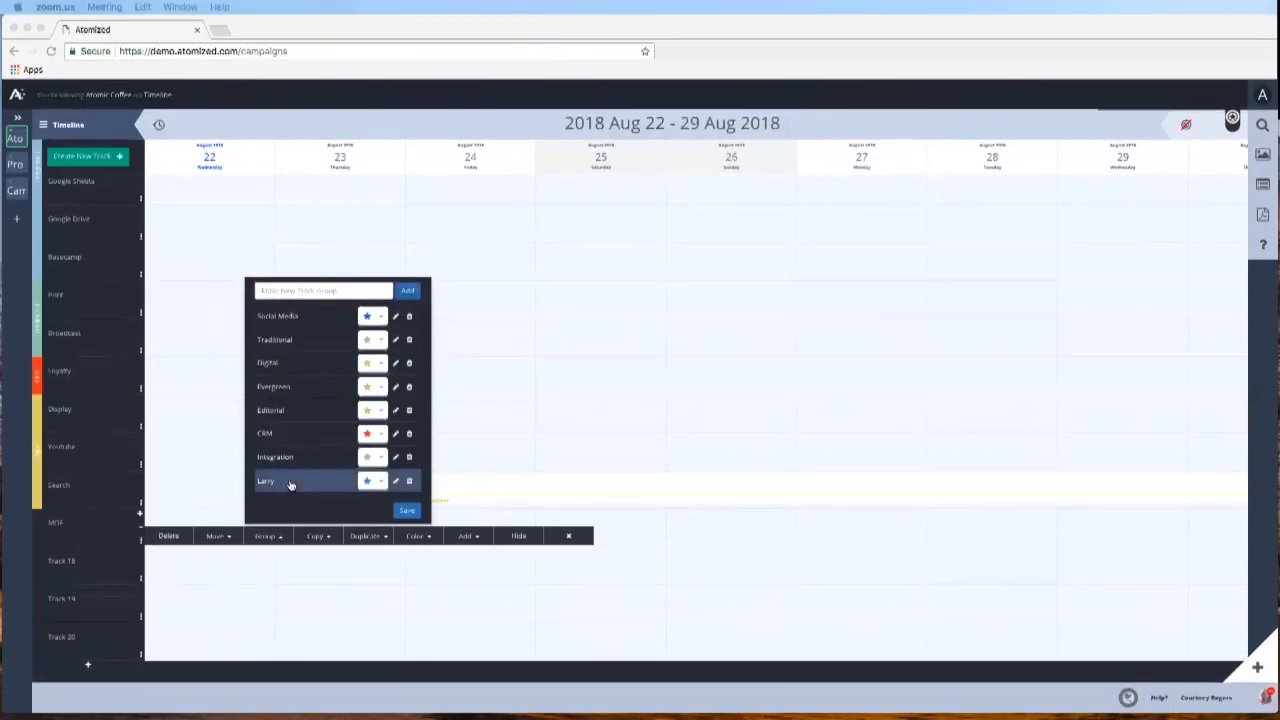
click(368, 480)
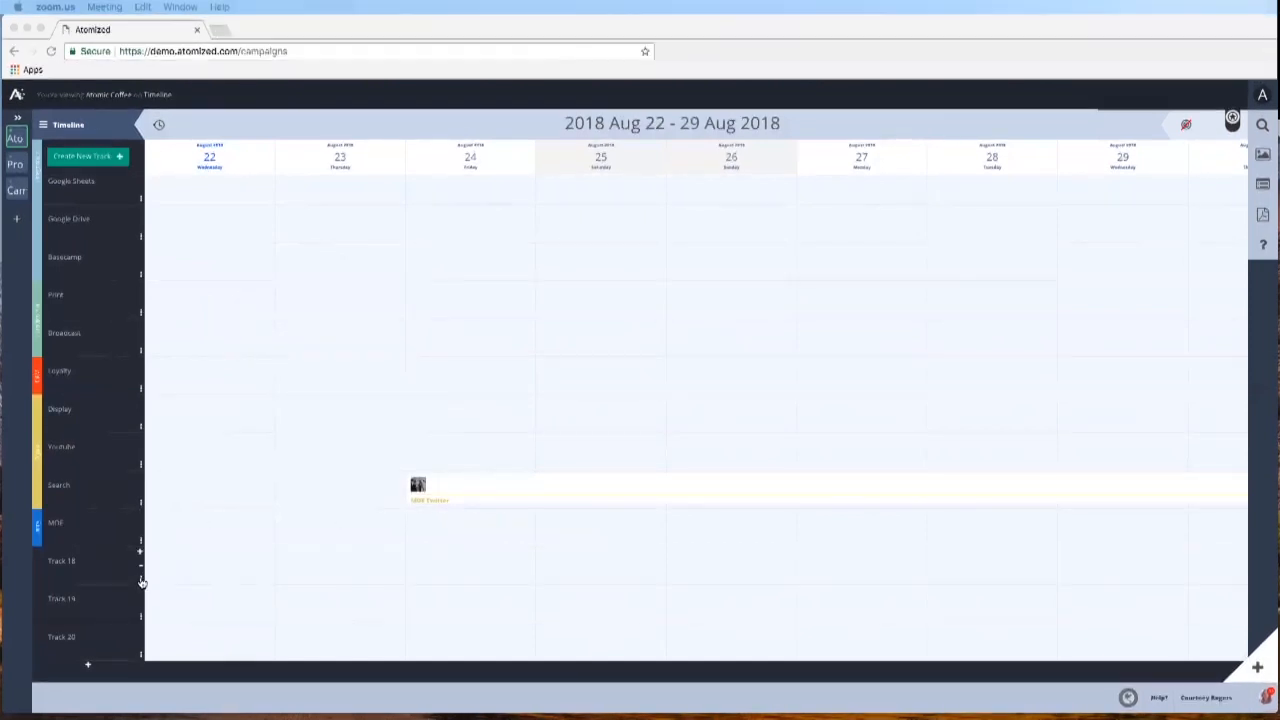
click(264, 572)
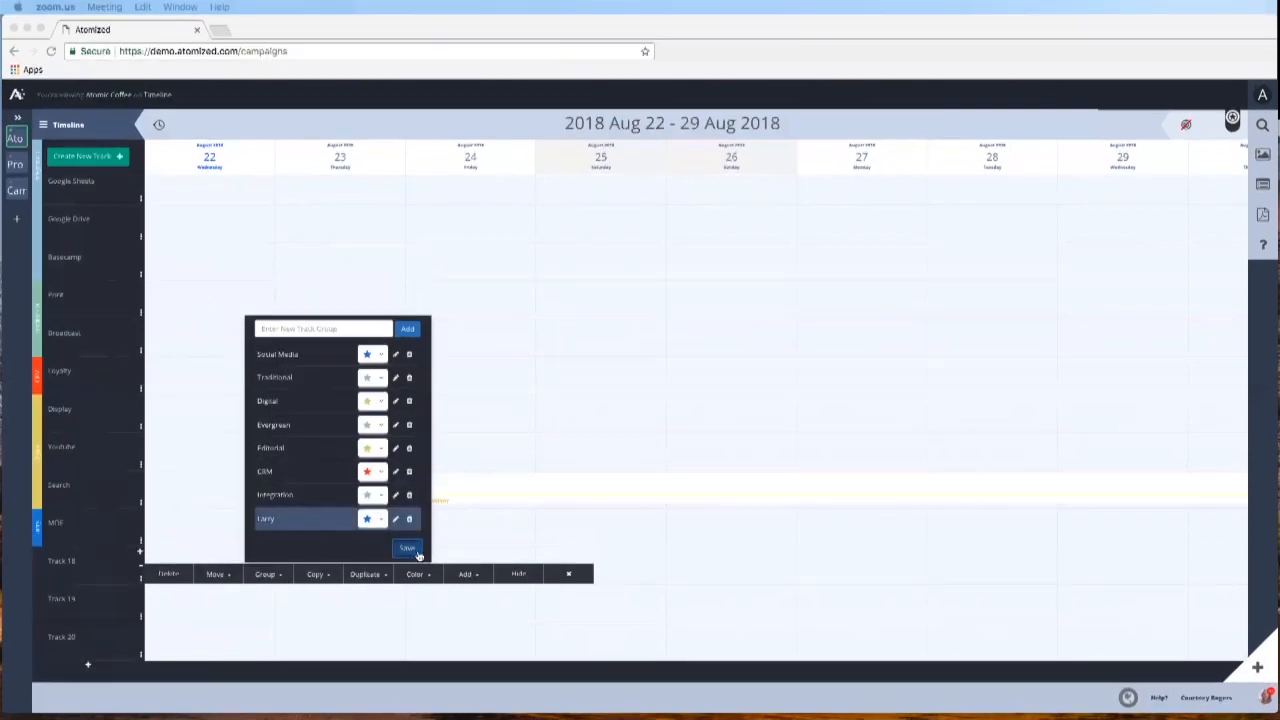
click(408, 548)
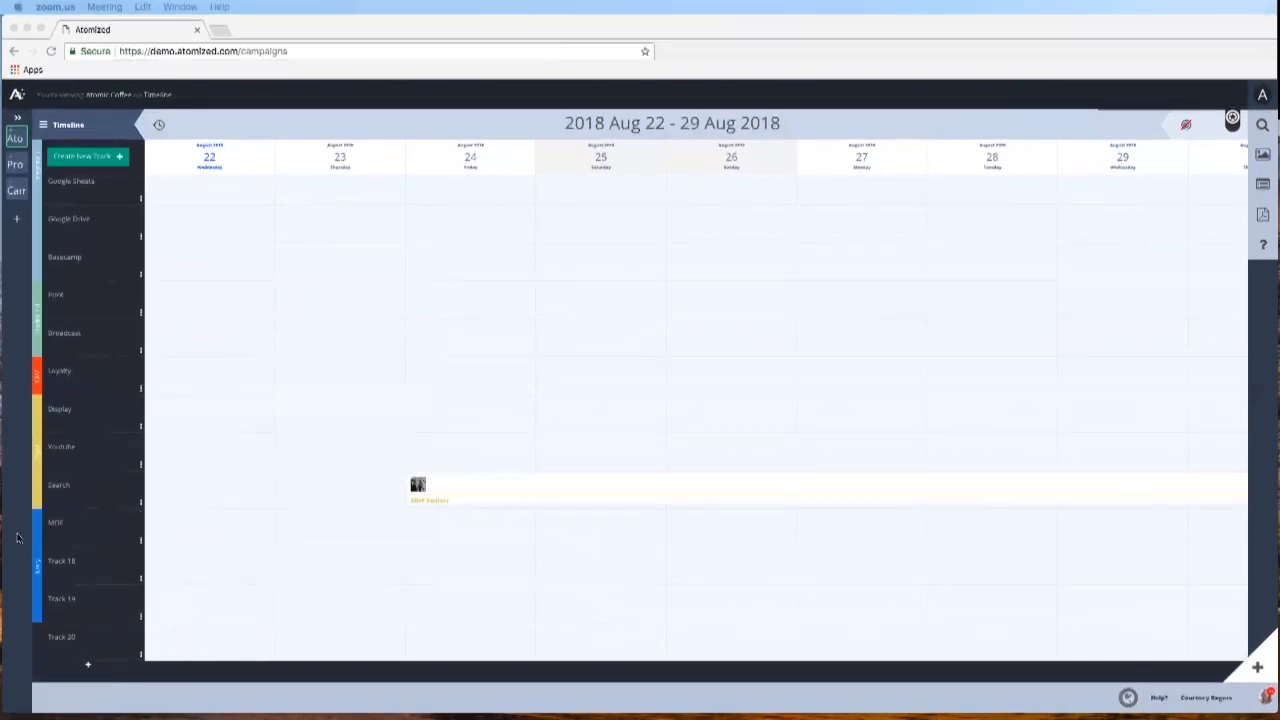
mouse_move(310, 476)
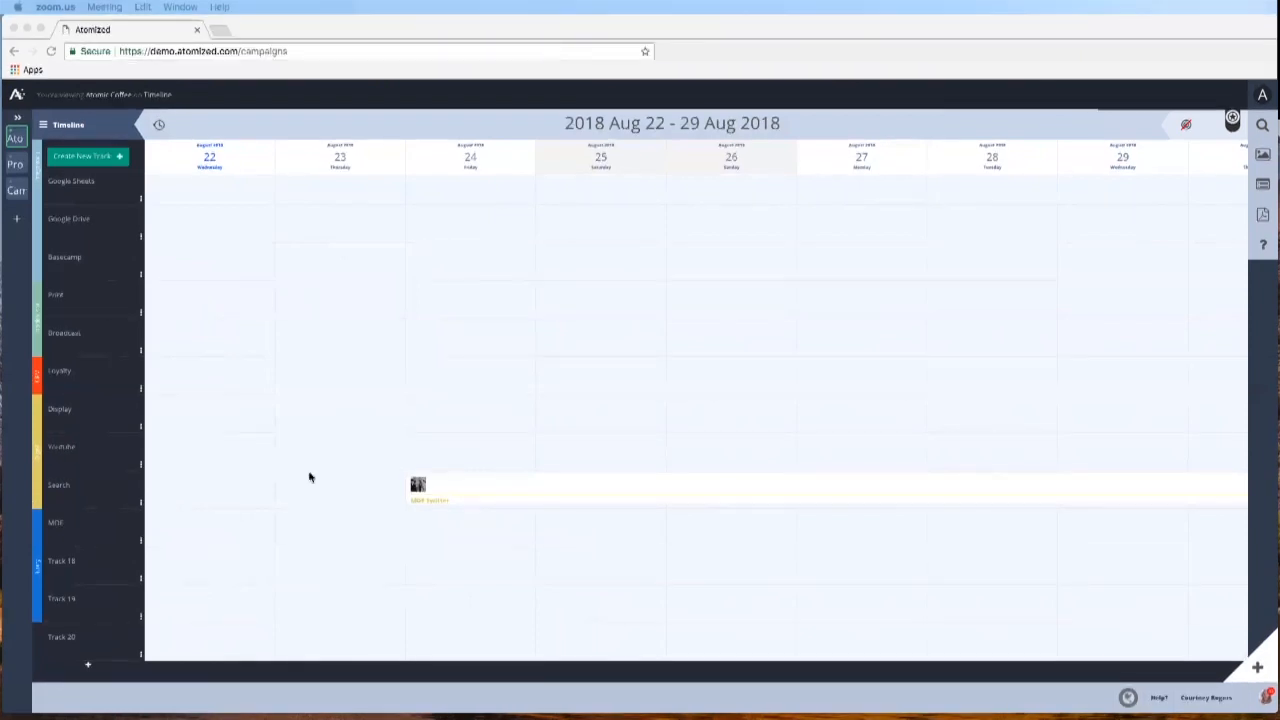